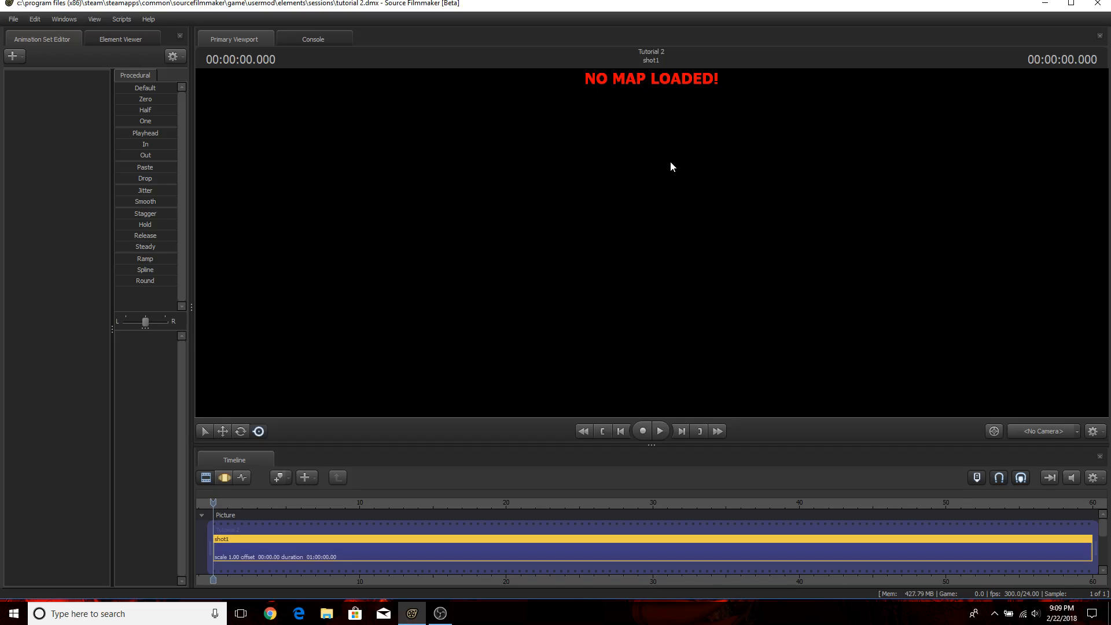
mouse_move(645, 114)
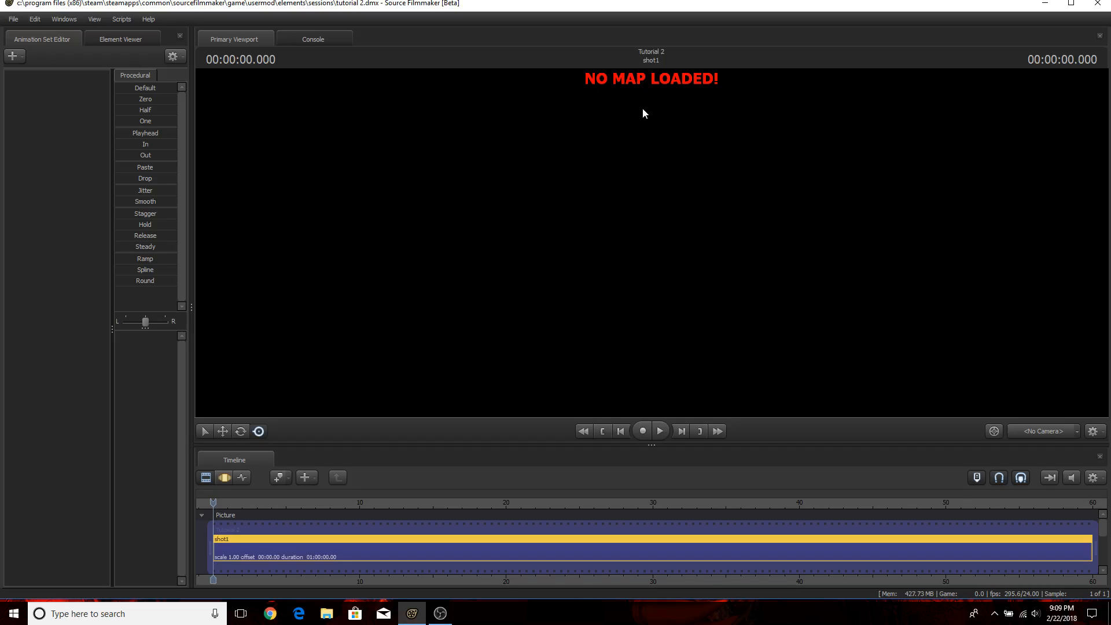
Bring up the Primary Viewport's right-click menu with the Load Map option.
right_click(645, 113)
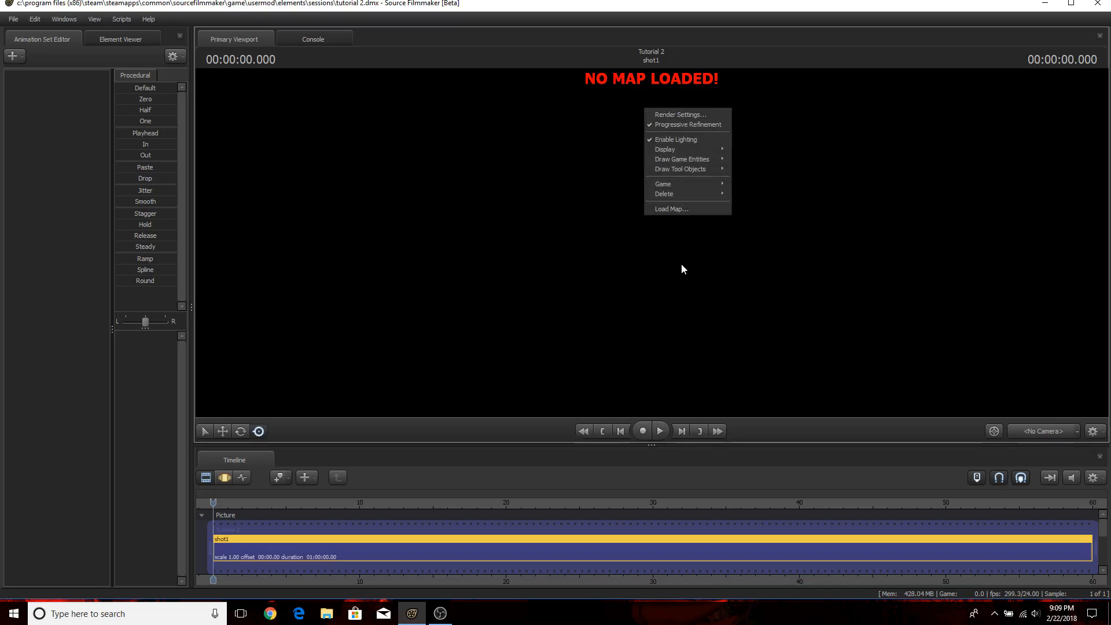
click(663, 185)
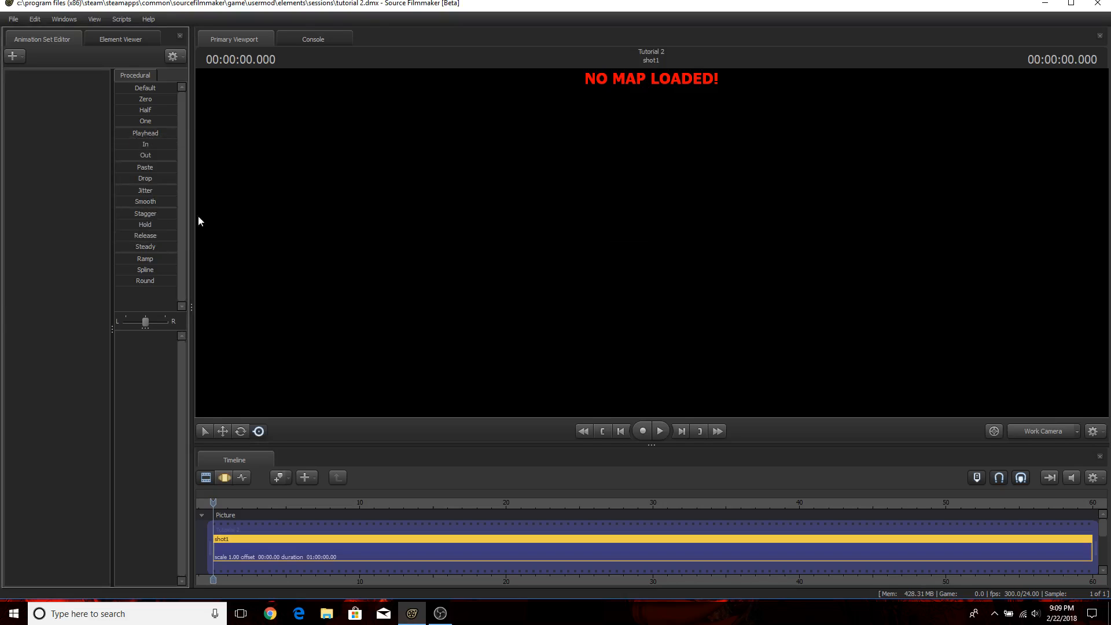
right_click(652, 223)
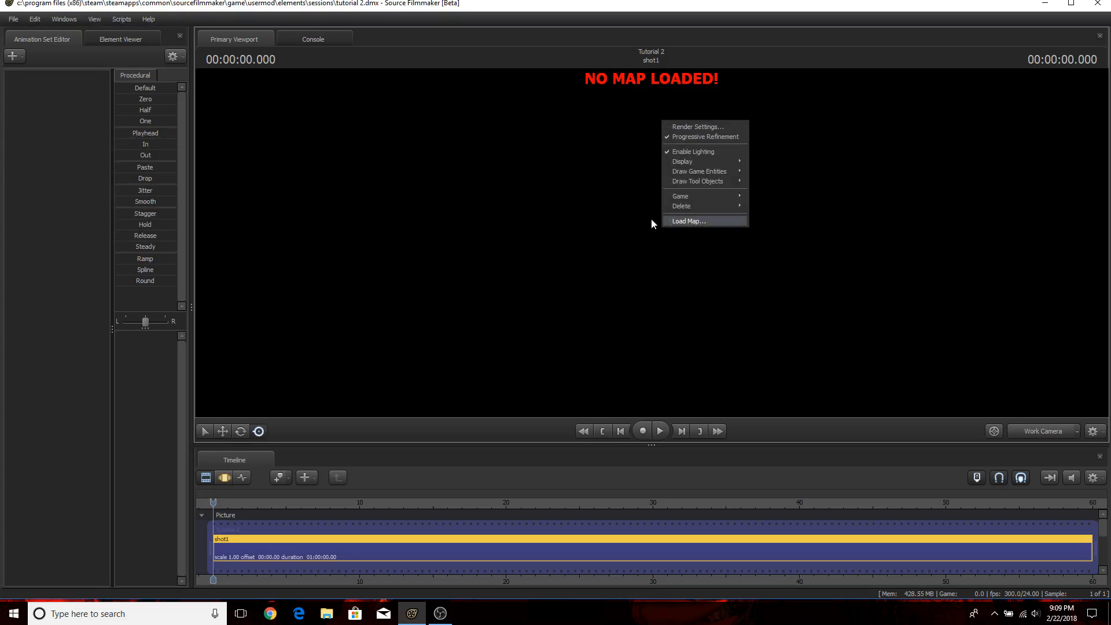
mouse_move(636, 269)
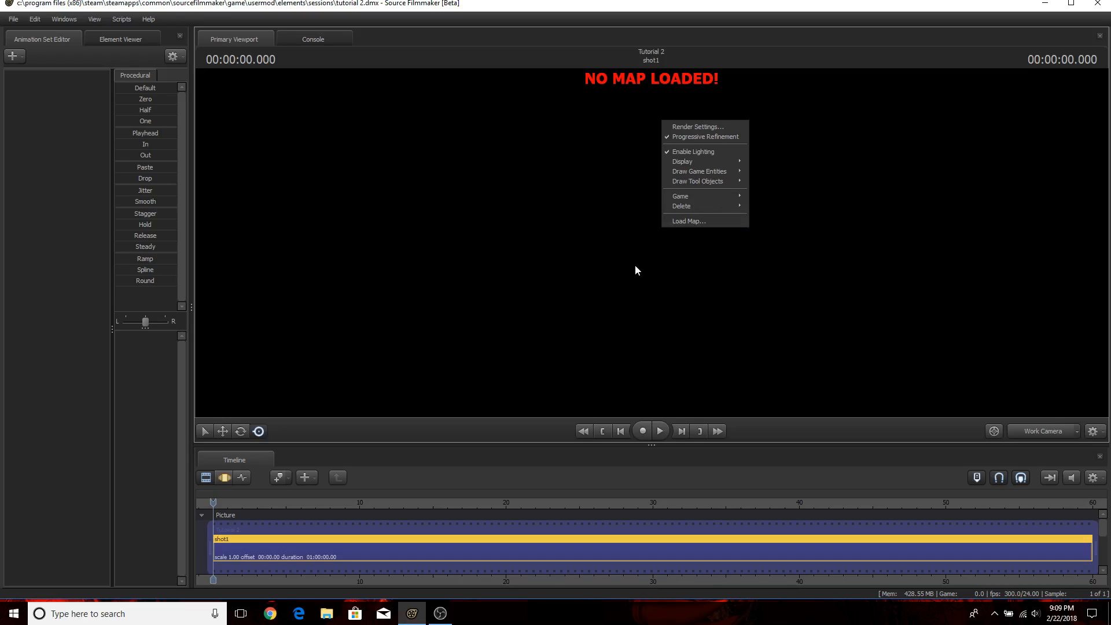
mouse_move(657, 257)
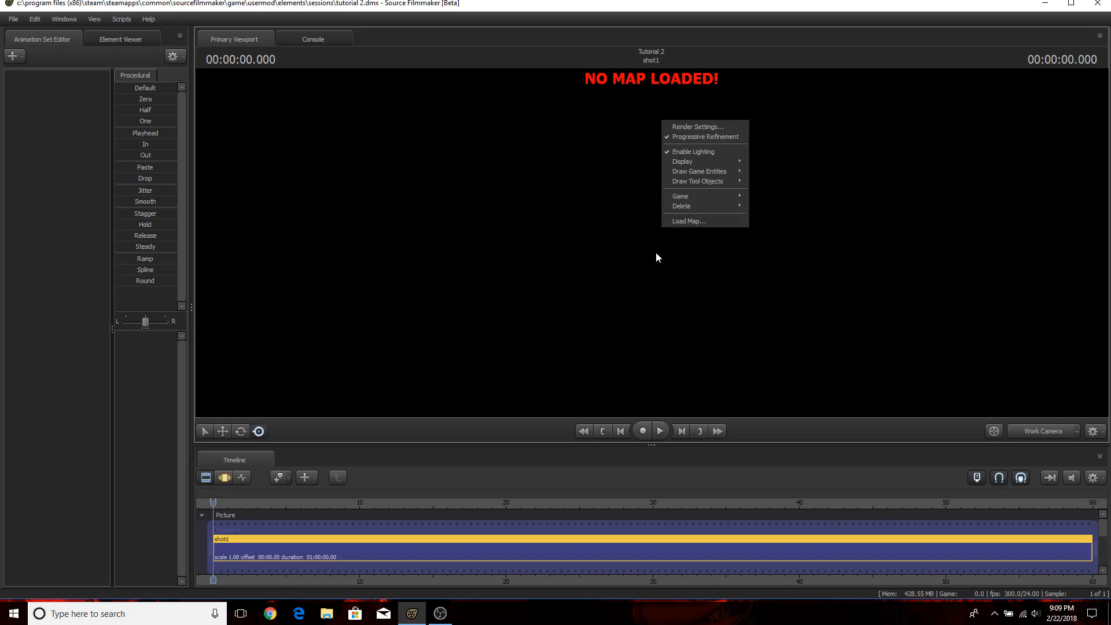
mouse_move(677, 244)
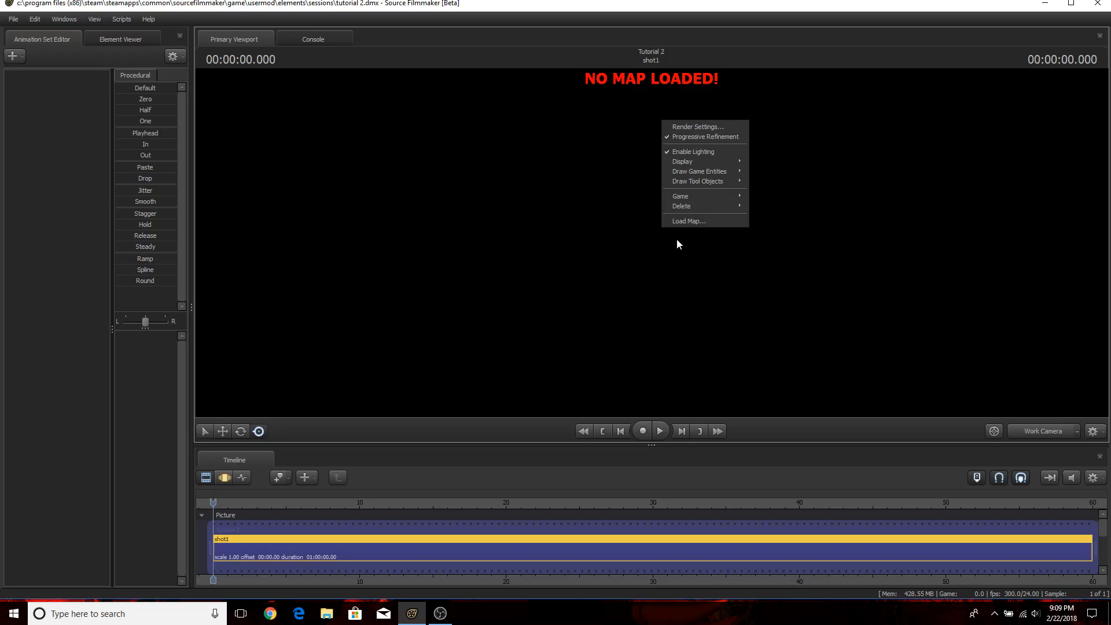
mouse_move(577, 333)
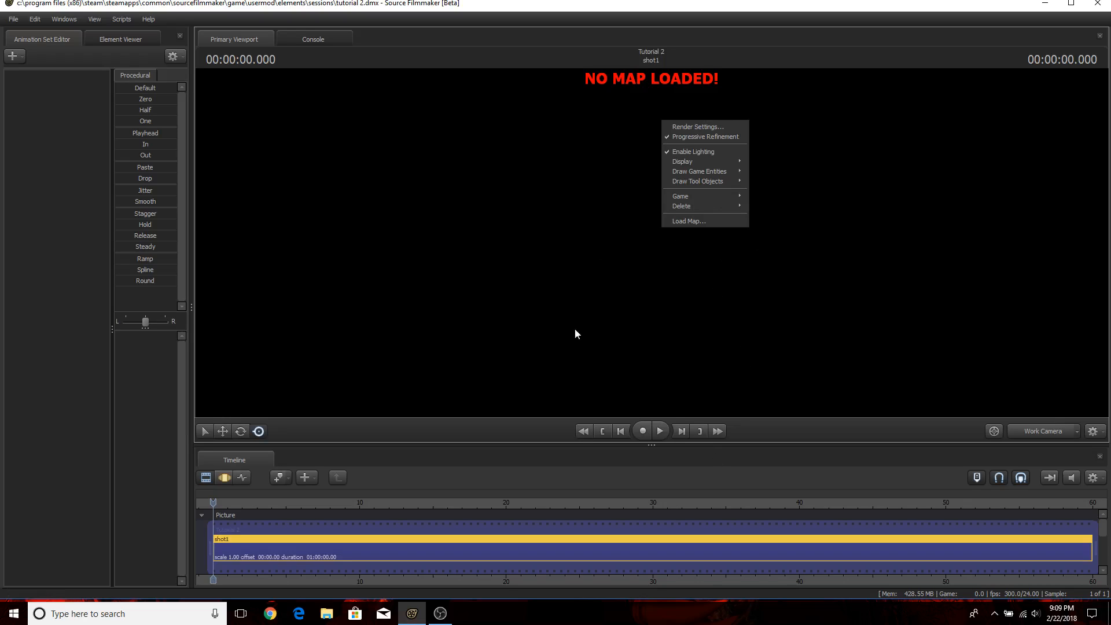
Choose sfm_suburbia_b6.bsp from the workshop maps in the BSP file chooser.
click(687, 220)
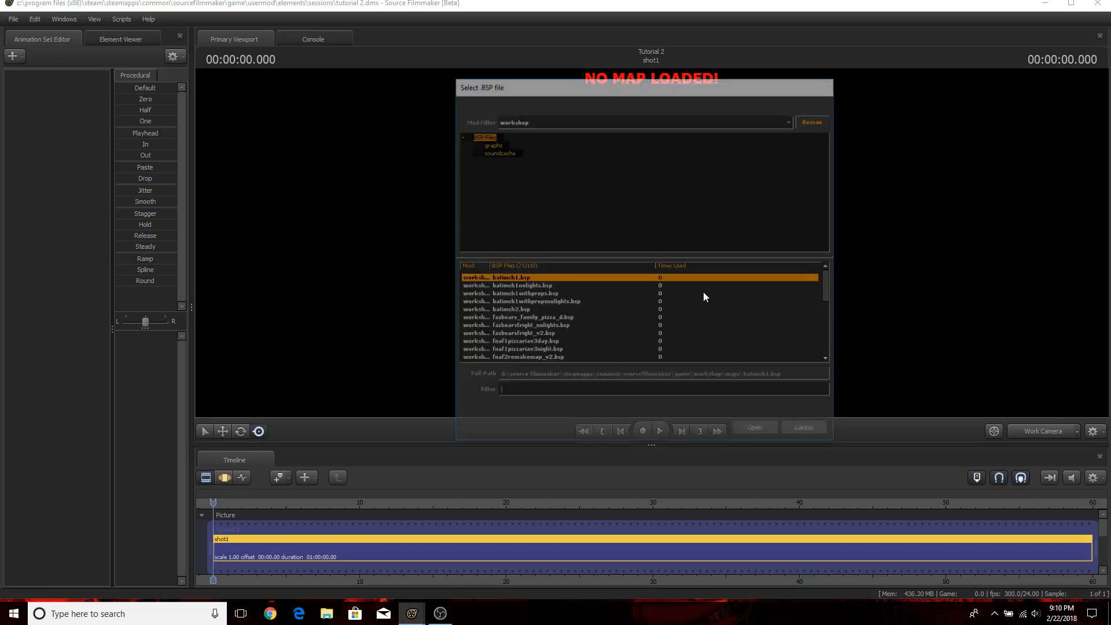
scroll(down, 3)
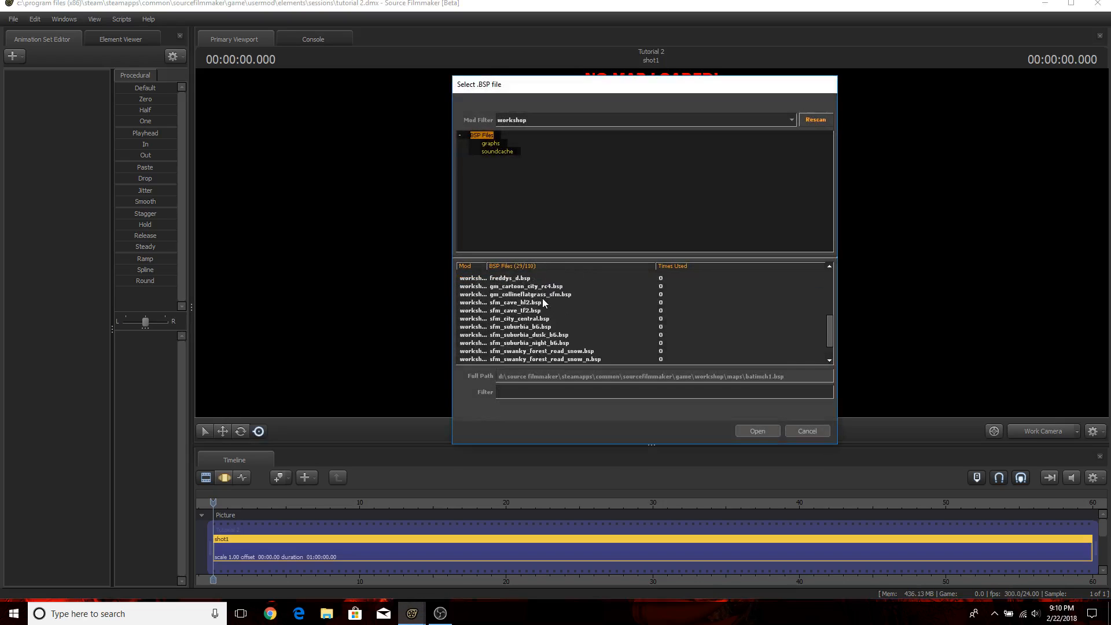
scroll(down, 3)
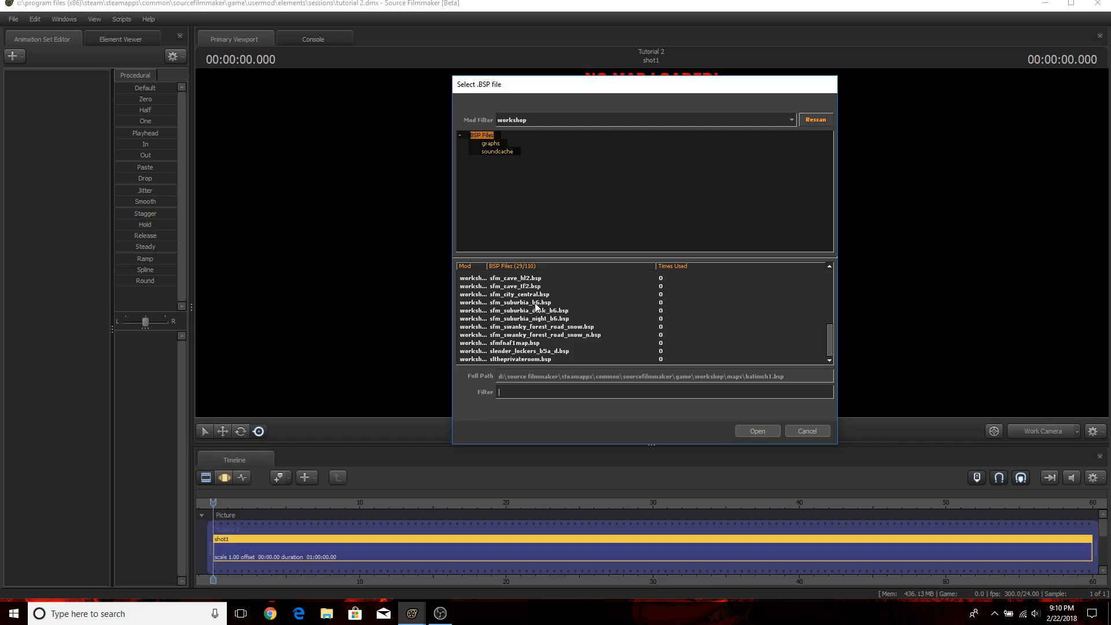
scroll(up, 3)
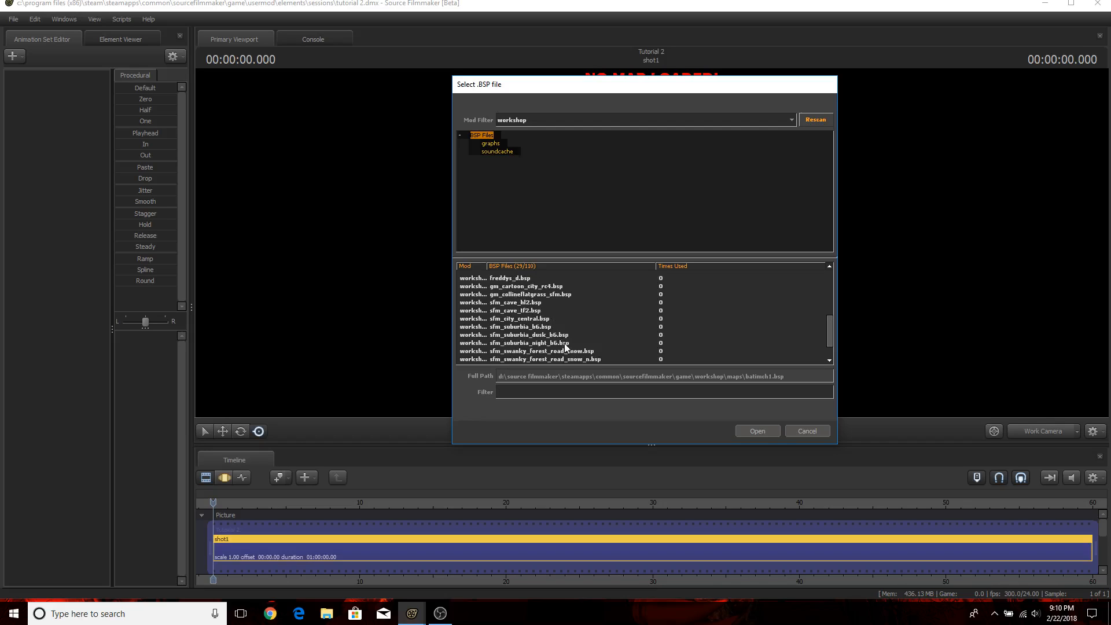
scroll(down, 3)
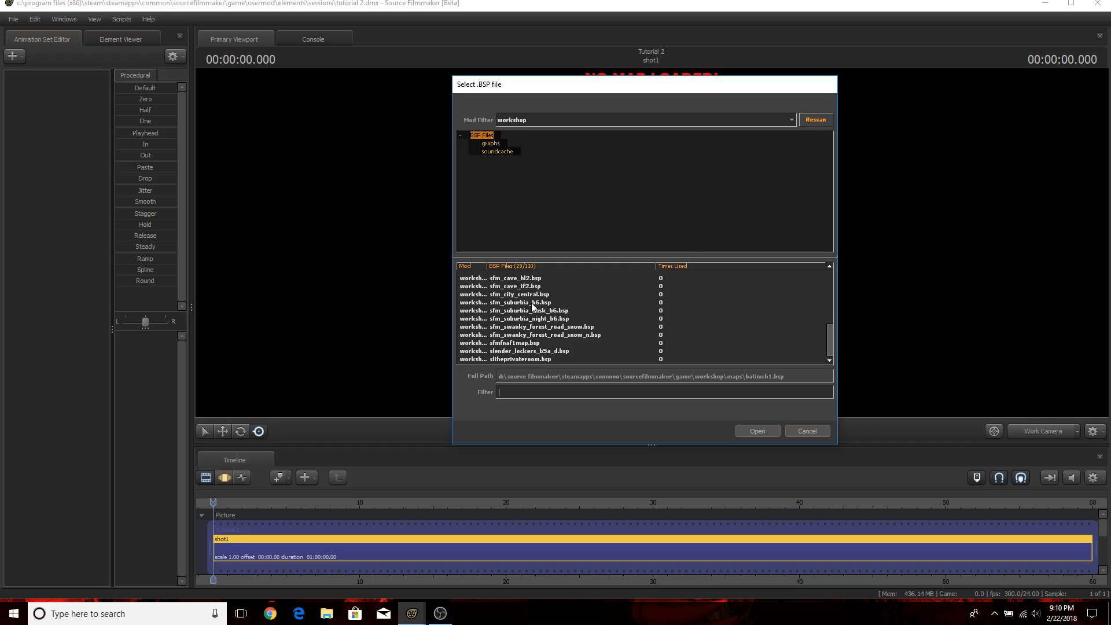
click(528, 302)
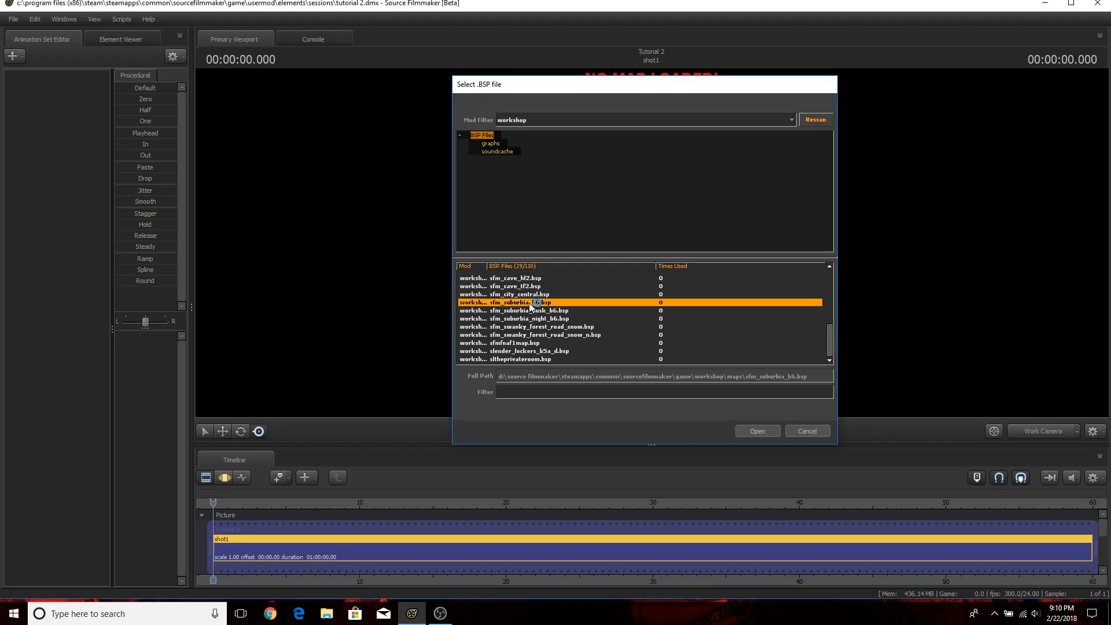
Confirm Open to load sfm_suburbia_b6 into the scene.
click(758, 431)
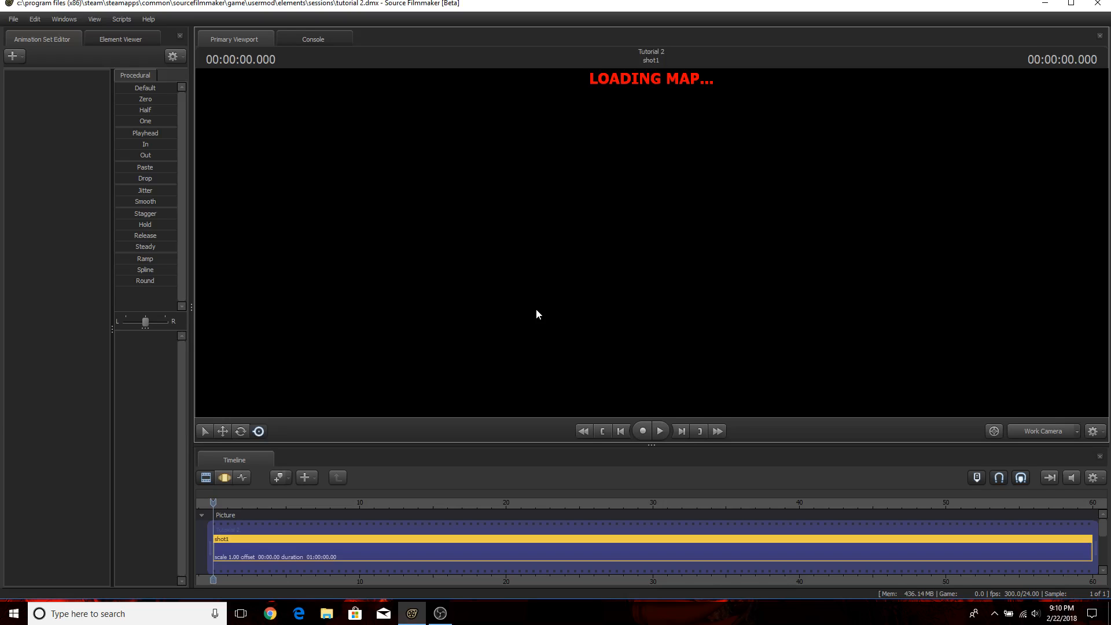
mouse_move(947, 420)
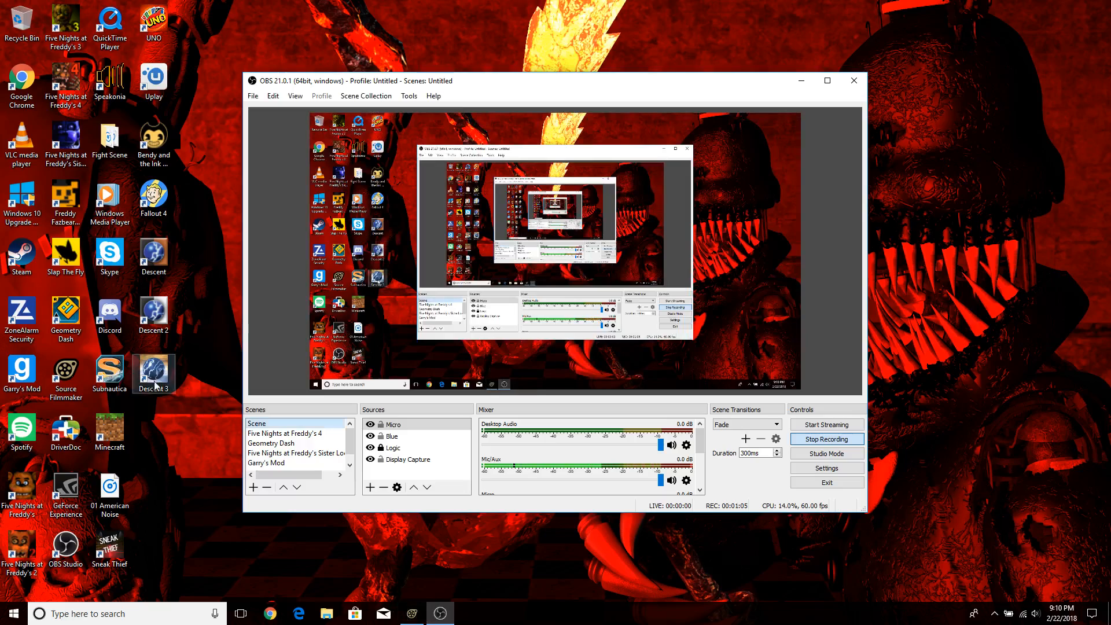
mouse_move(21, 251)
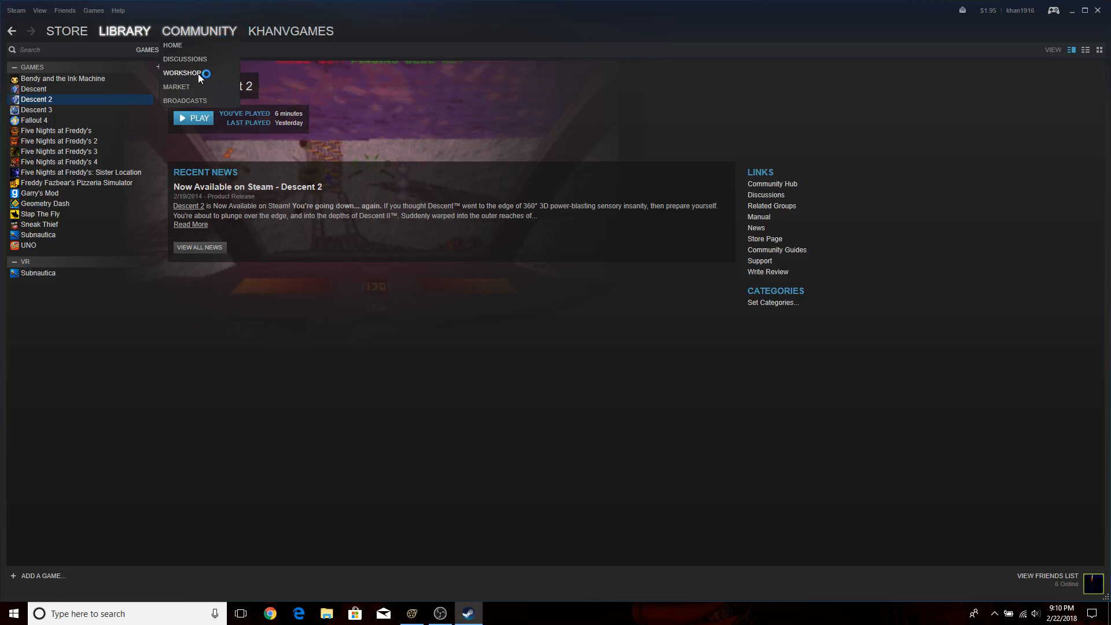
Go to the Steam Workshop and search the workshops for 'Source'.
click(182, 73)
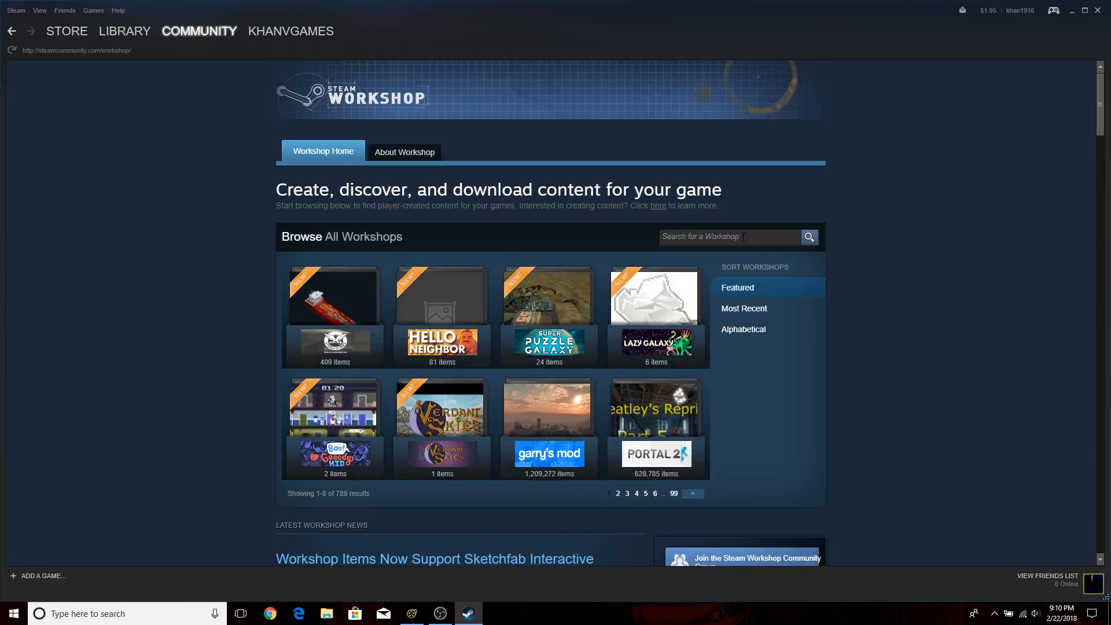
click(731, 236)
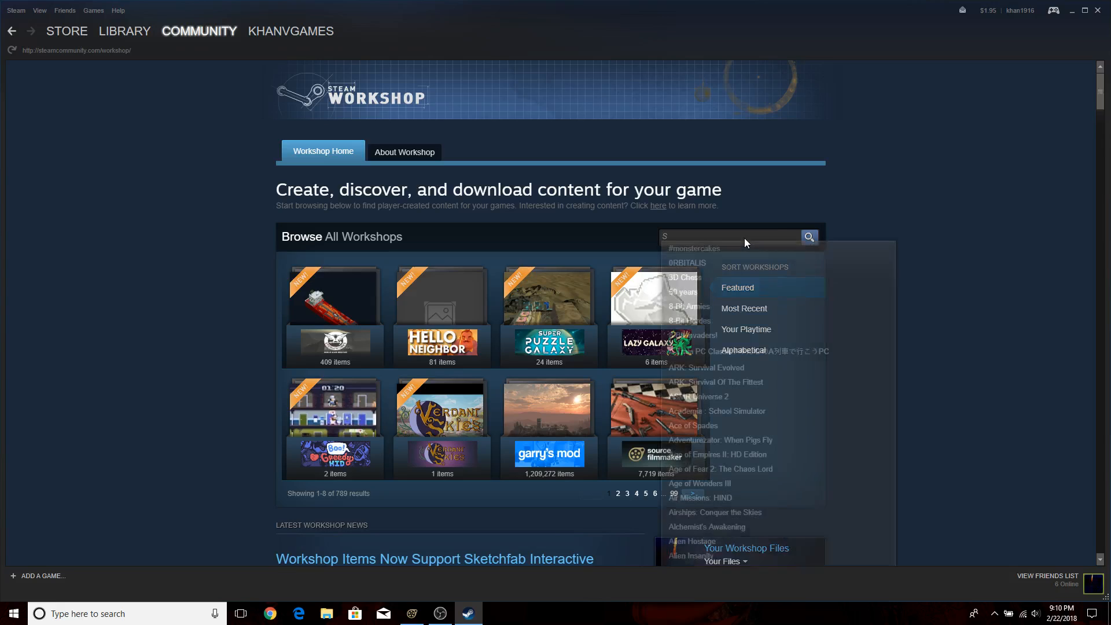
text(ource)
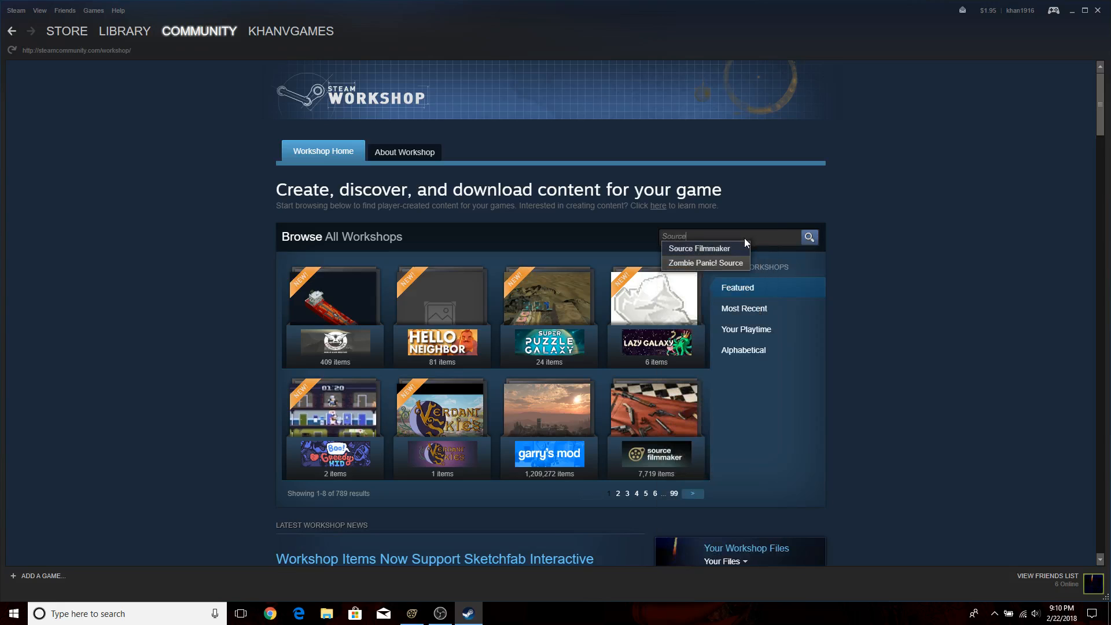
Search the Source Filmmaker workshop for 'Color' and browse the first results page.
click(697, 248)
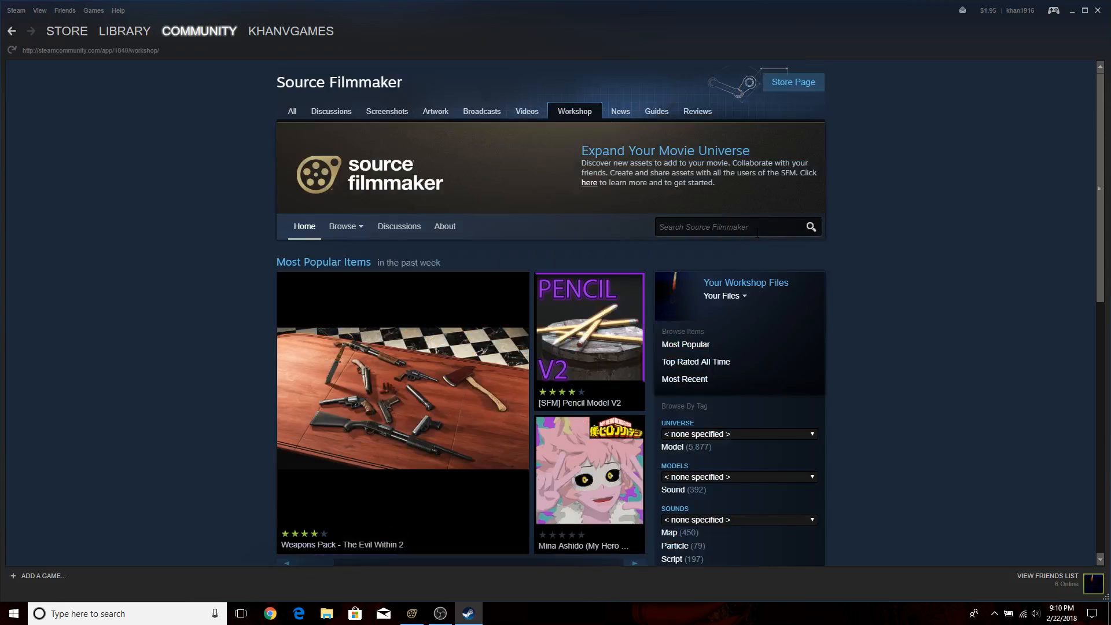
click(730, 227)
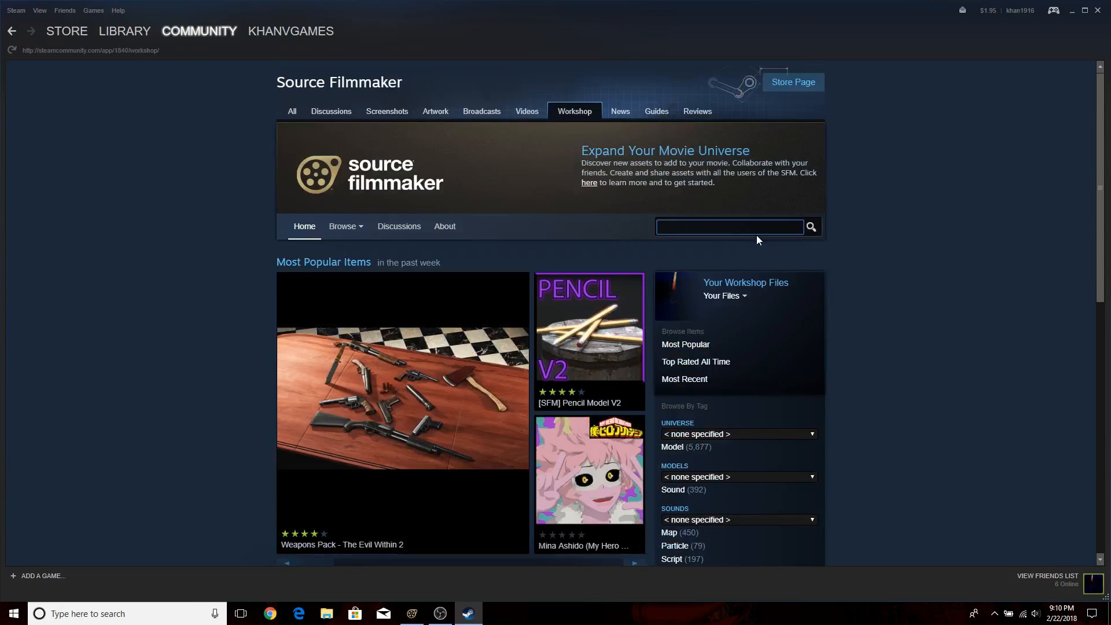
text(Color)
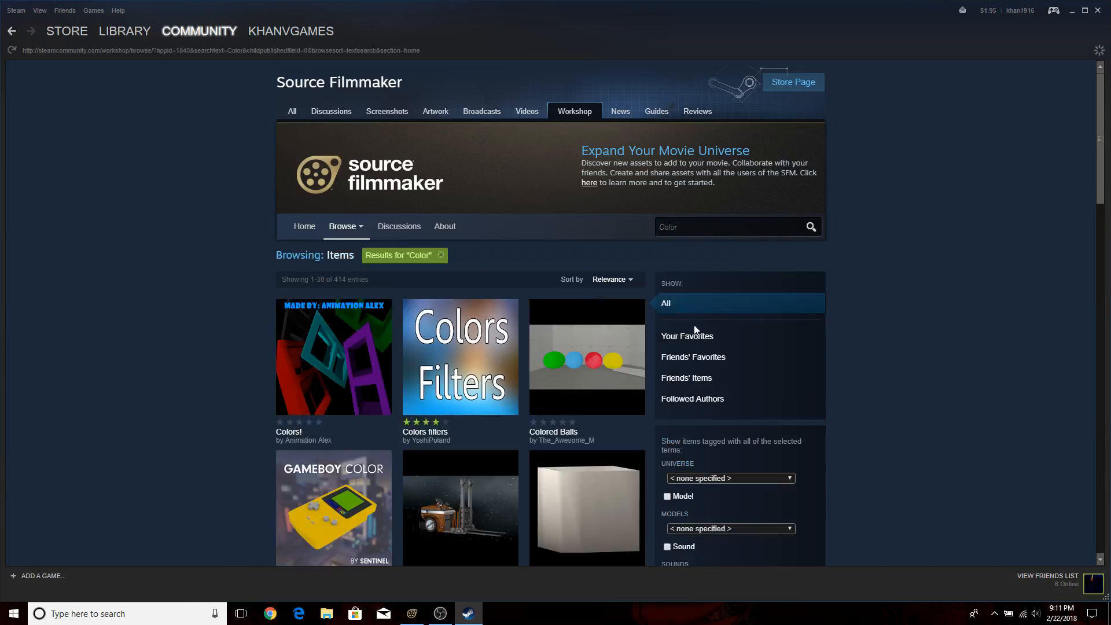
scroll(down, 3)
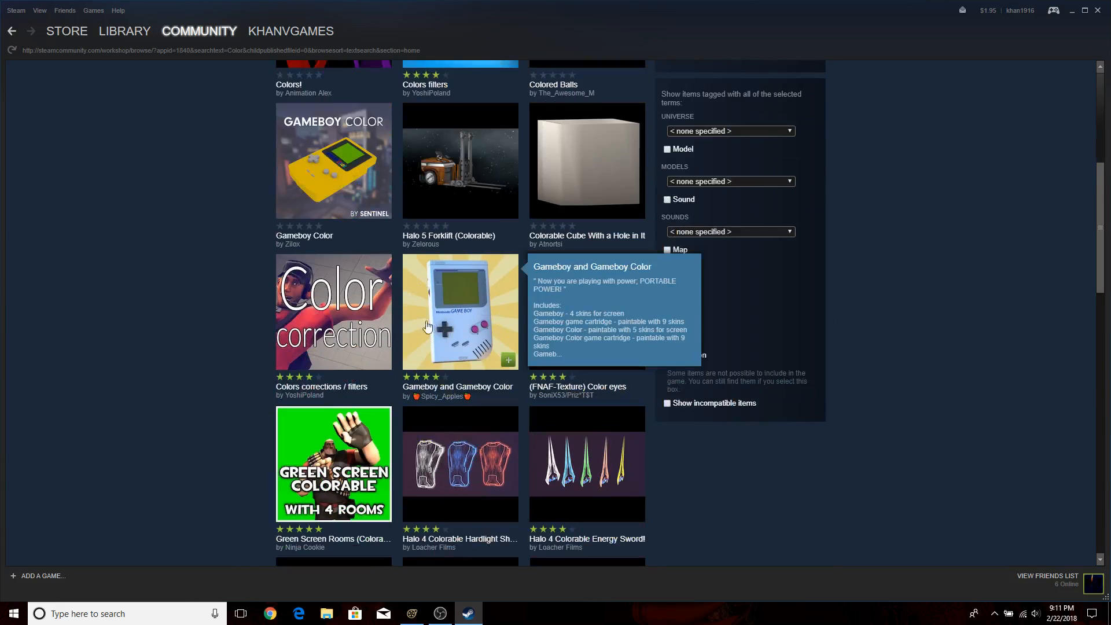
scroll(down, 3)
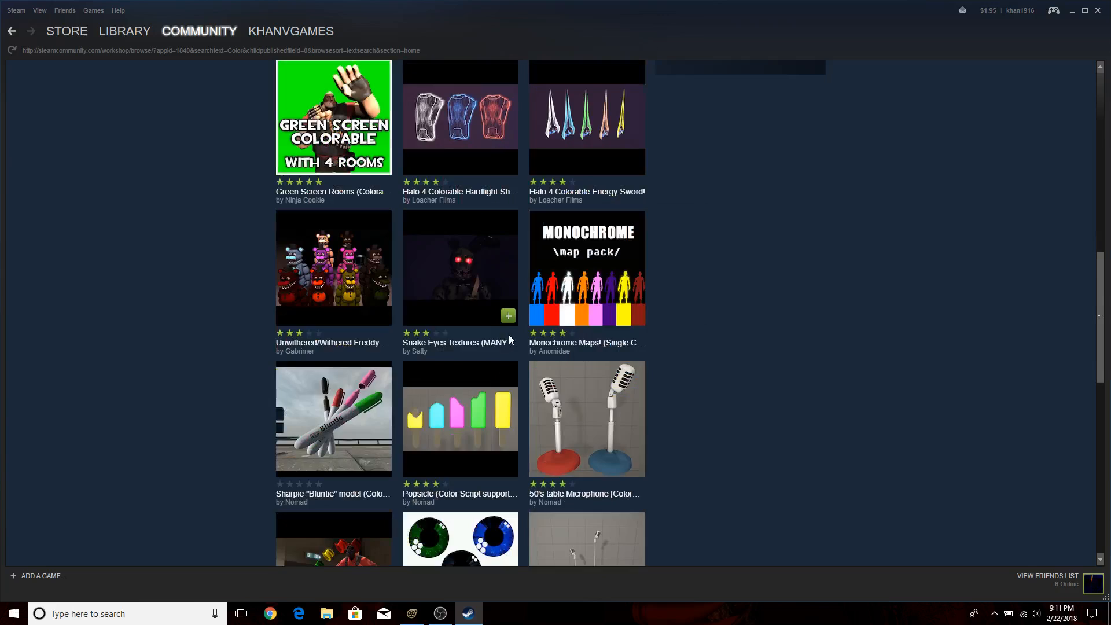
scroll(down, 3)
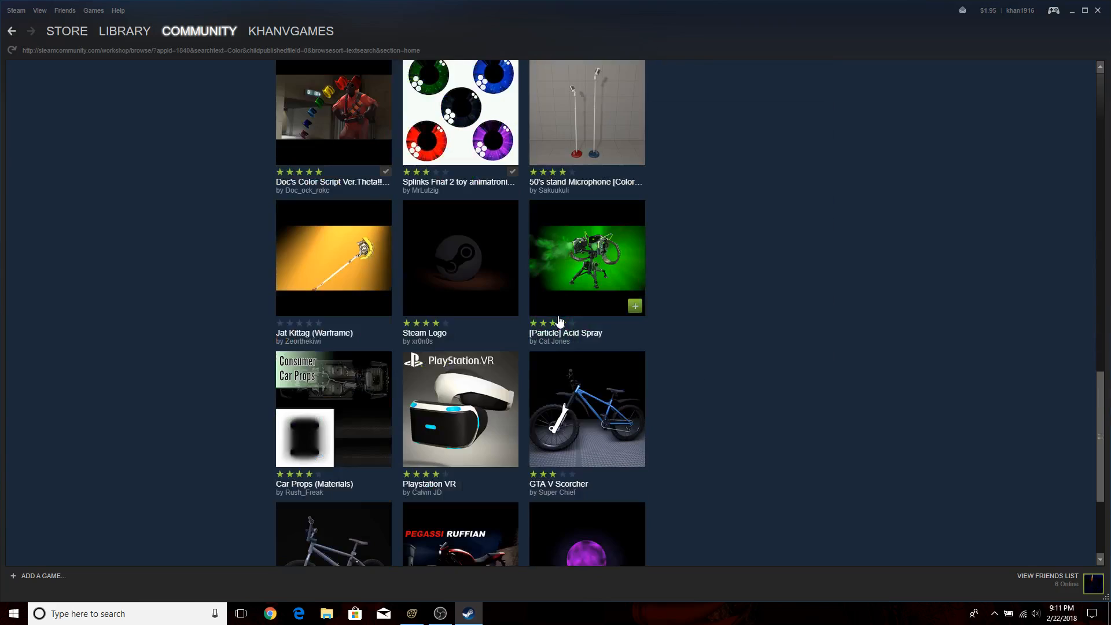
scroll(down, 3)
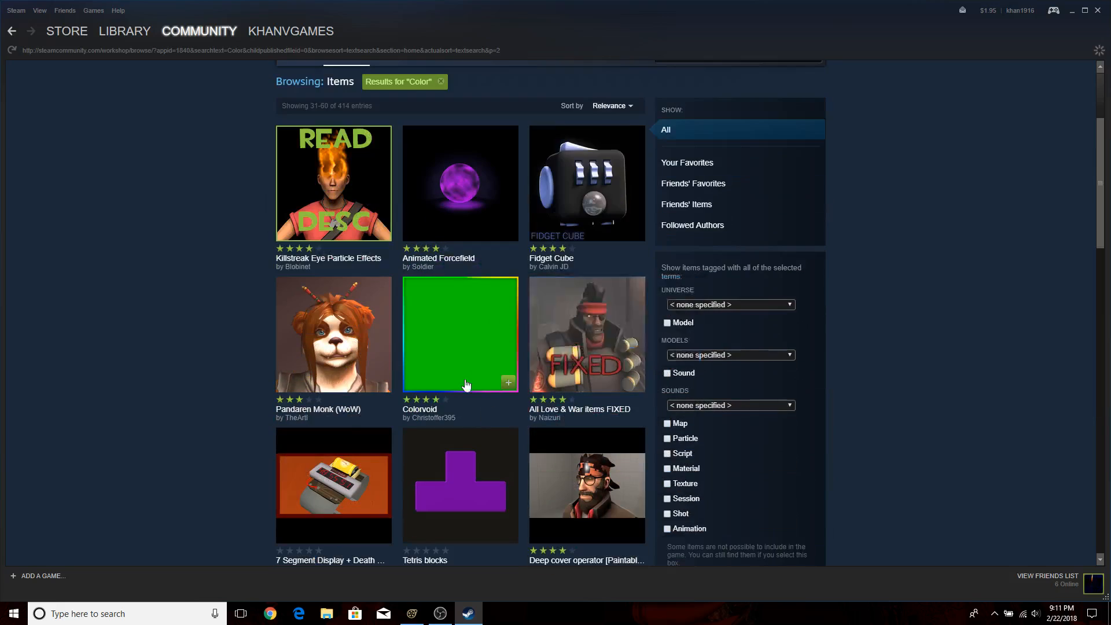
scroll(down, 3)
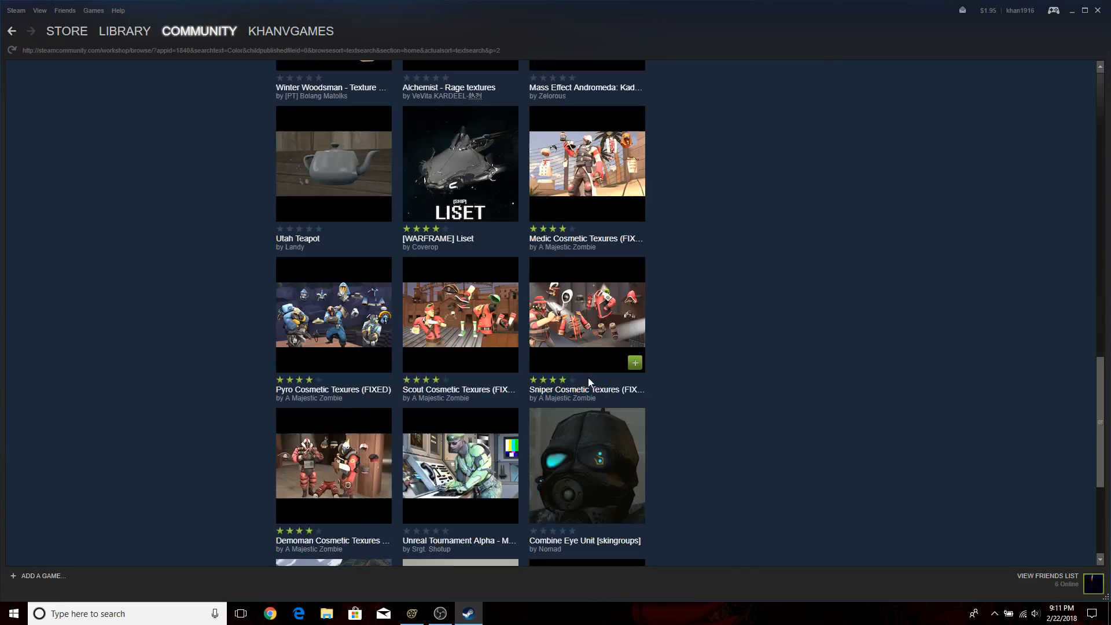
scroll(down, 3)
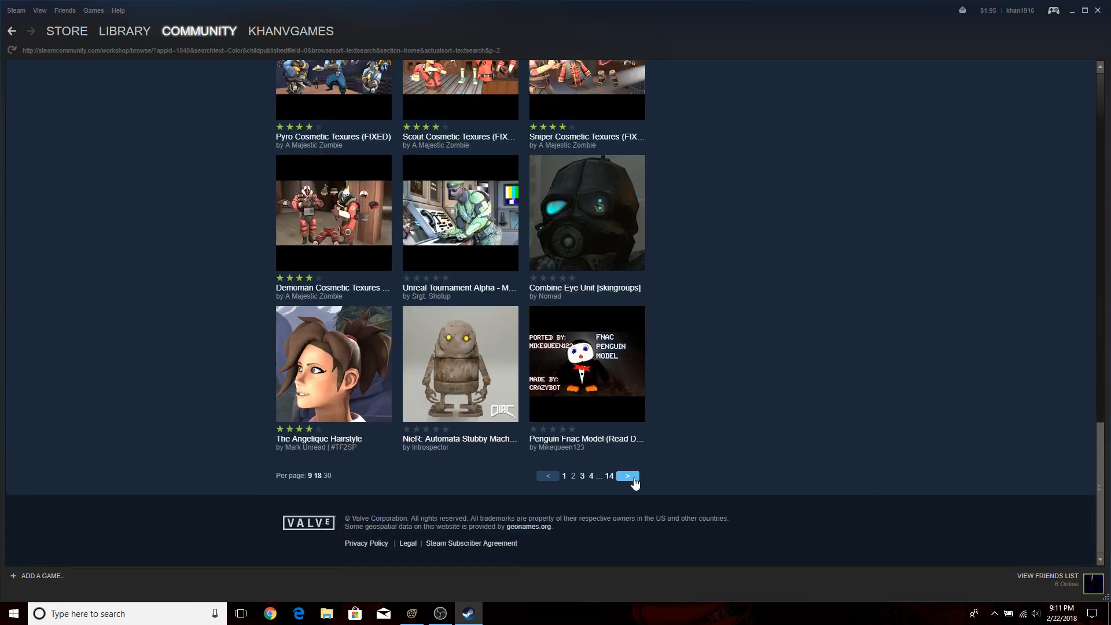
Advance to the next page of 'Color' results and browse through it.
click(626, 476)
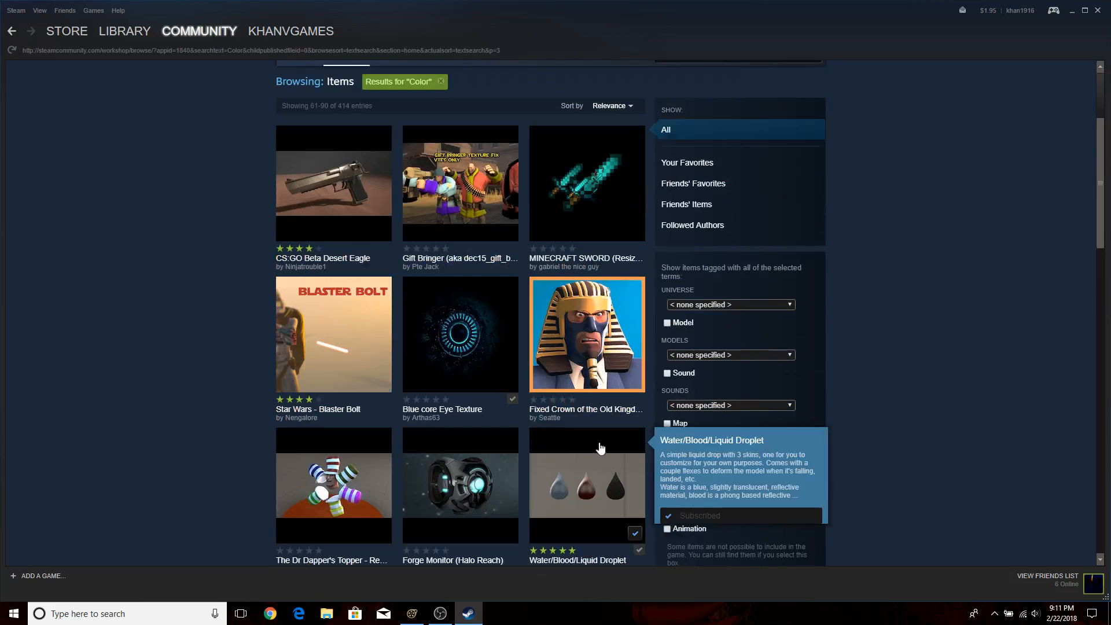
scroll(down, 3)
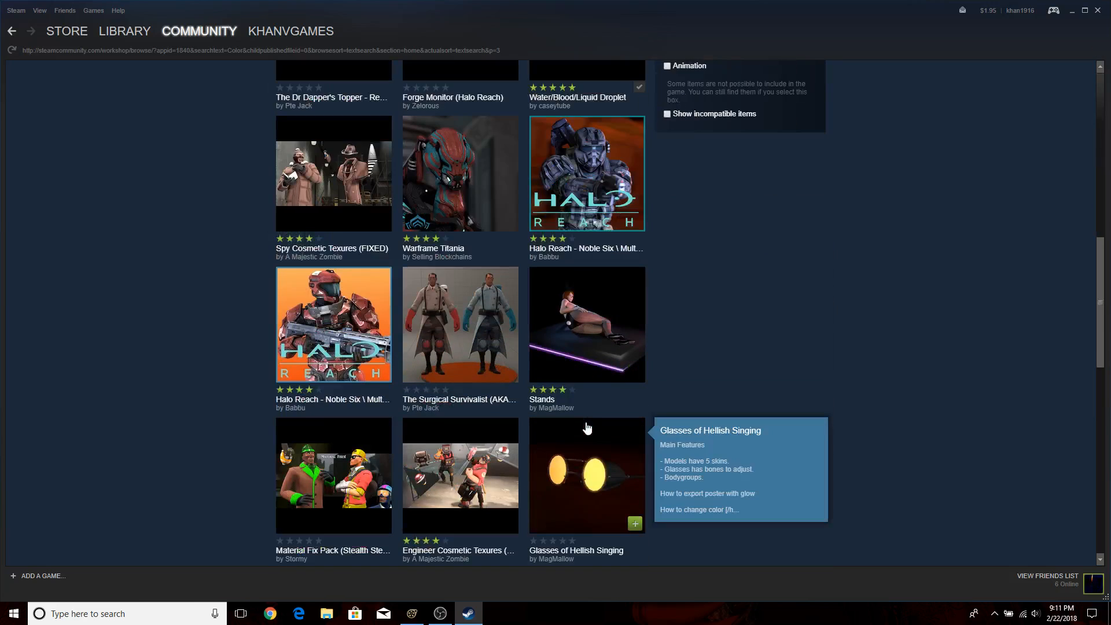
scroll(down, 3)
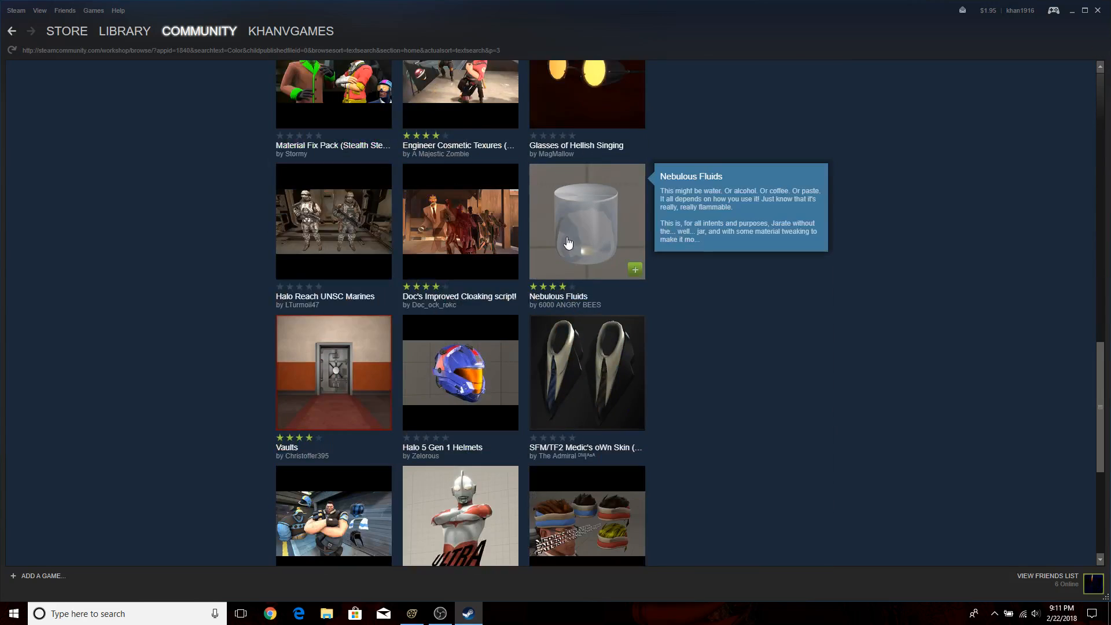
scroll(down, 3)
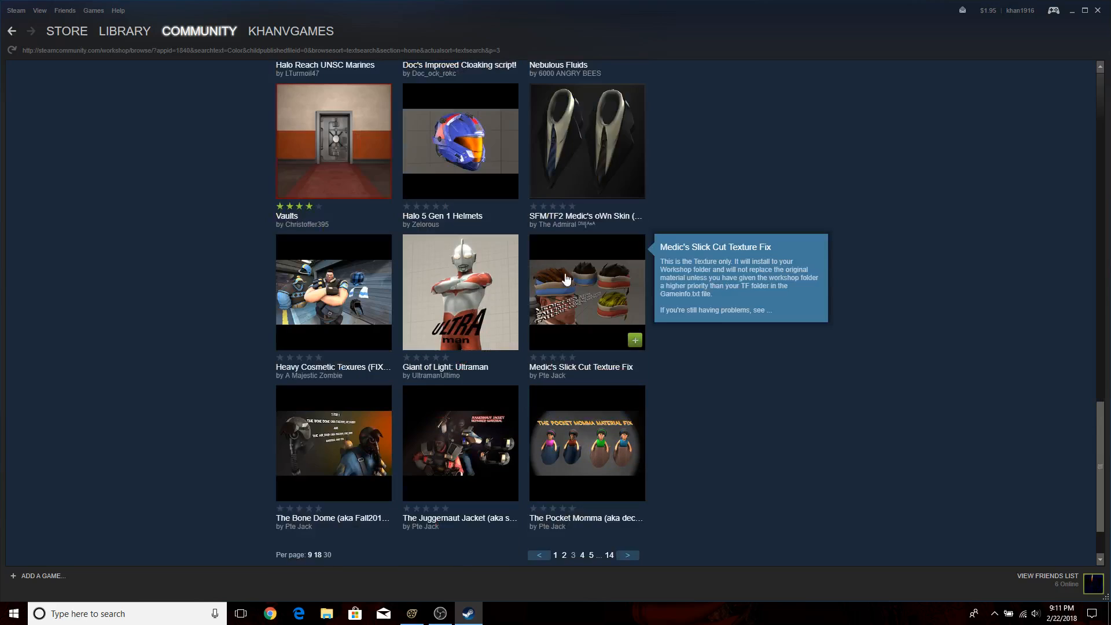
scroll(down, 3)
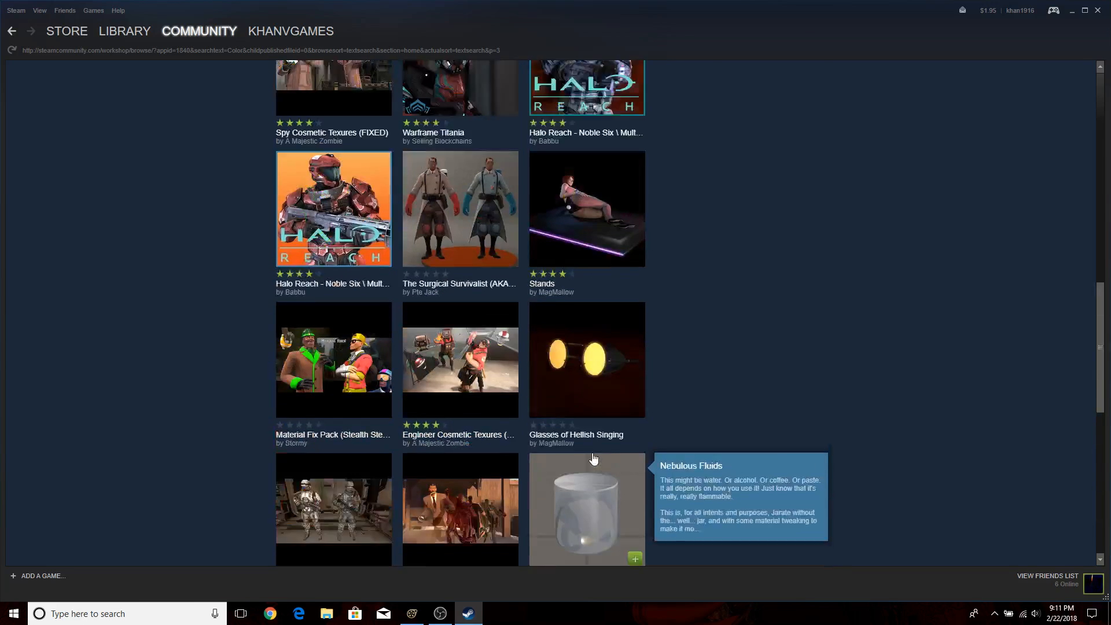
scroll(up, 3)
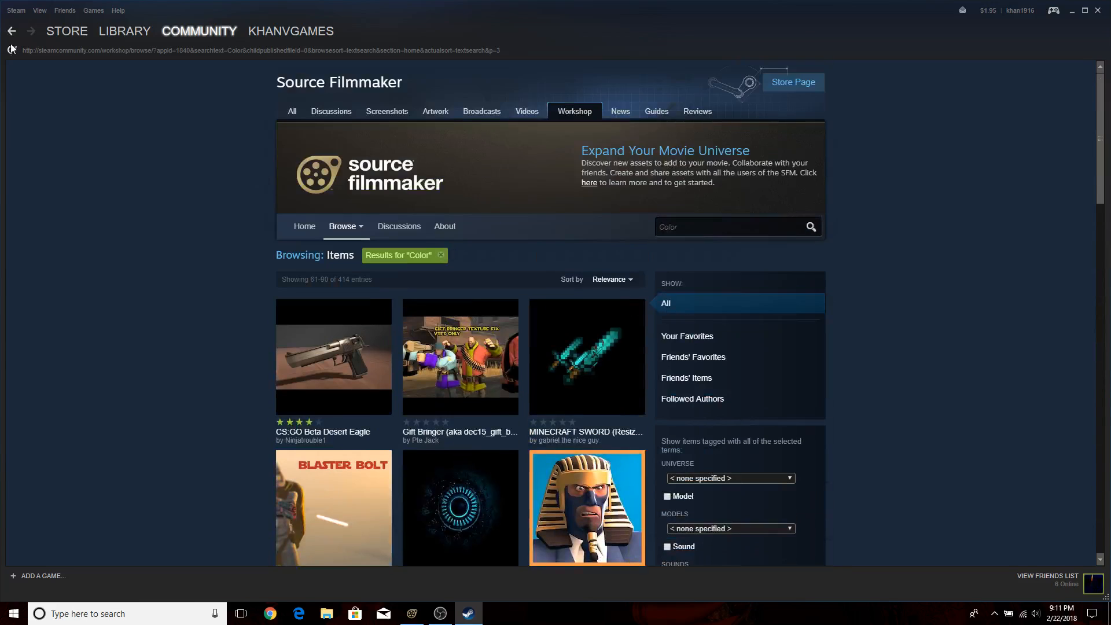
List your subscribed Source Filmmaker workshop items from the workshop home page.
click(11, 30)
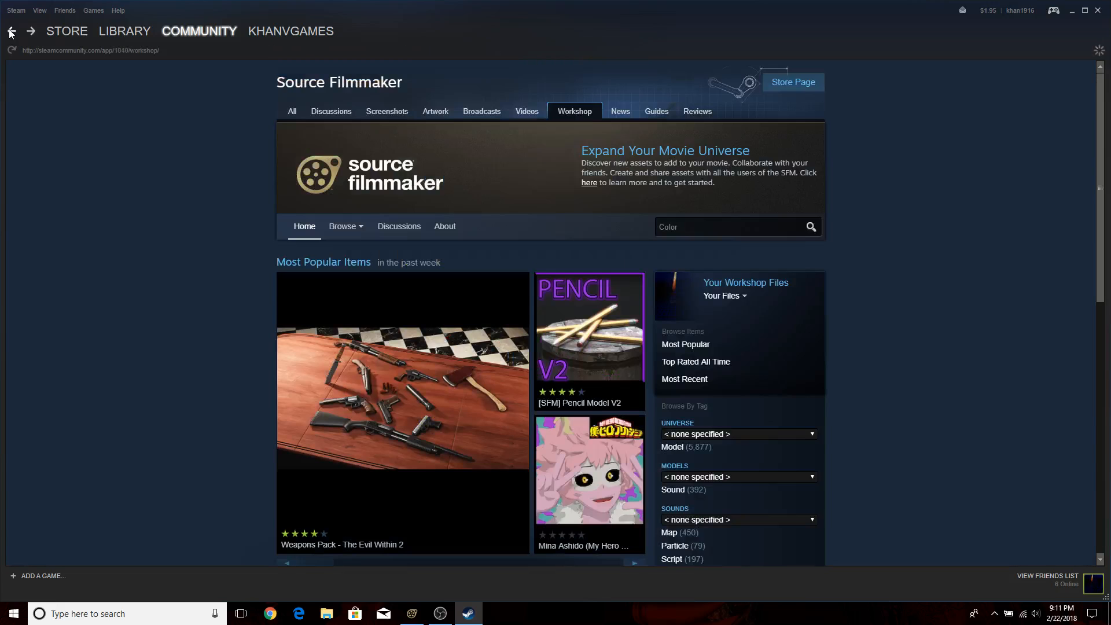
click(724, 295)
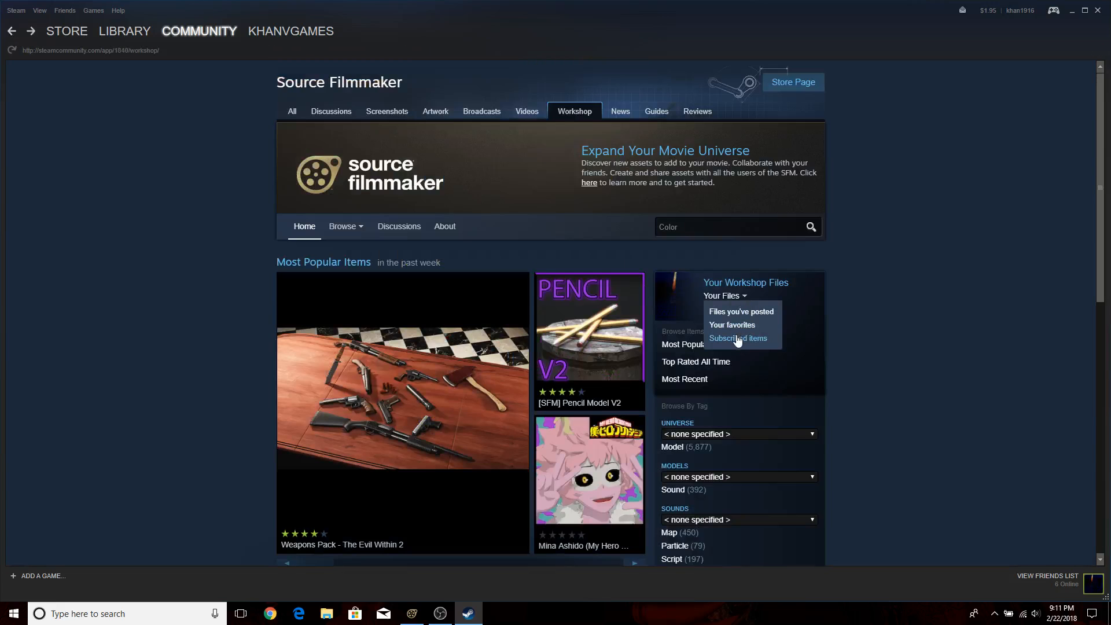
click(738, 338)
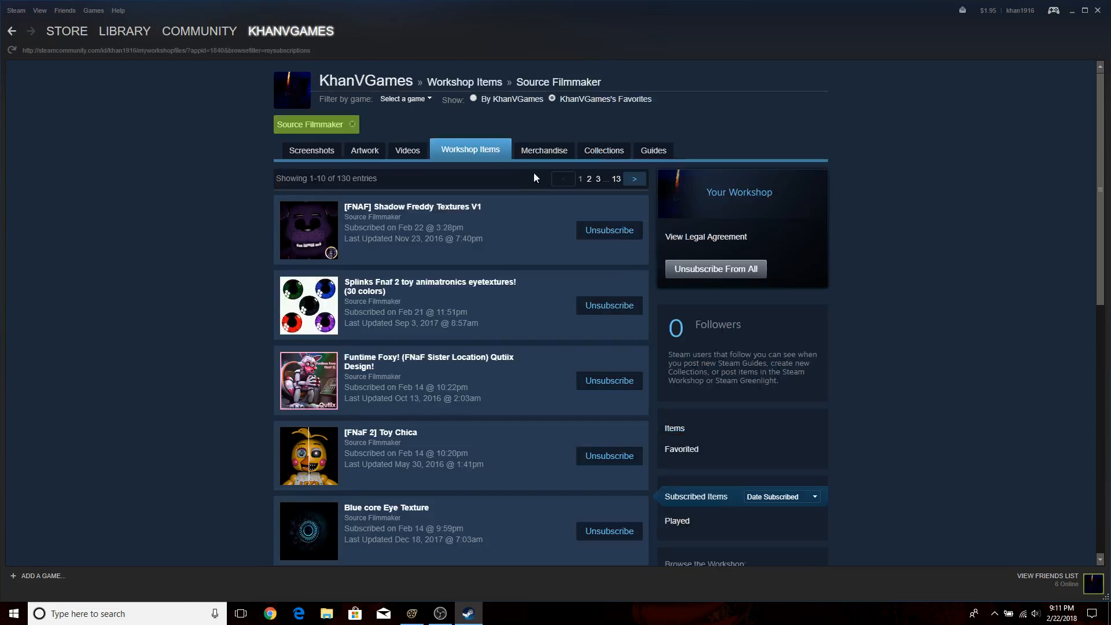
scroll(down, 3)
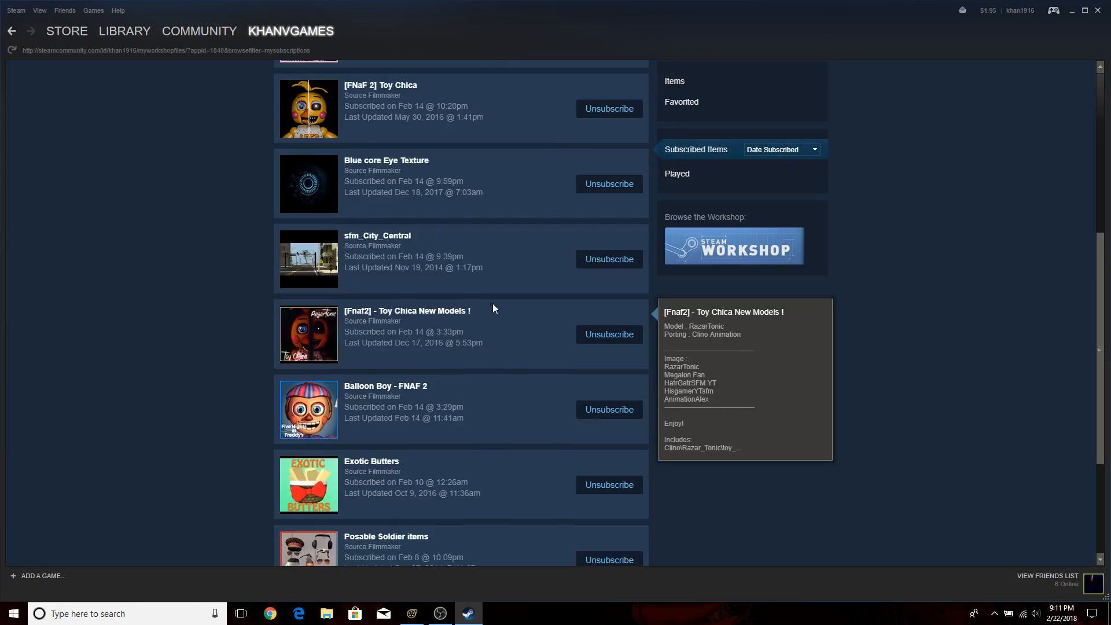
scroll(down, 3)
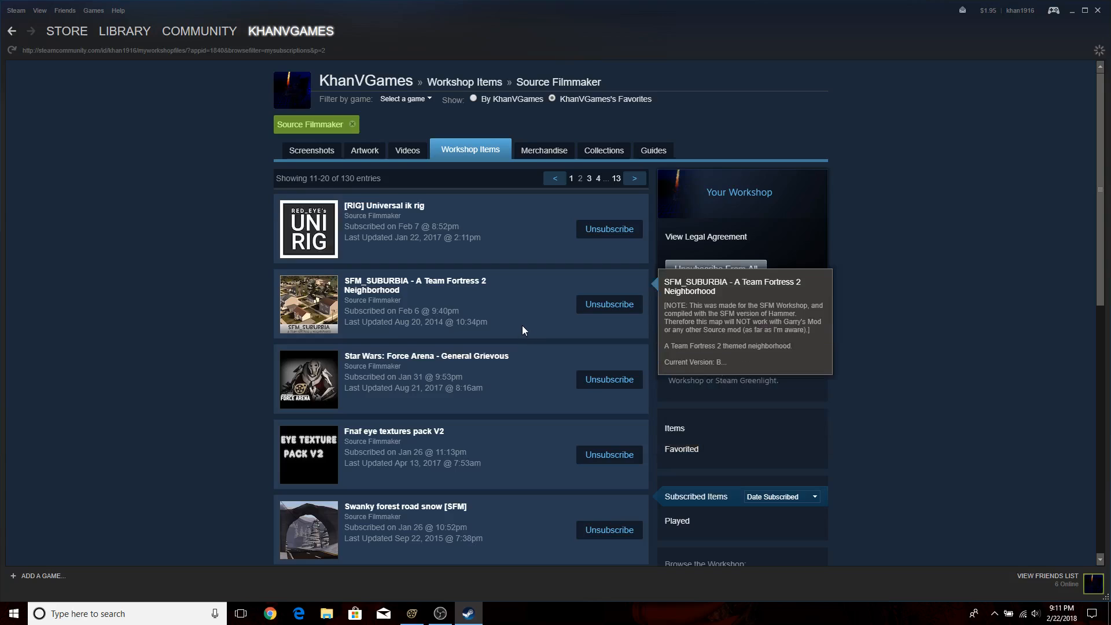
scroll(down, 3)
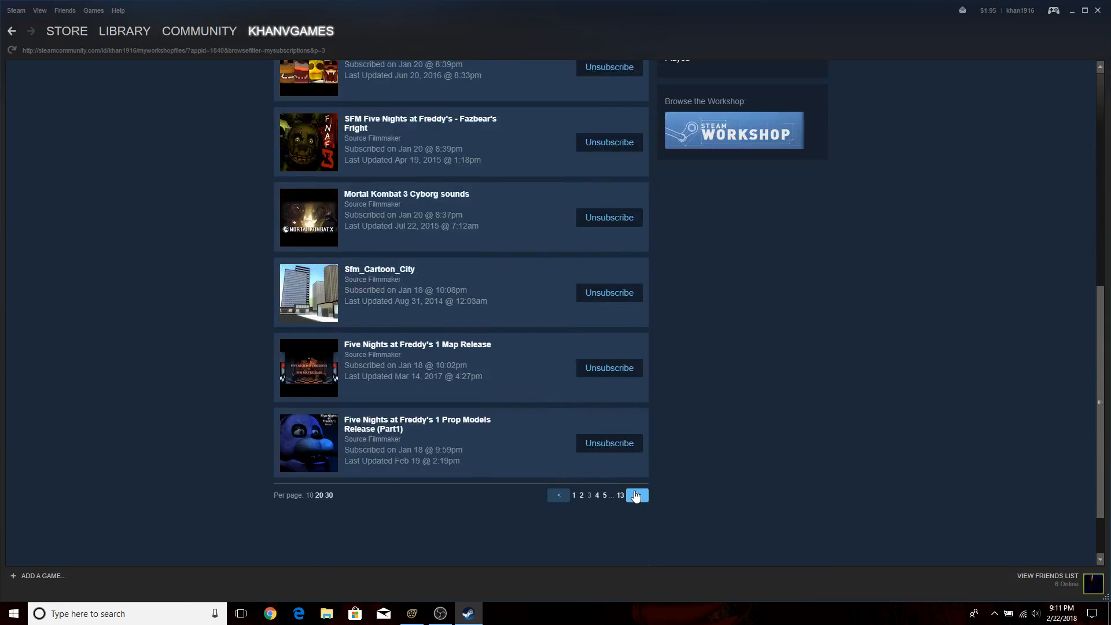
Page forward through the subscribed items looking for Doc's Color Script.
click(636, 494)
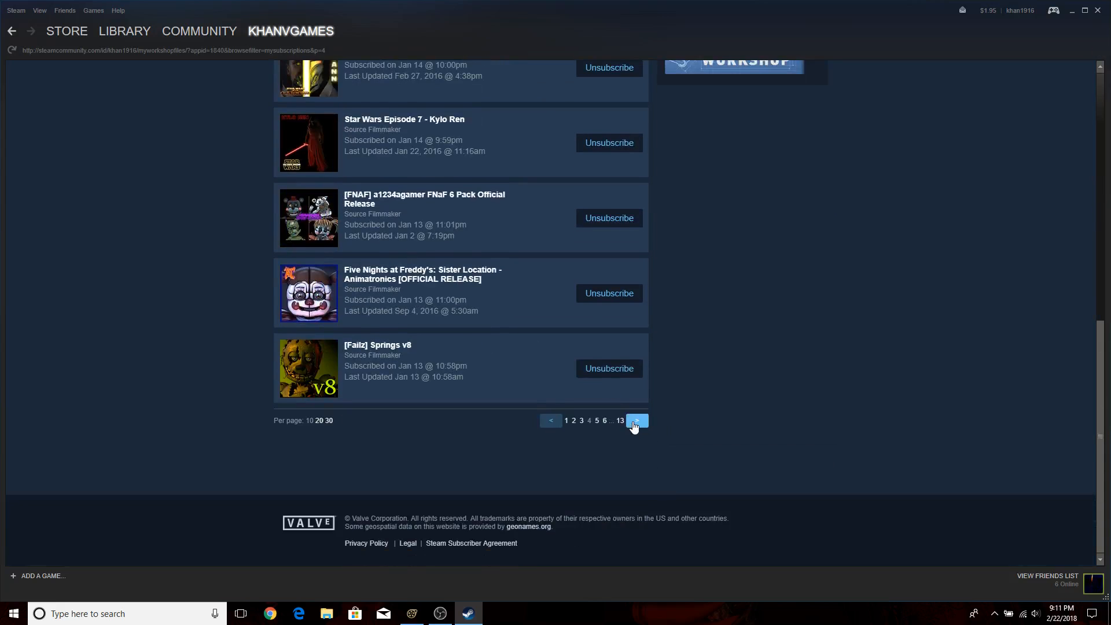
click(636, 420)
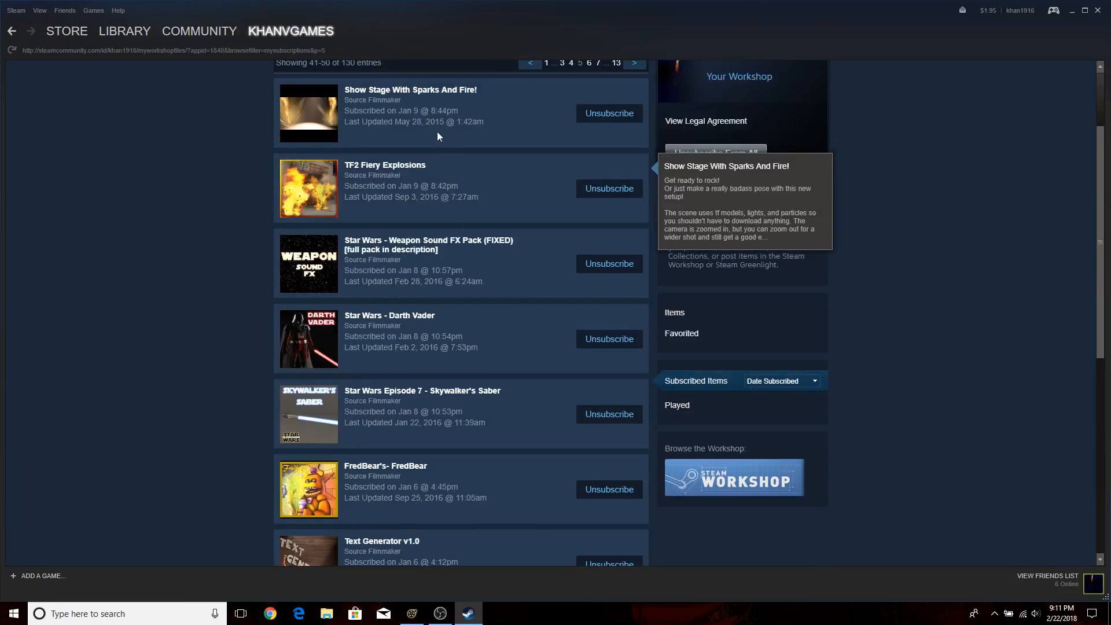
scroll(down, 3)
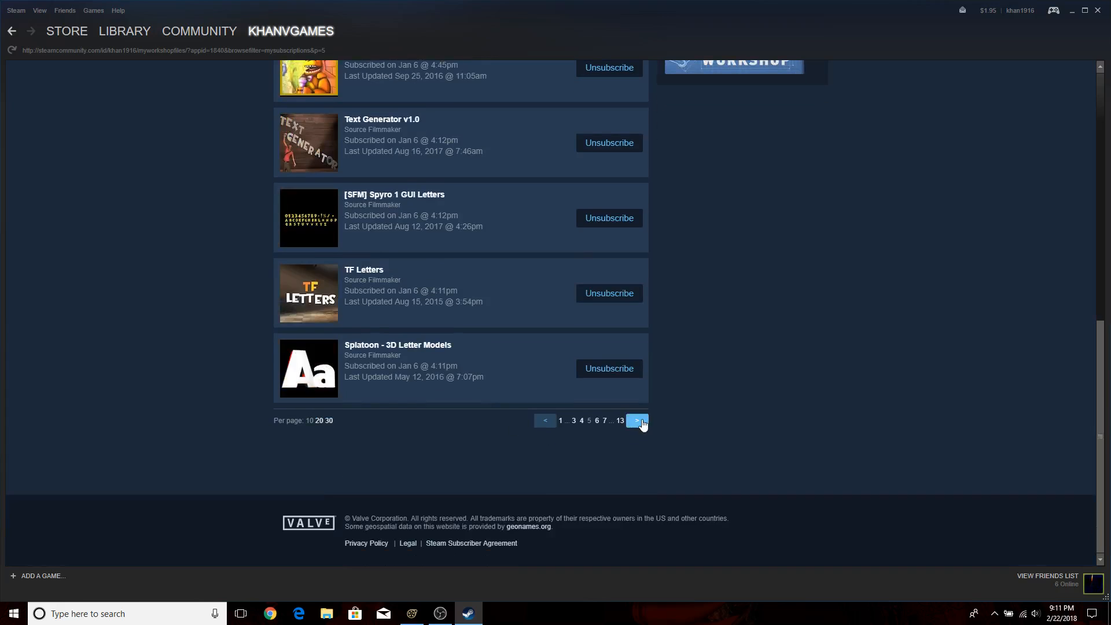
click(637, 420)
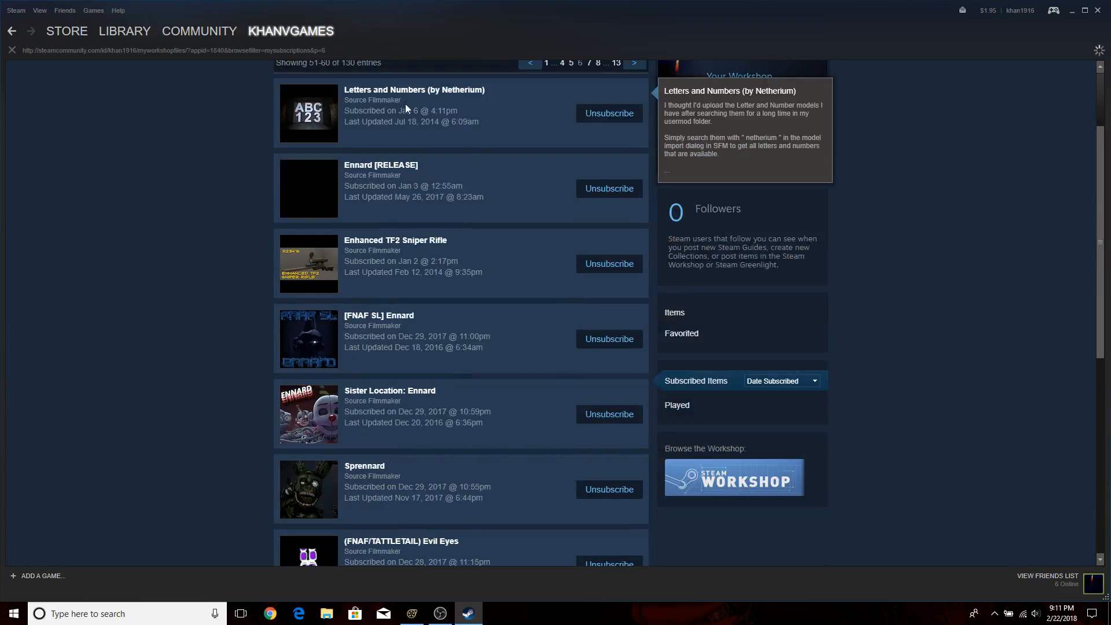
scroll(down, 3)
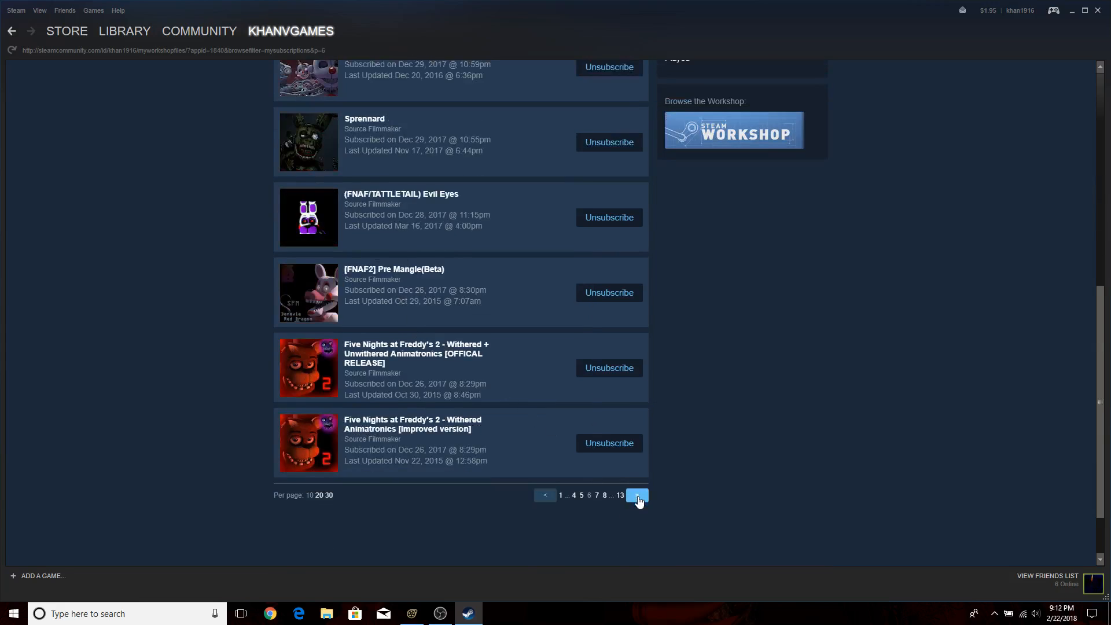
click(636, 494)
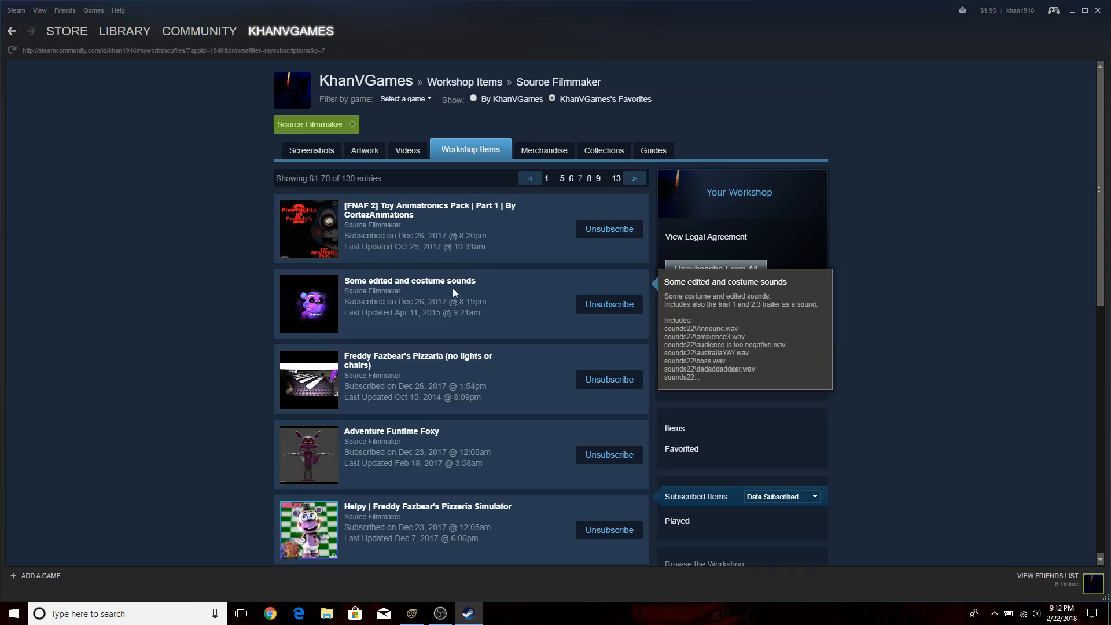
scroll(down, 3)
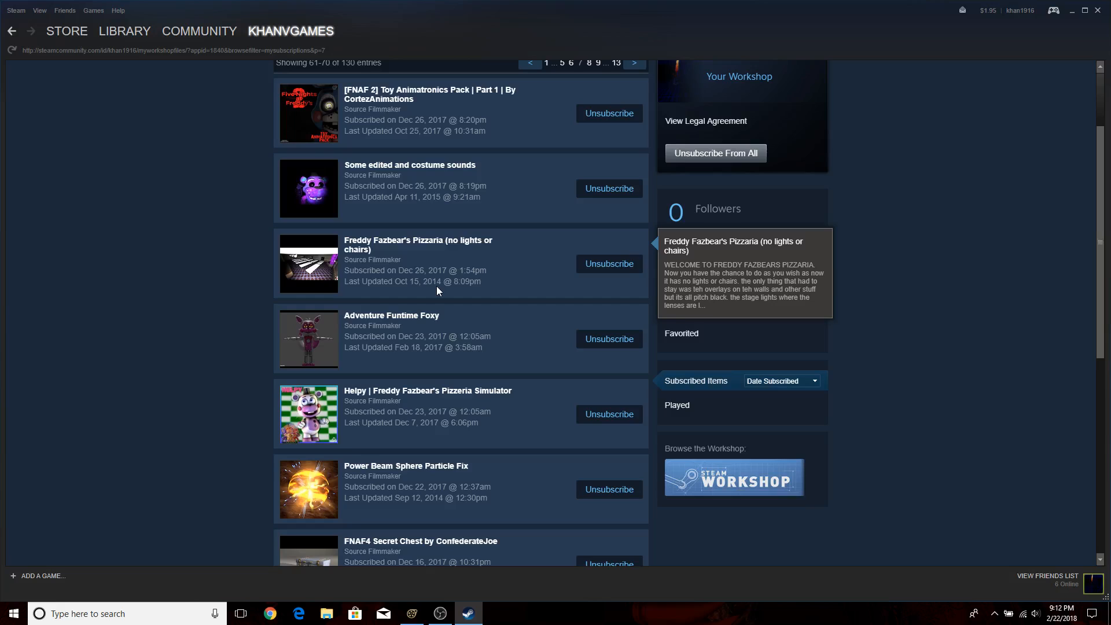
scroll(down, 3)
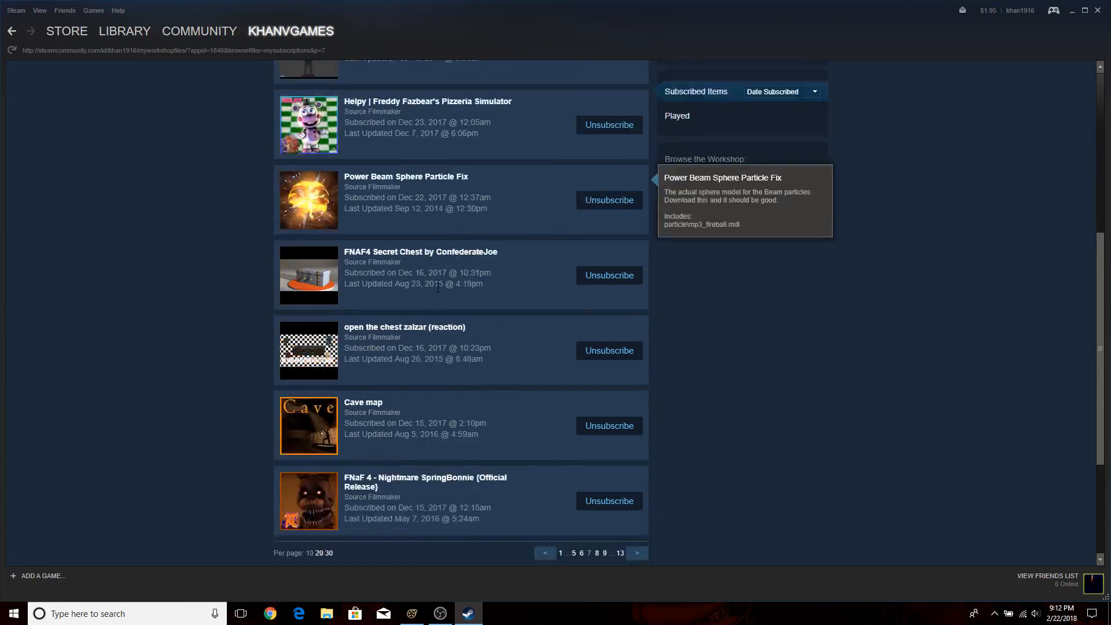
scroll(down, 3)
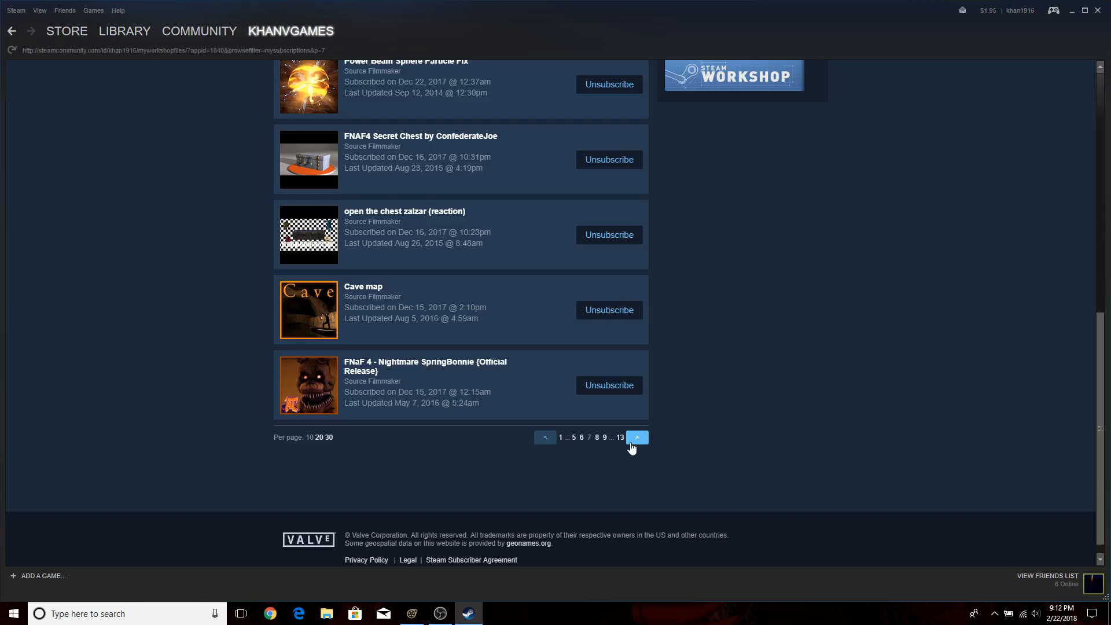
Continue paging, then step back to results 91–100 where Doc's Color Script appears.
click(636, 437)
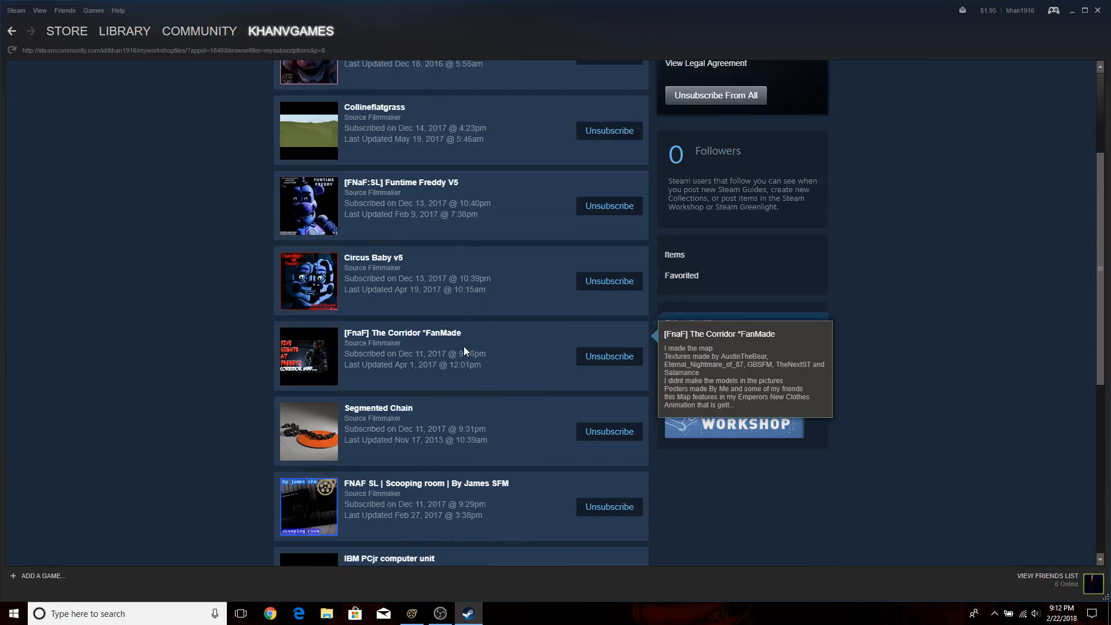
scroll(down, 3)
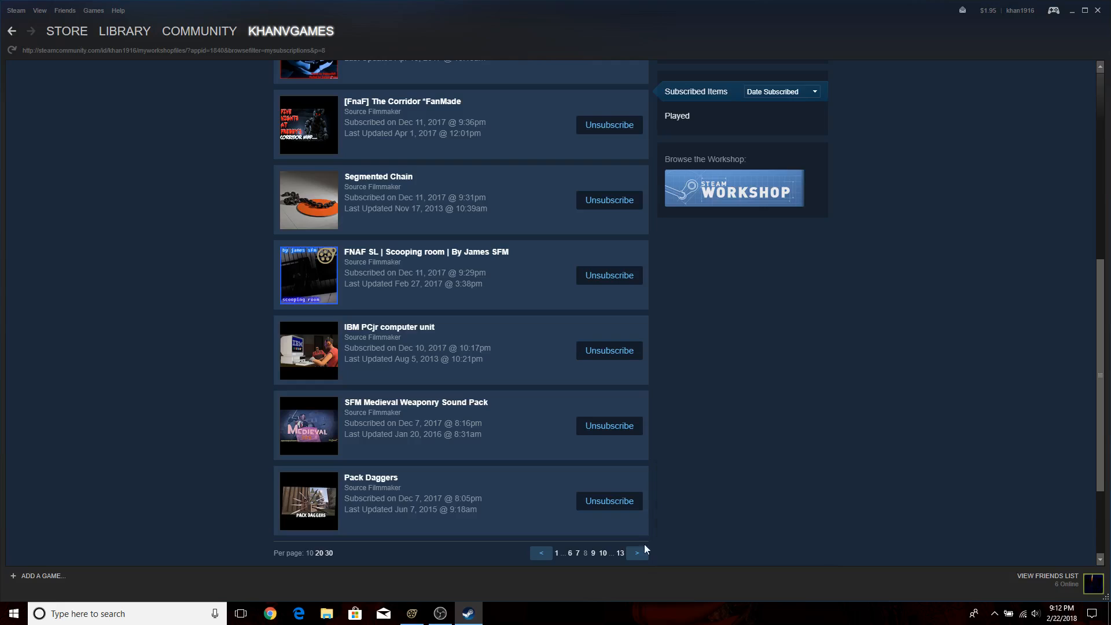
click(635, 553)
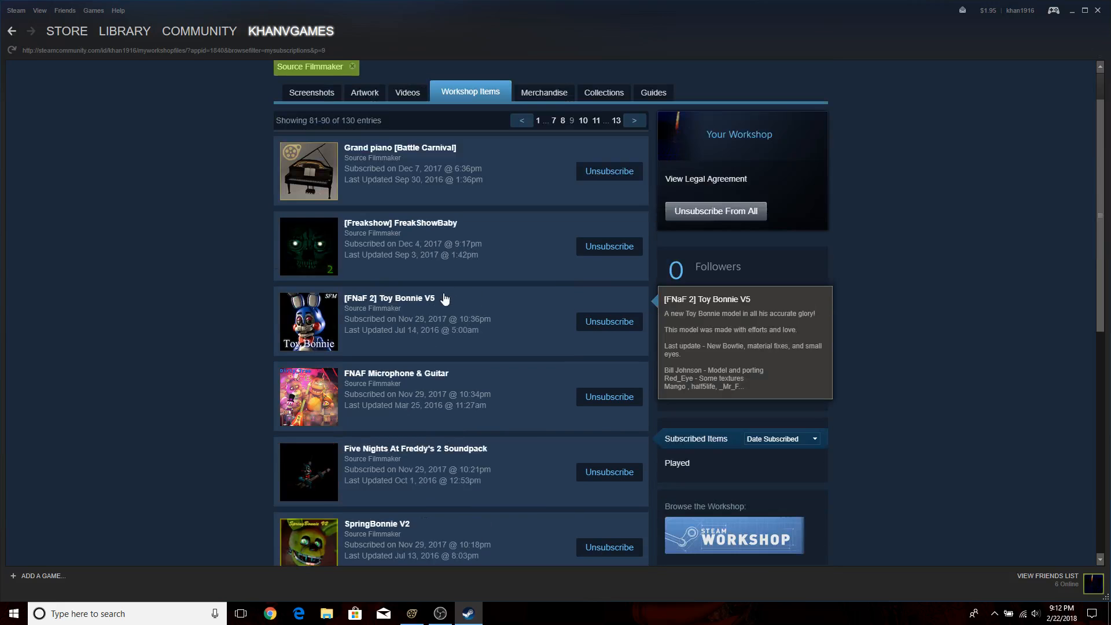
scroll(down, 3)
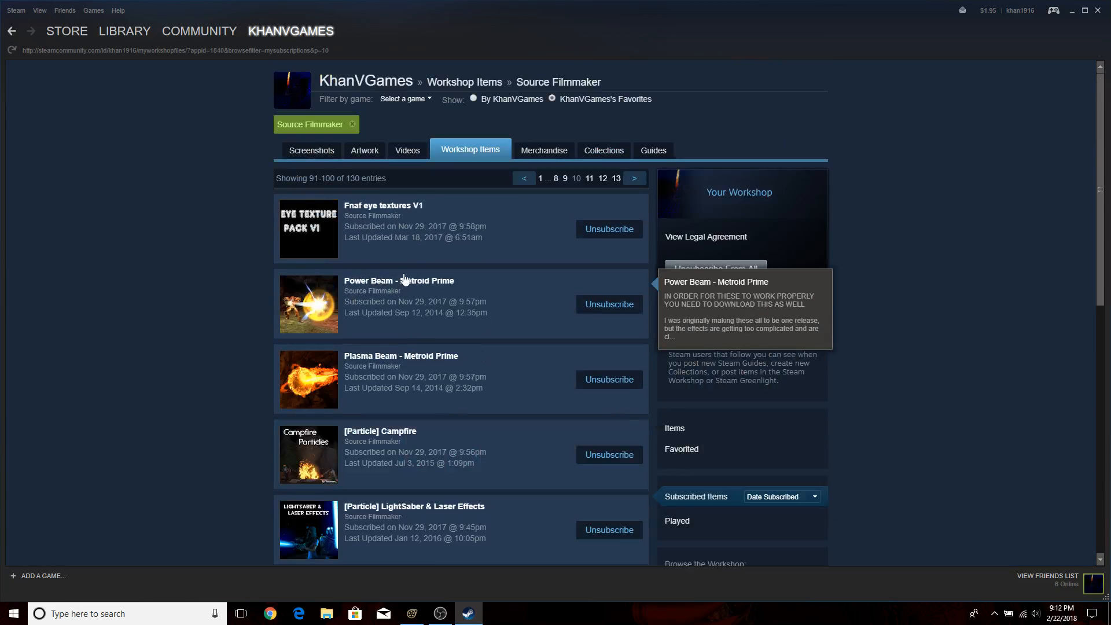
scroll(down, 3)
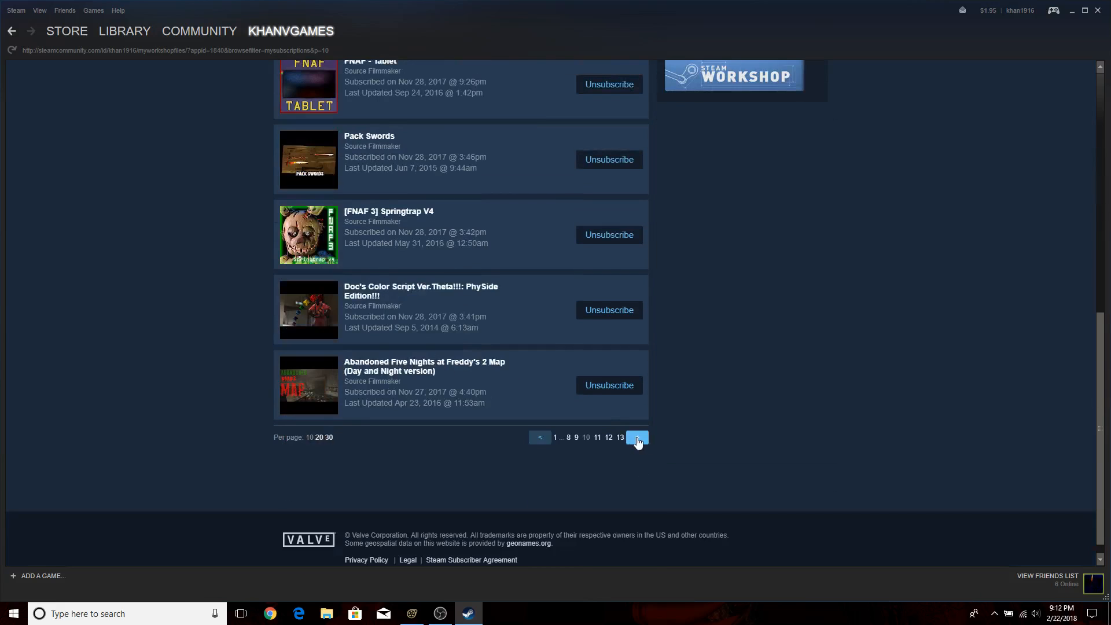
click(635, 437)
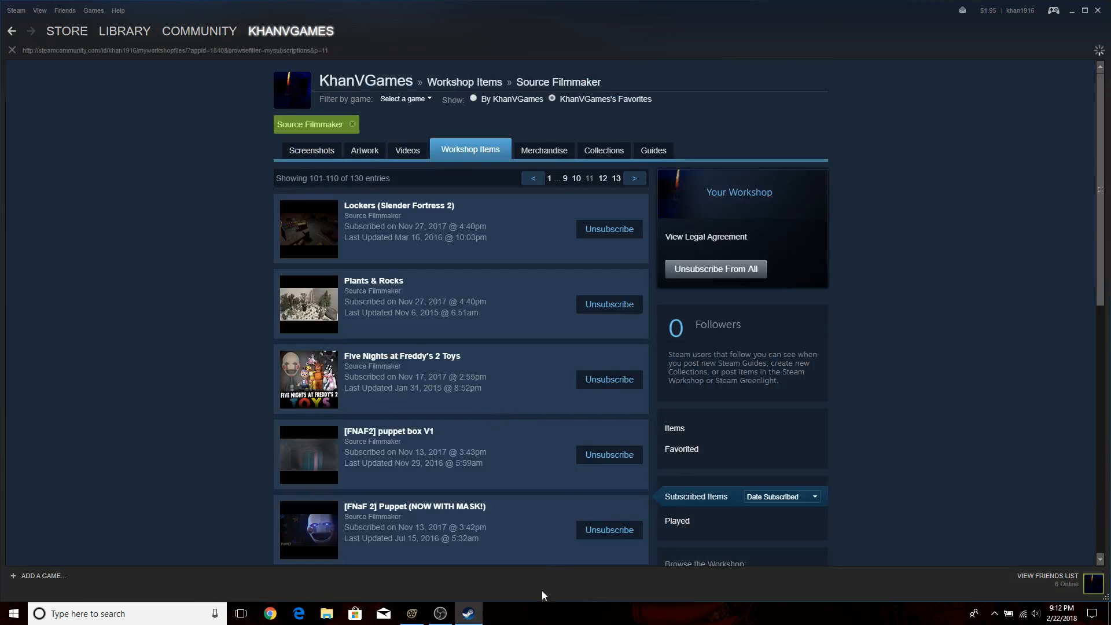
scroll(down, 3)
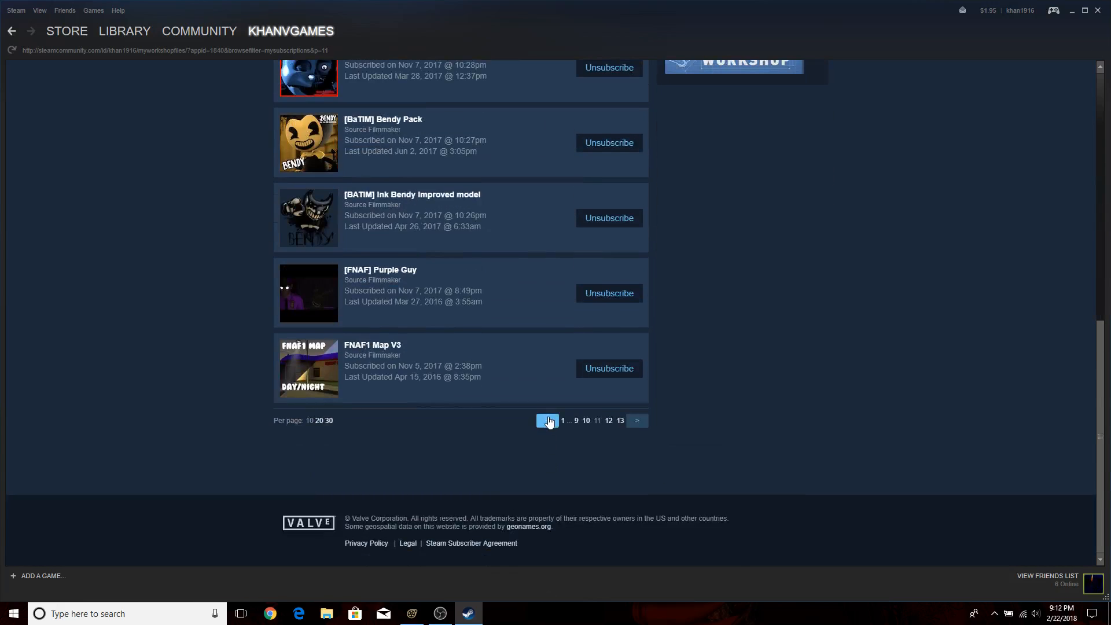
click(539, 421)
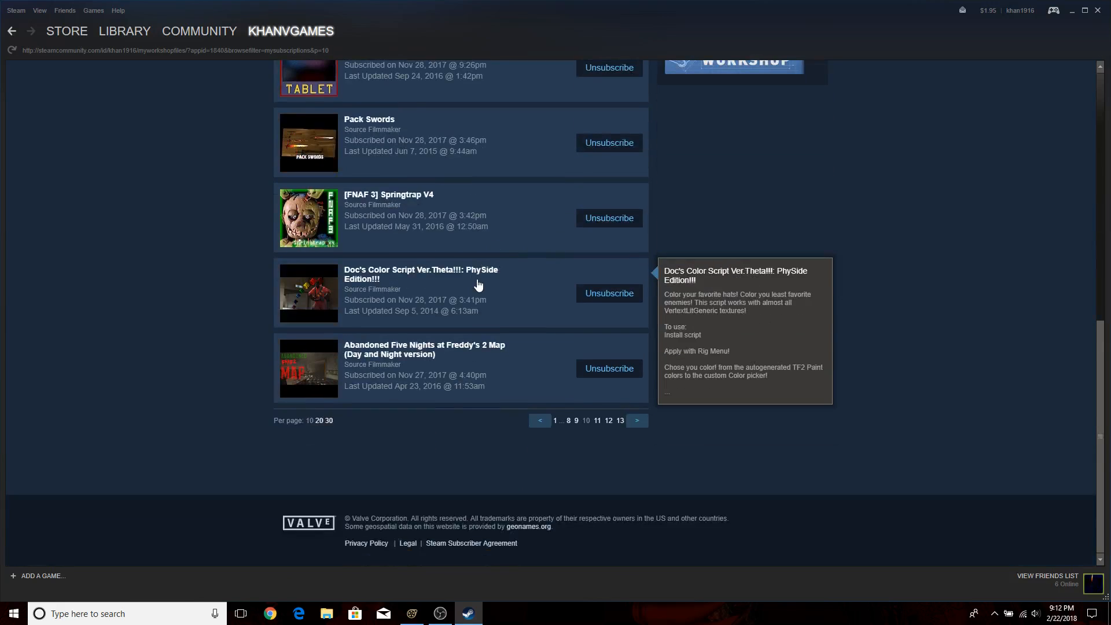
View the Doc's Color Script Ver.Theta workshop page and its description.
click(420, 274)
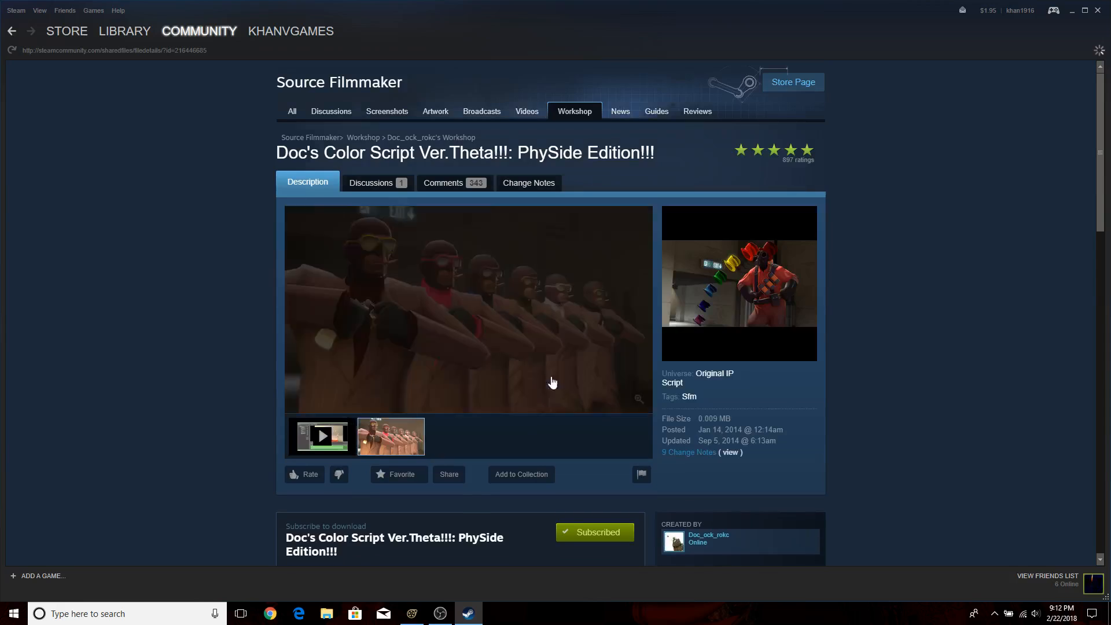
scroll(down, 3)
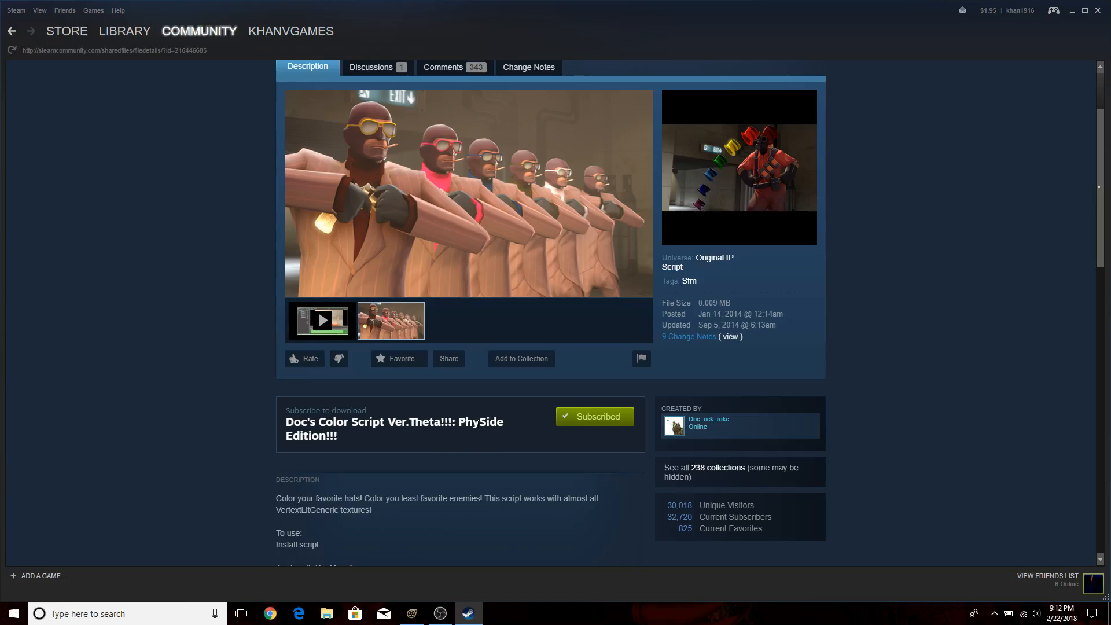
mouse_move(431, 412)
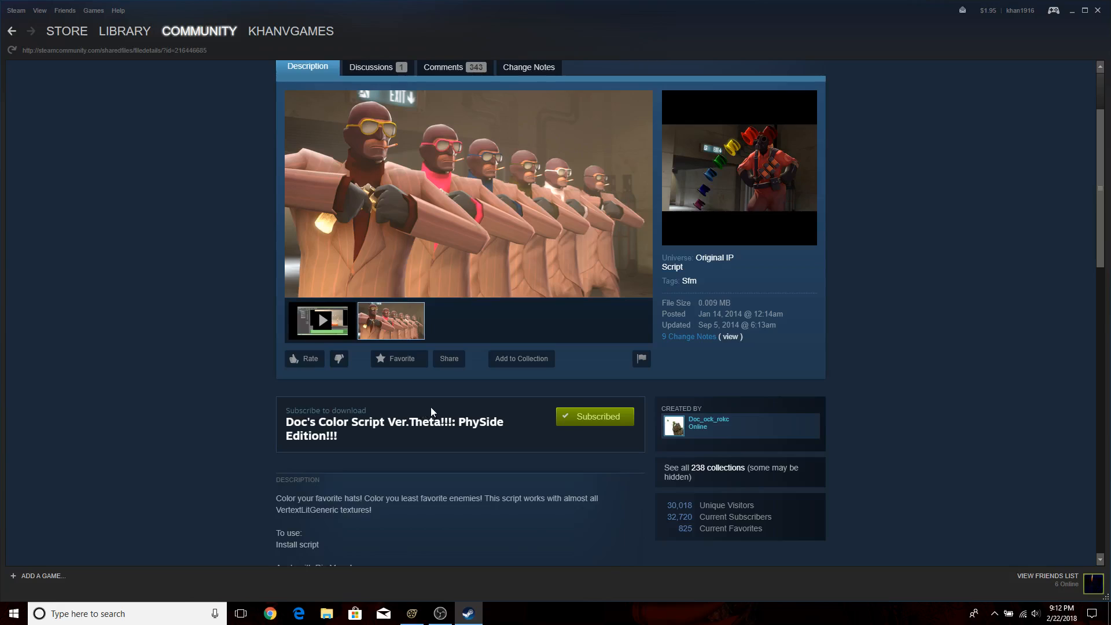
mouse_move(631, 216)
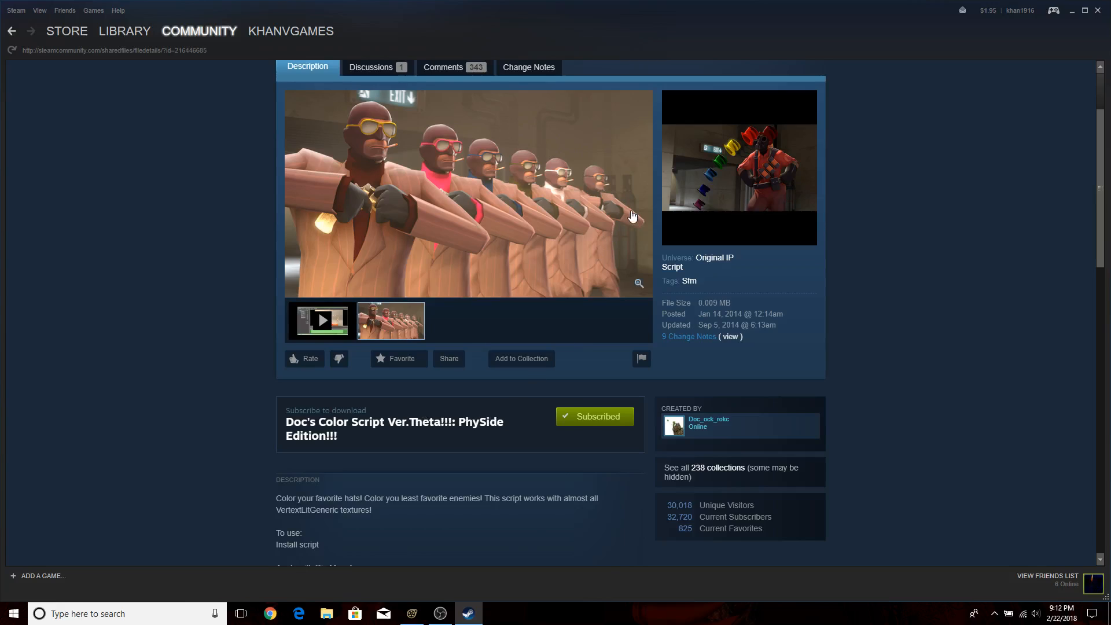
mouse_move(1102, 20)
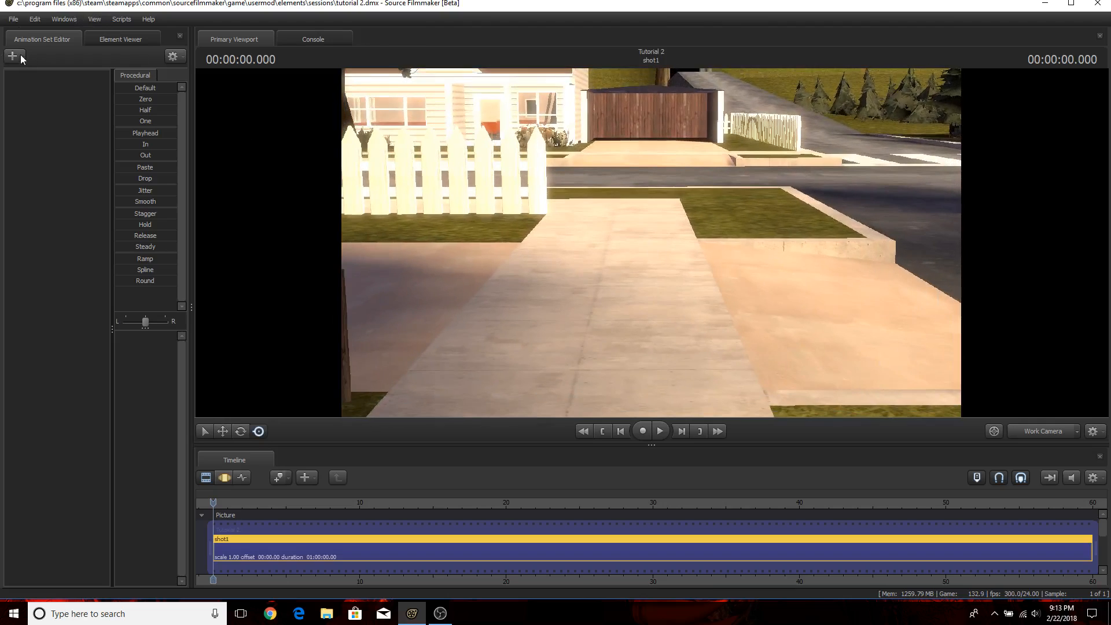
Create an animation set for a new model, filter 'splinks' and pick bonnie.mdl.
click(11, 56)
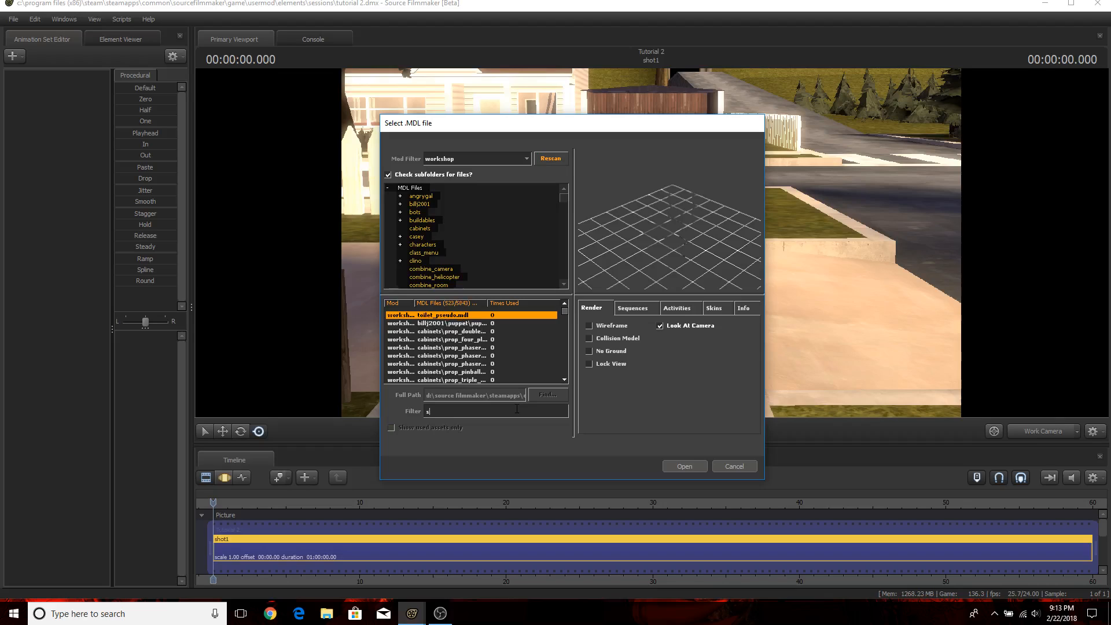
text(plin ks)
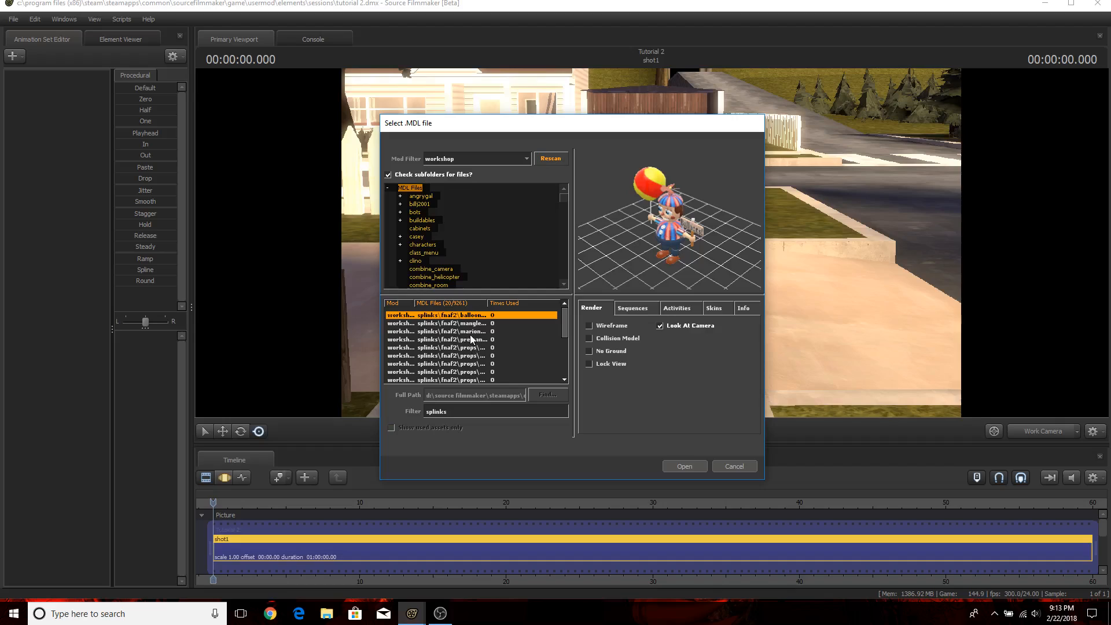
click(454, 339)
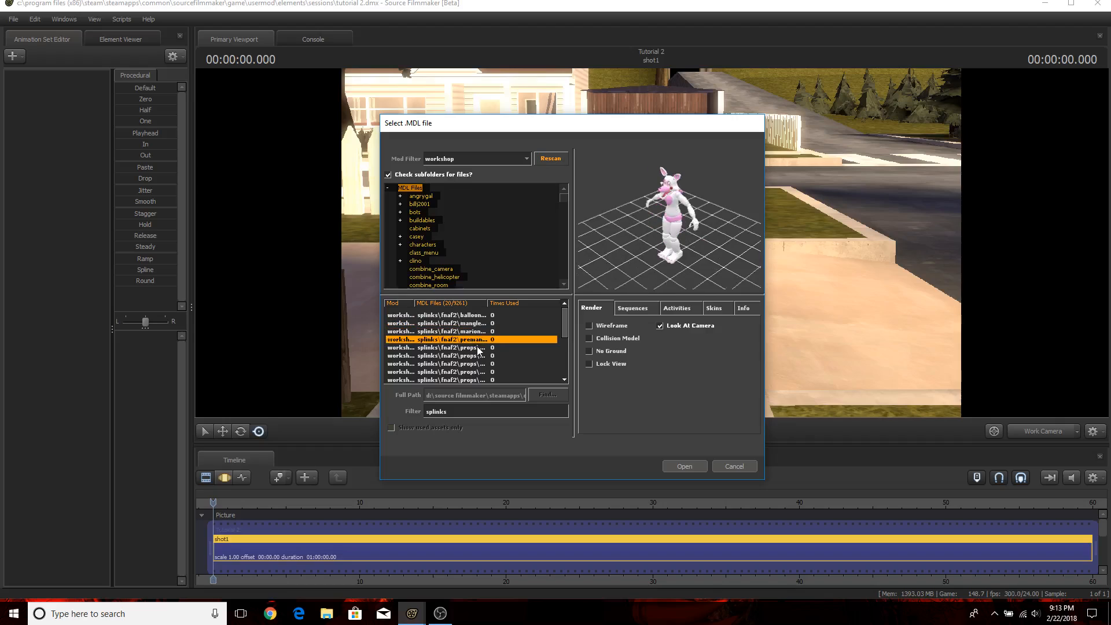
scroll(down, 3)
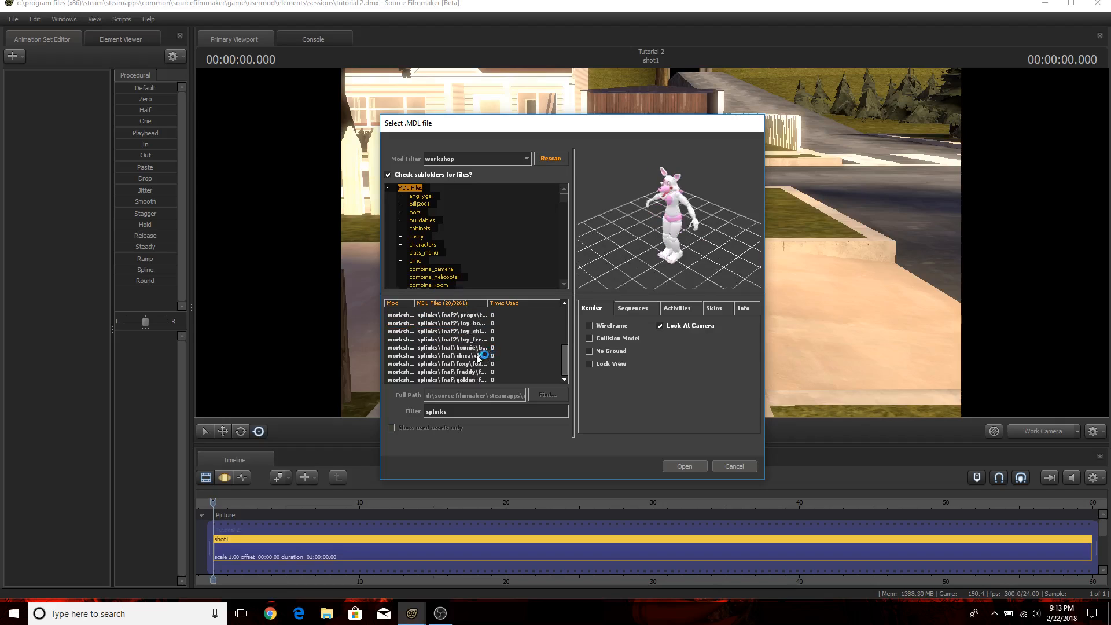
click(452, 340)
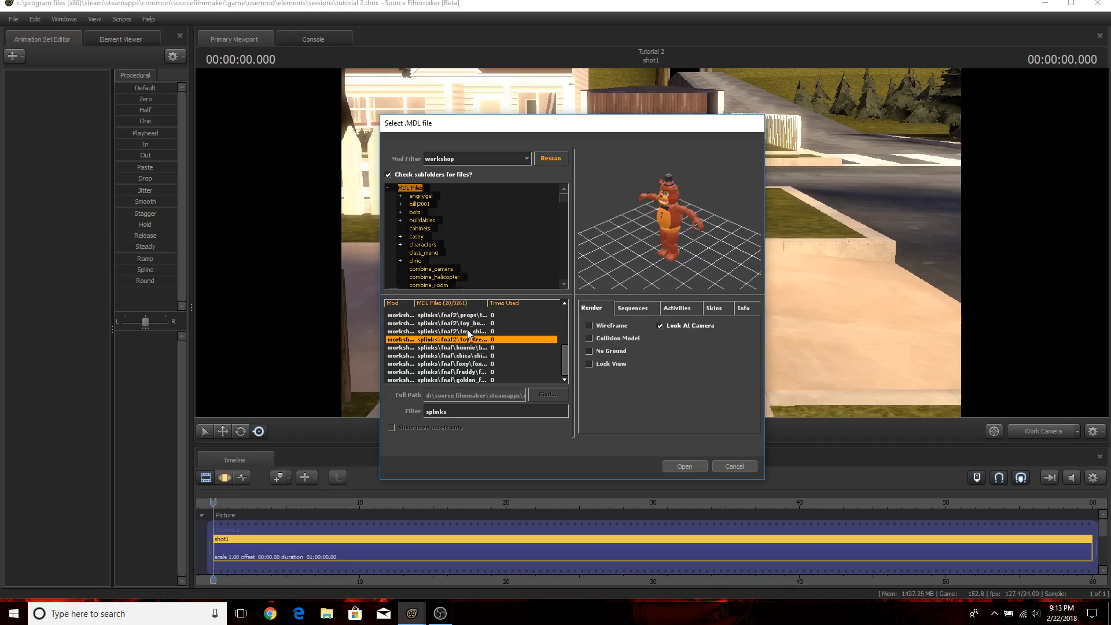
click(452, 331)
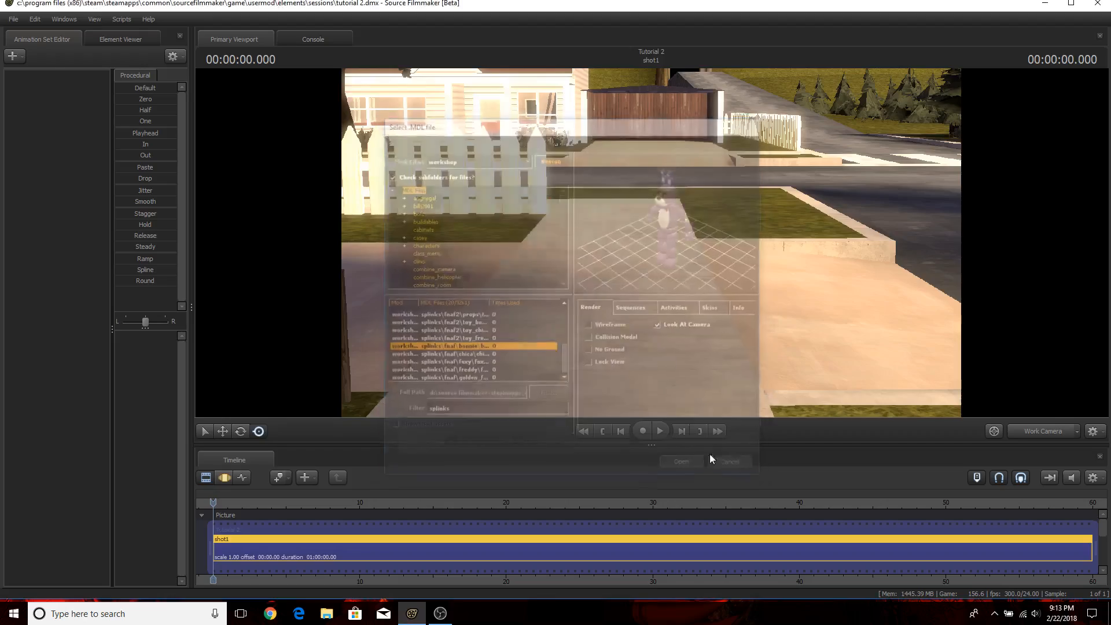
Load Bonnie into the map and select its right forearm bone with the Rotate manipulator.
click(681, 462)
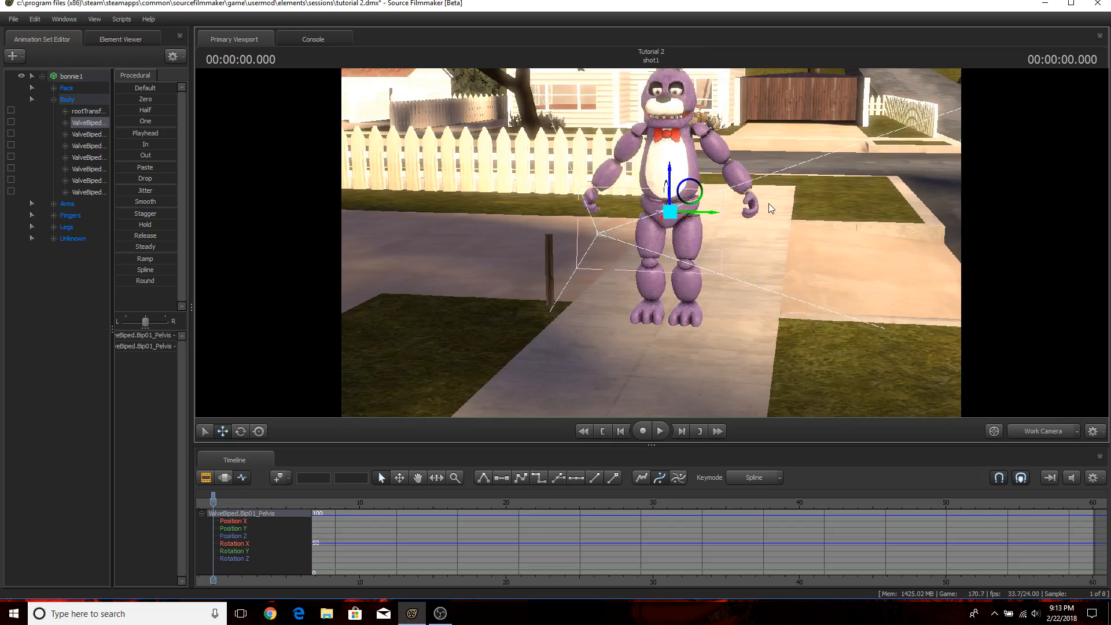
mouse_move(814, 249)
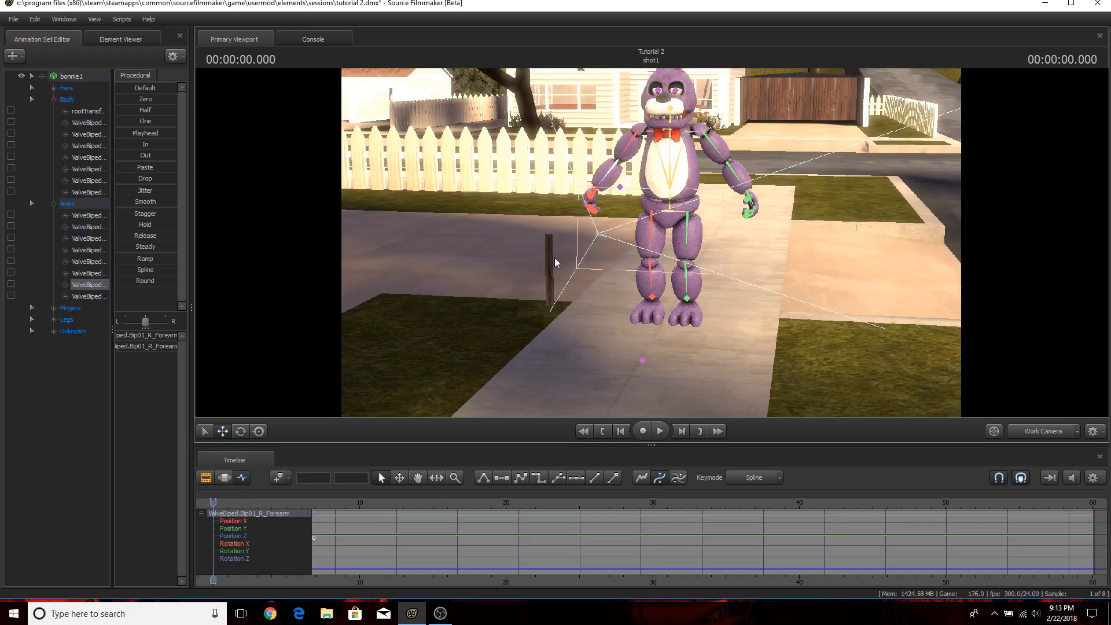
click(258, 431)
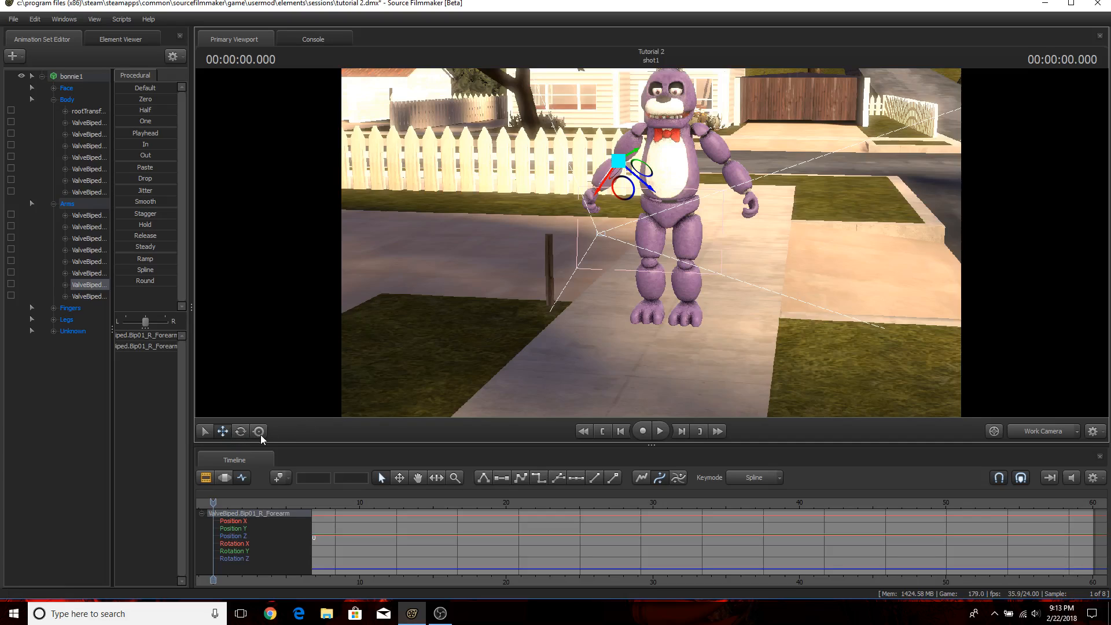
click(241, 431)
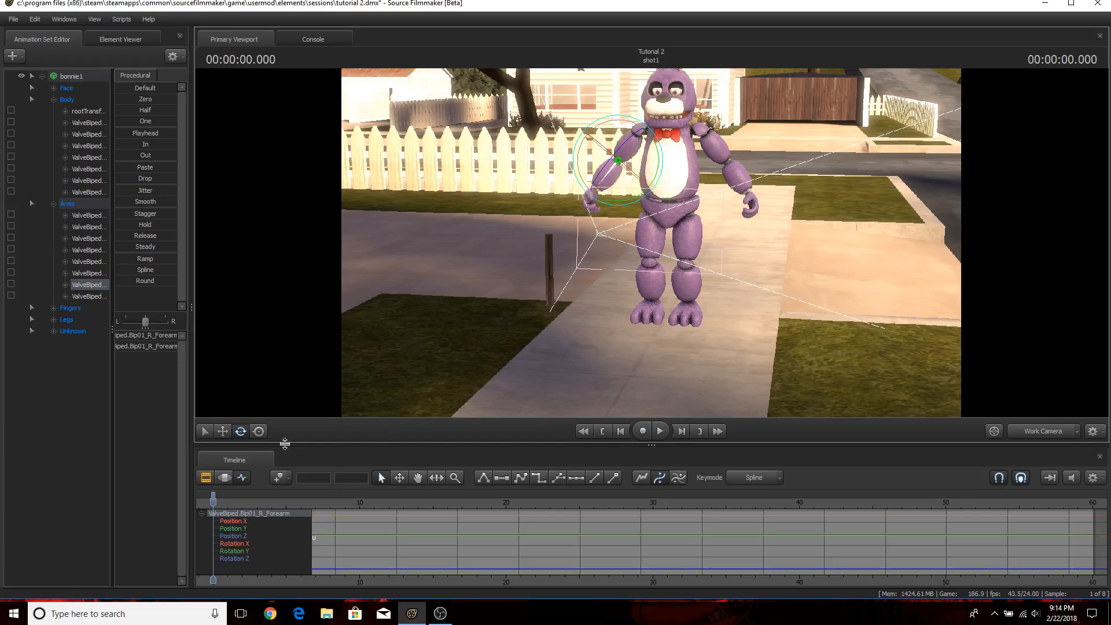
click(670, 216)
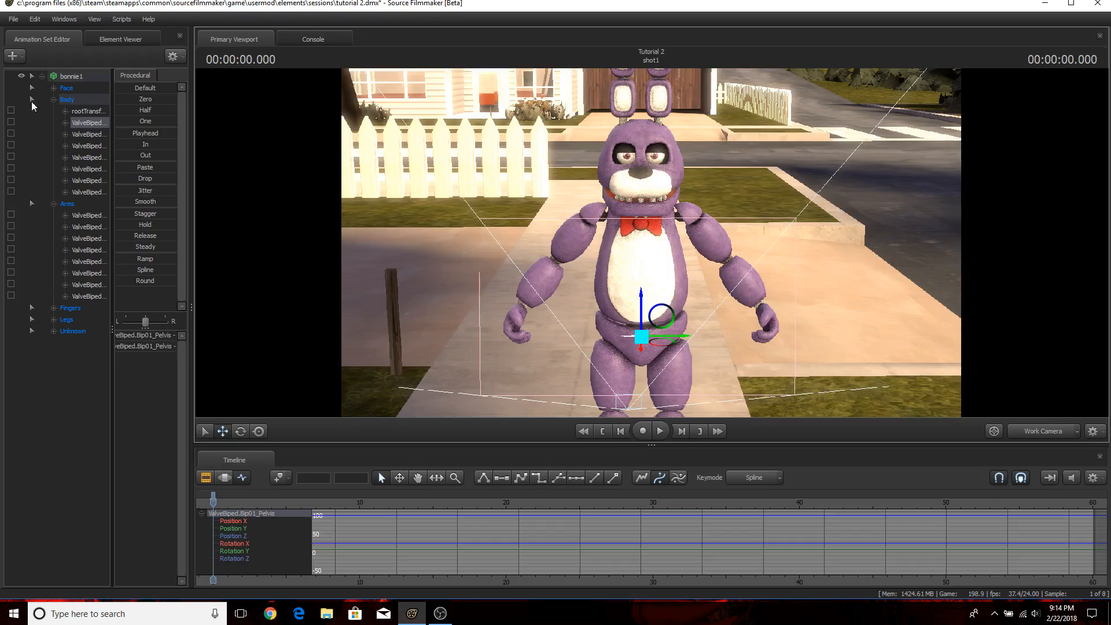
mouse_move(1063, 438)
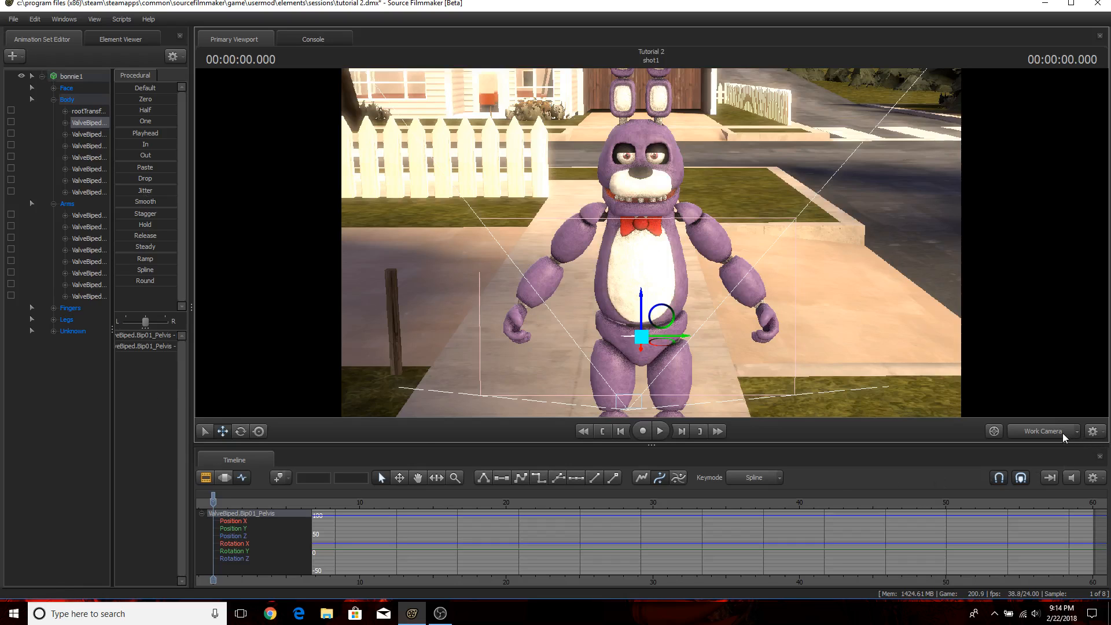
View through camera1, add override materials to bonnie1 and show its model in the Element Viewer.
click(1042, 430)
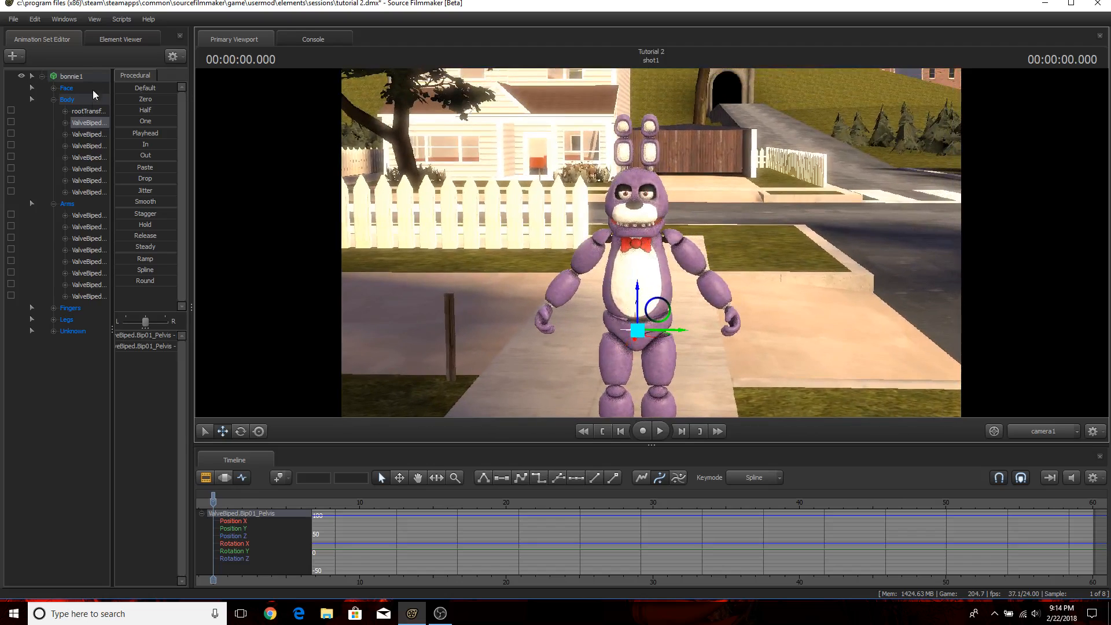
right_click(73, 76)
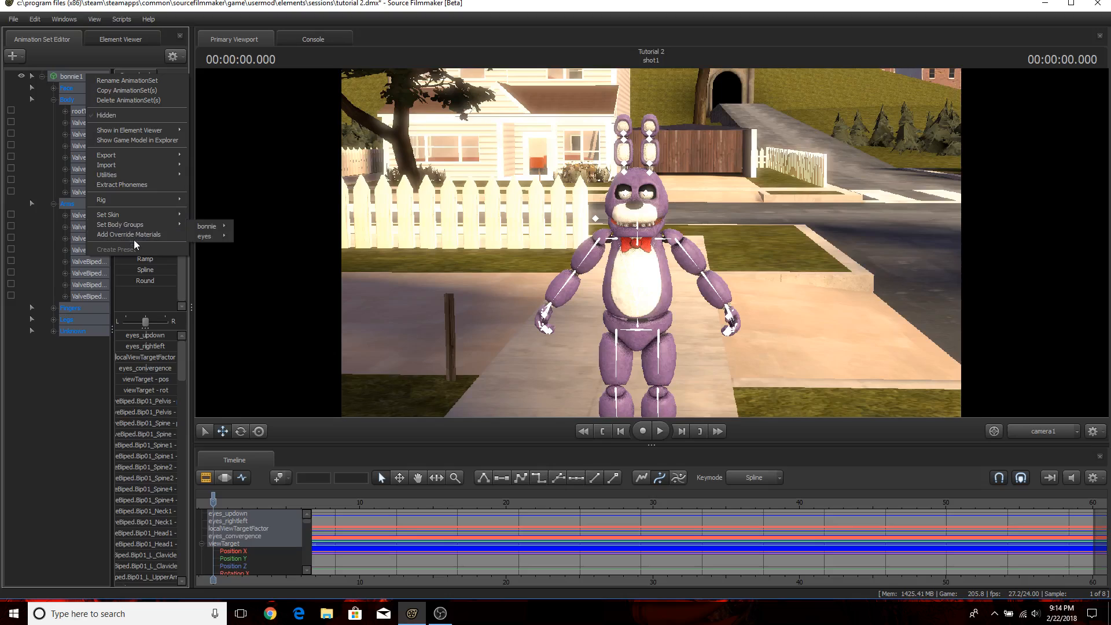
mouse_move(131, 234)
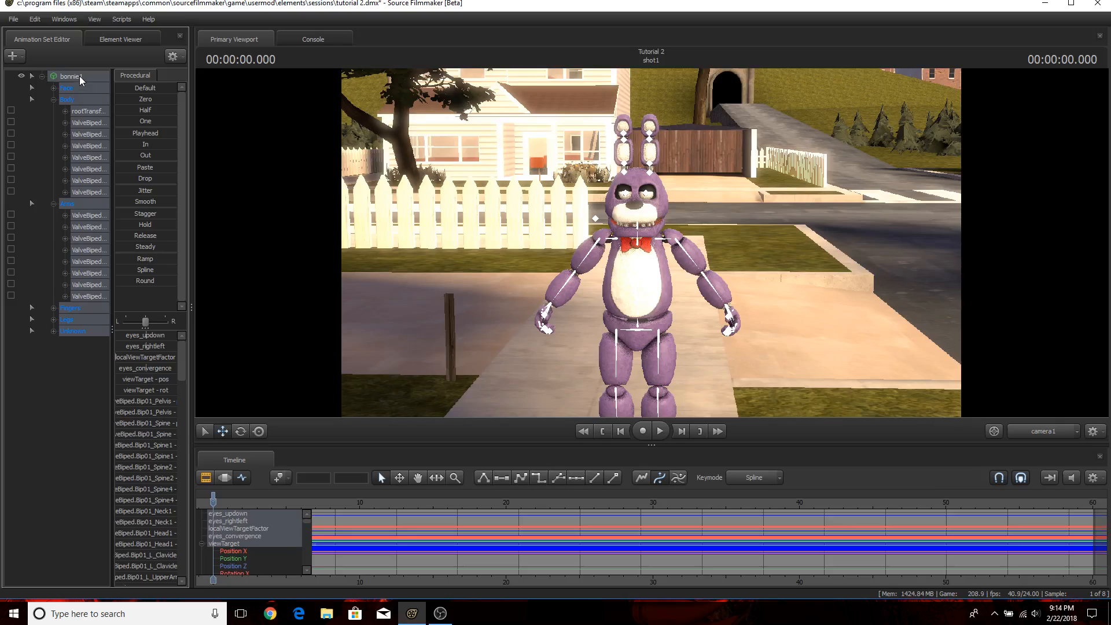
right_click(69, 77)
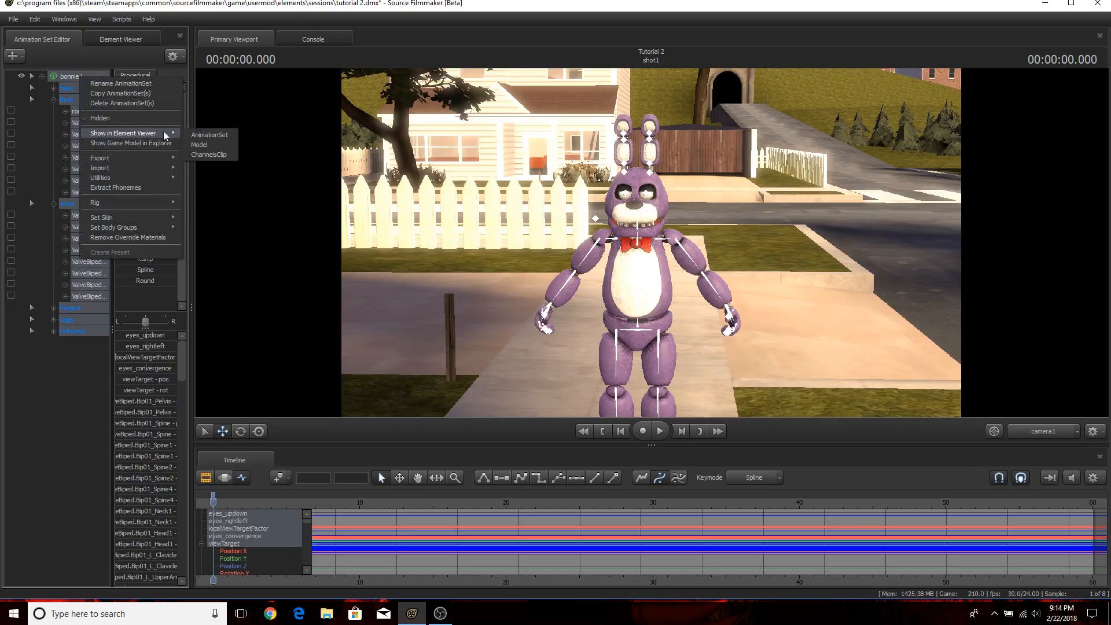
click(200, 144)
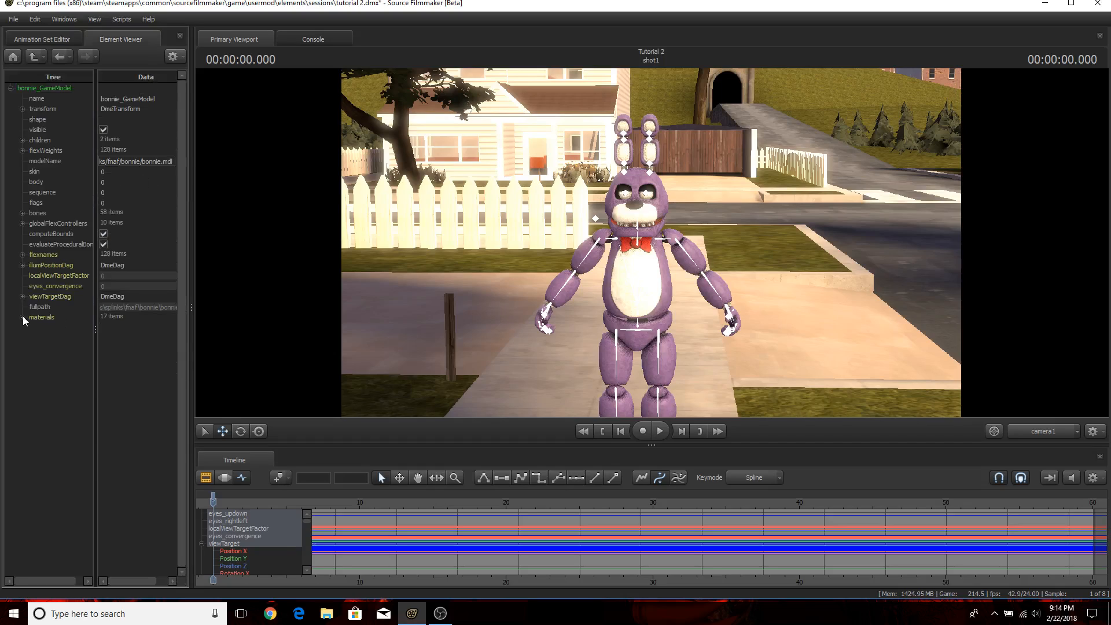
Add a color-type attribute named $color to the bonnie_head material, turning the head black.
click(24, 317)
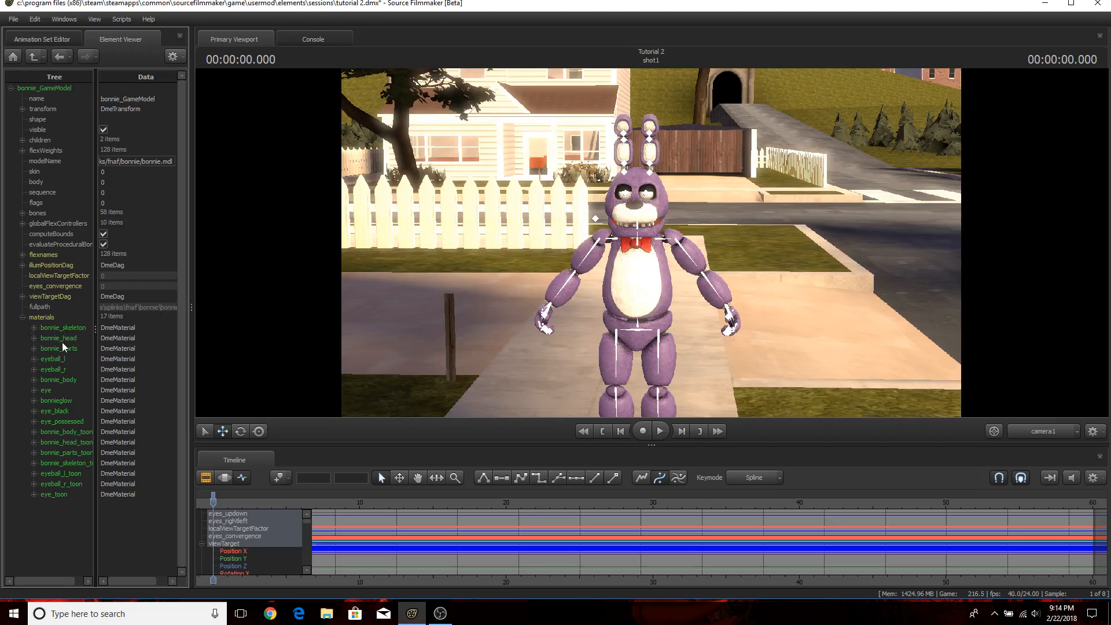
mouse_move(43, 380)
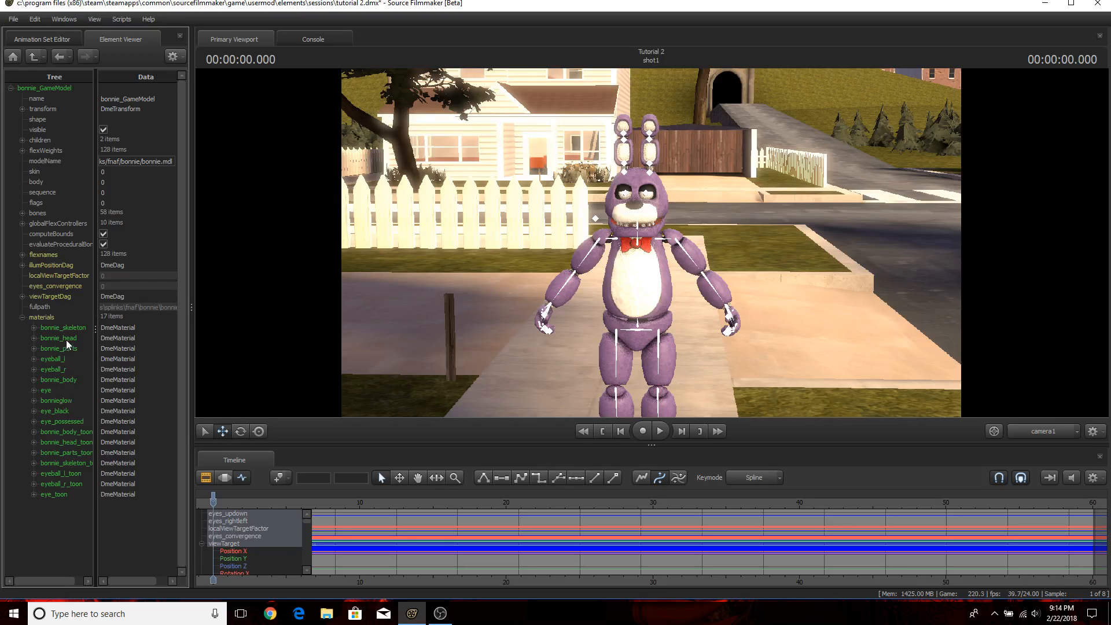
right_click(58, 338)
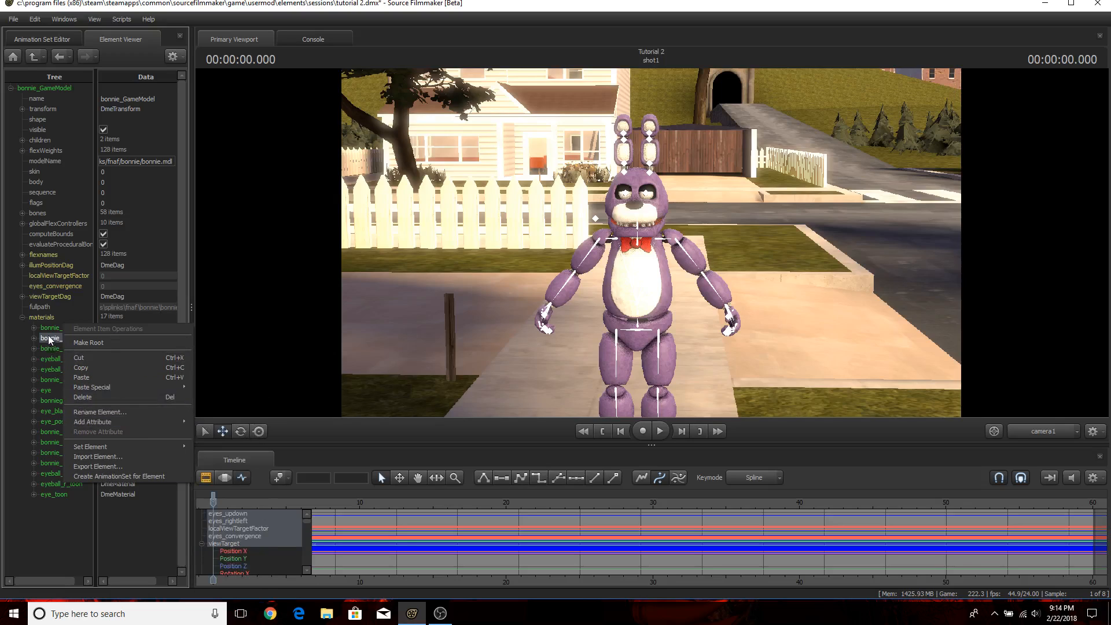
click(93, 422)
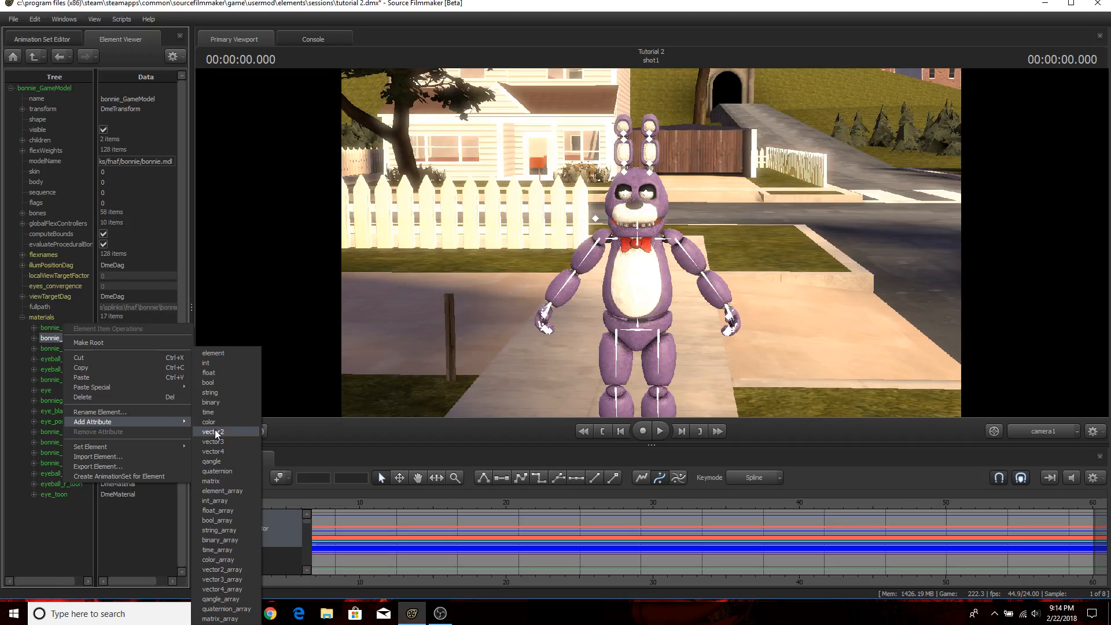
mouse_move(210, 421)
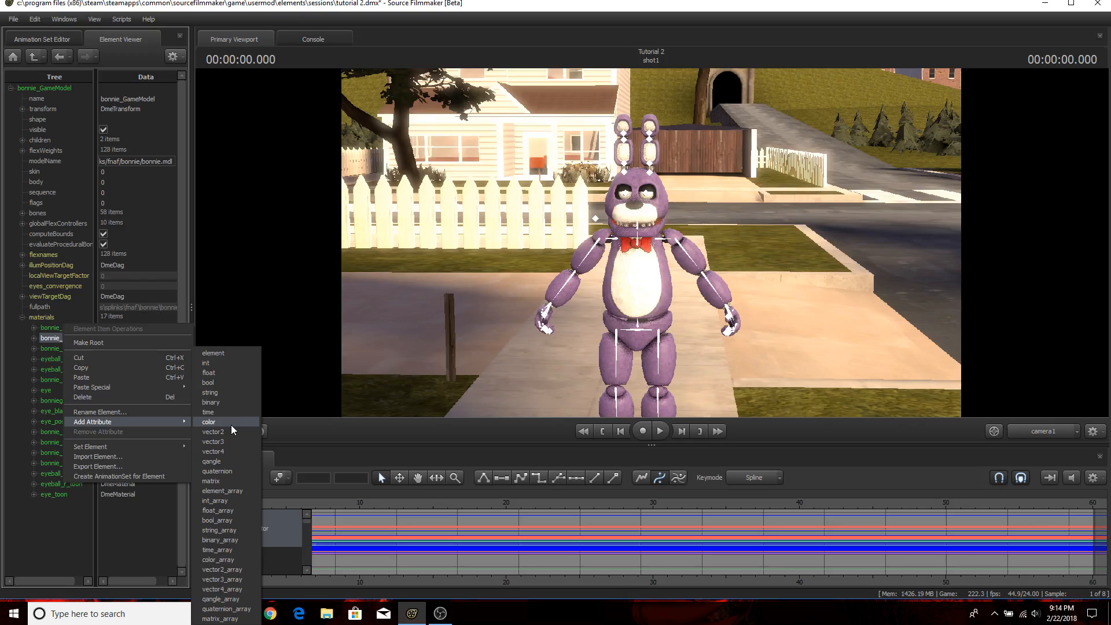
click(209, 422)
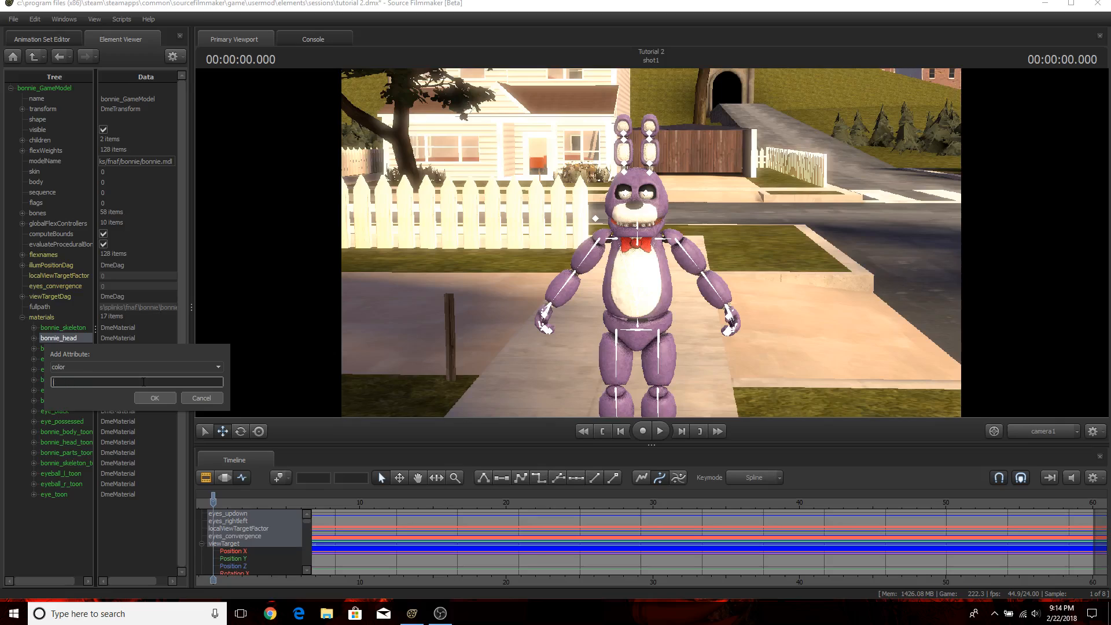
text($)
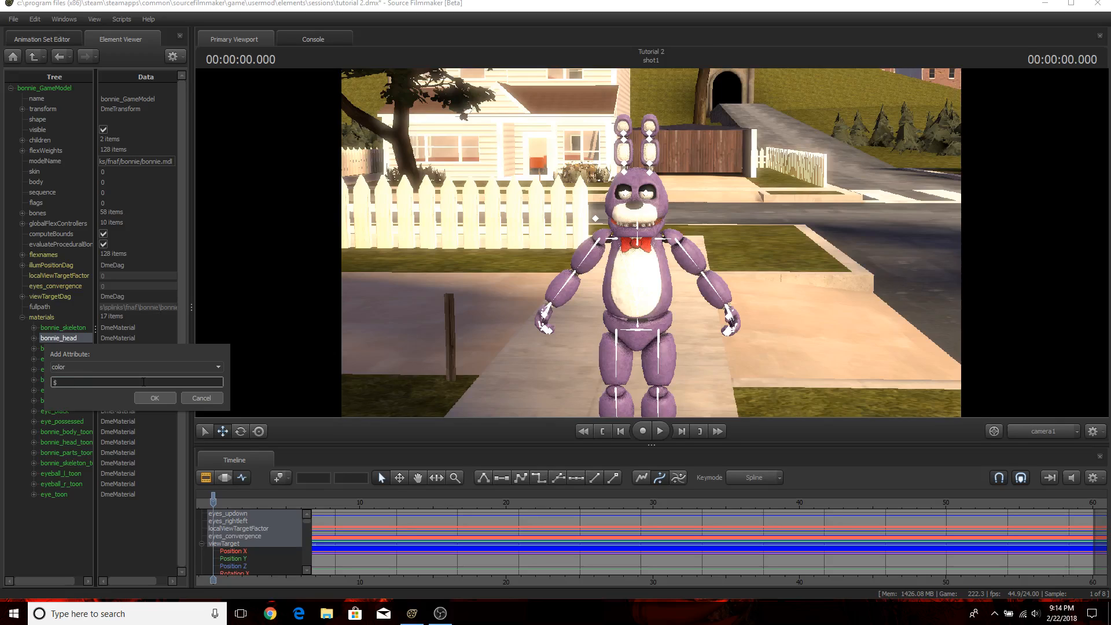
click(200, 398)
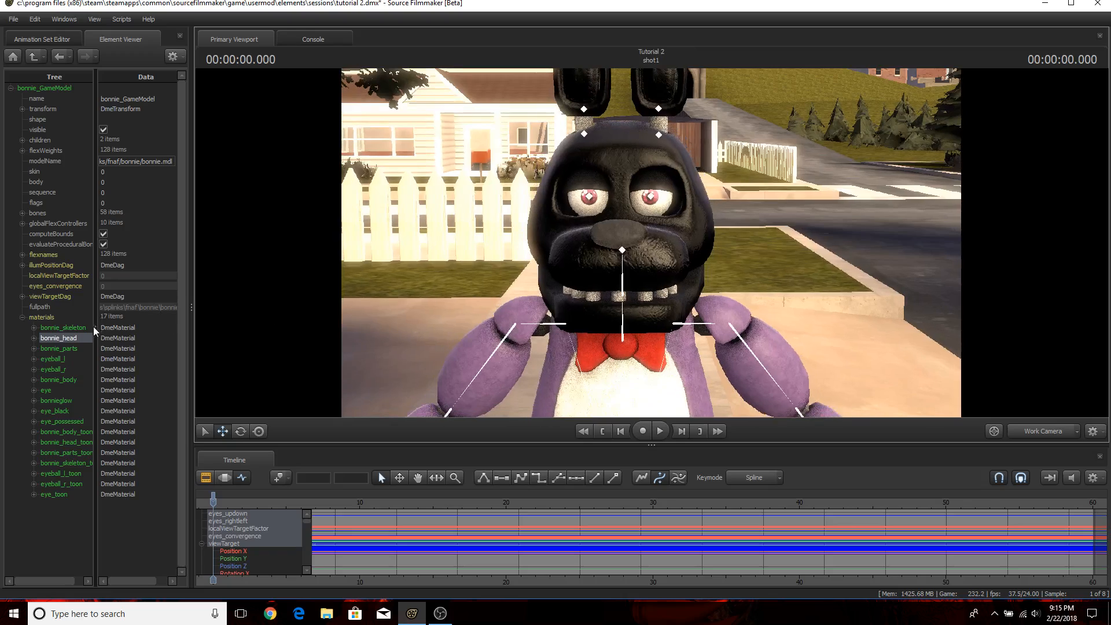
Set bonnie_head's $color to a dark blue in the colour picker, tinting the head blue.
click(33, 338)
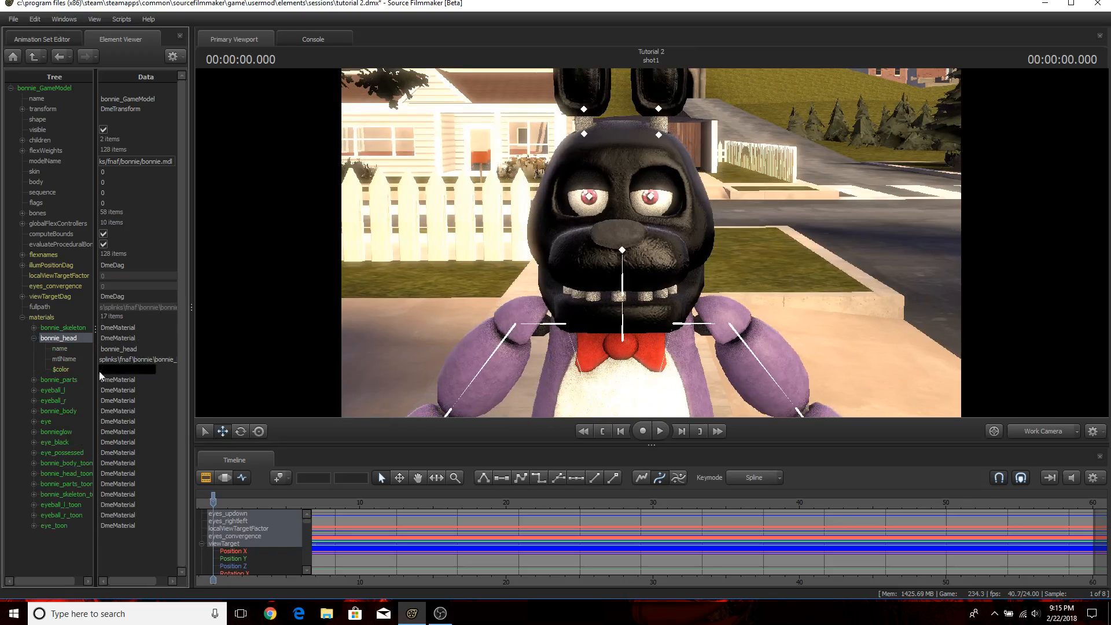
click(60, 369)
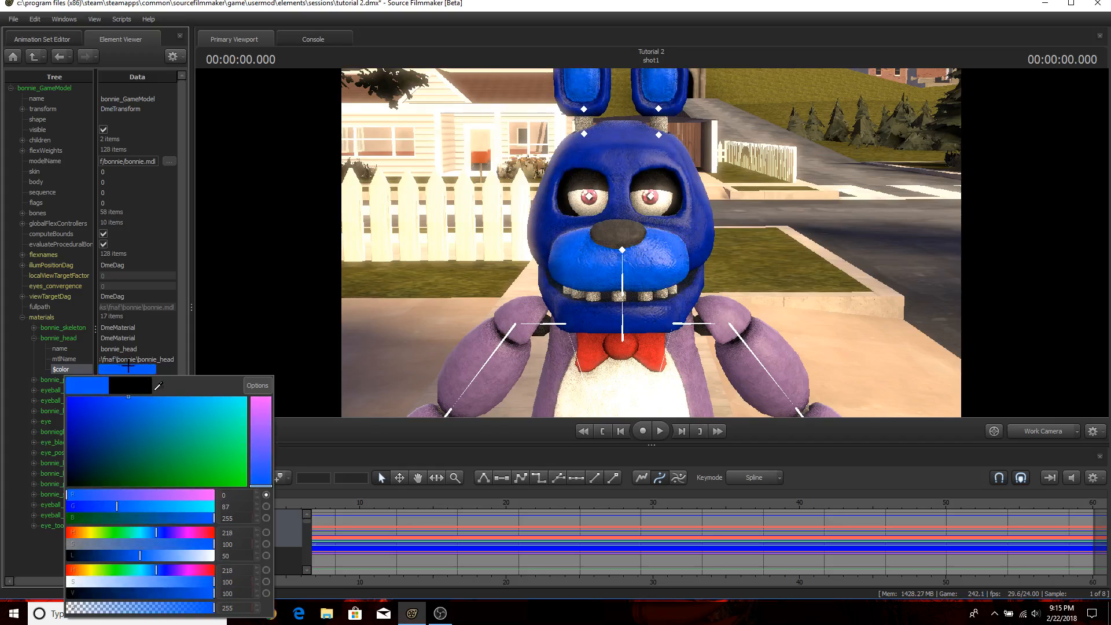
click(112, 426)
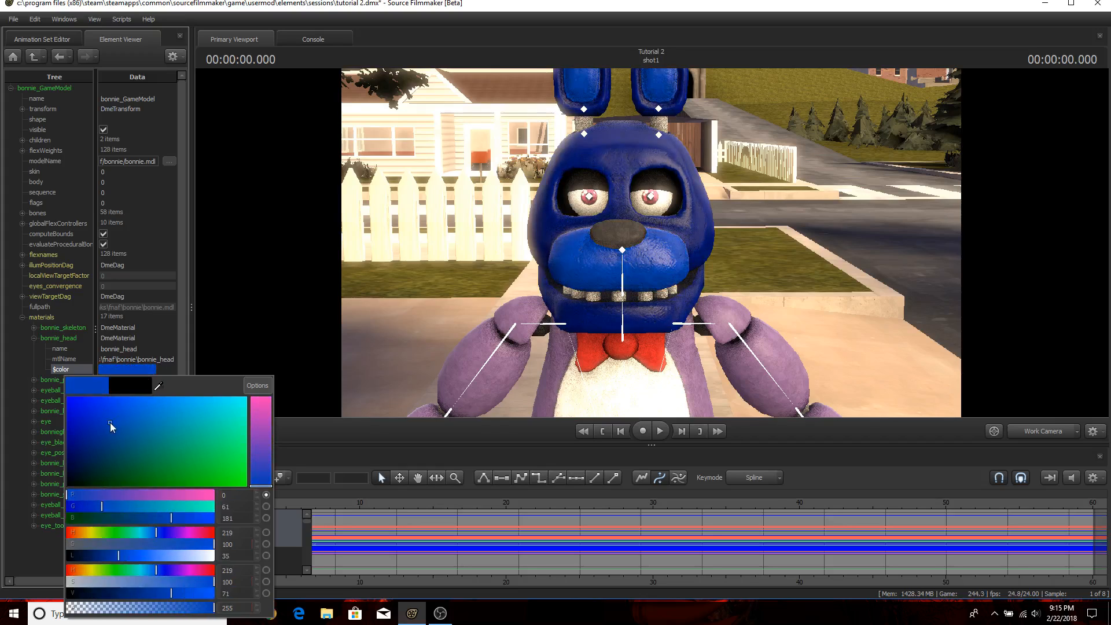
click(123, 379)
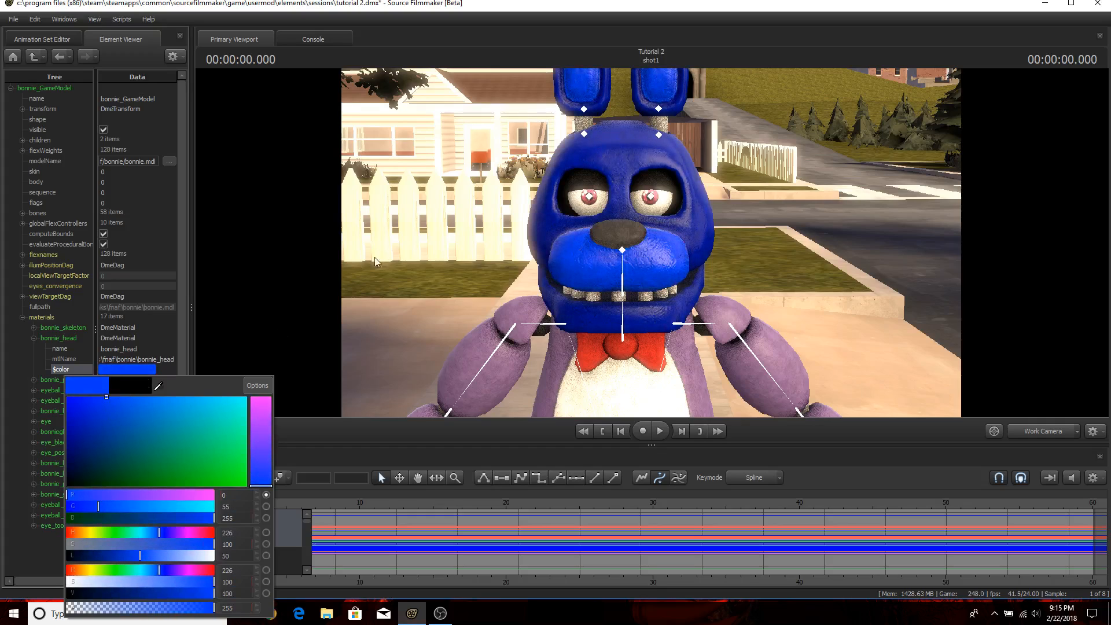
click(232, 450)
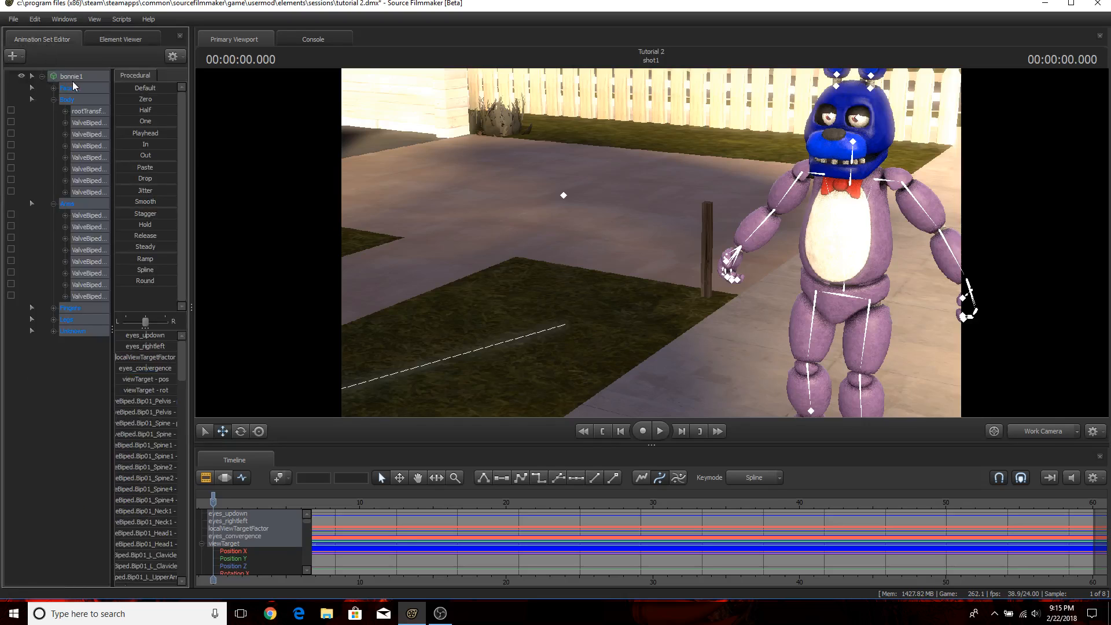
Create an animation set for a new model and bring the ragdoll_premangle Mangle model into the shot.
click(14, 56)
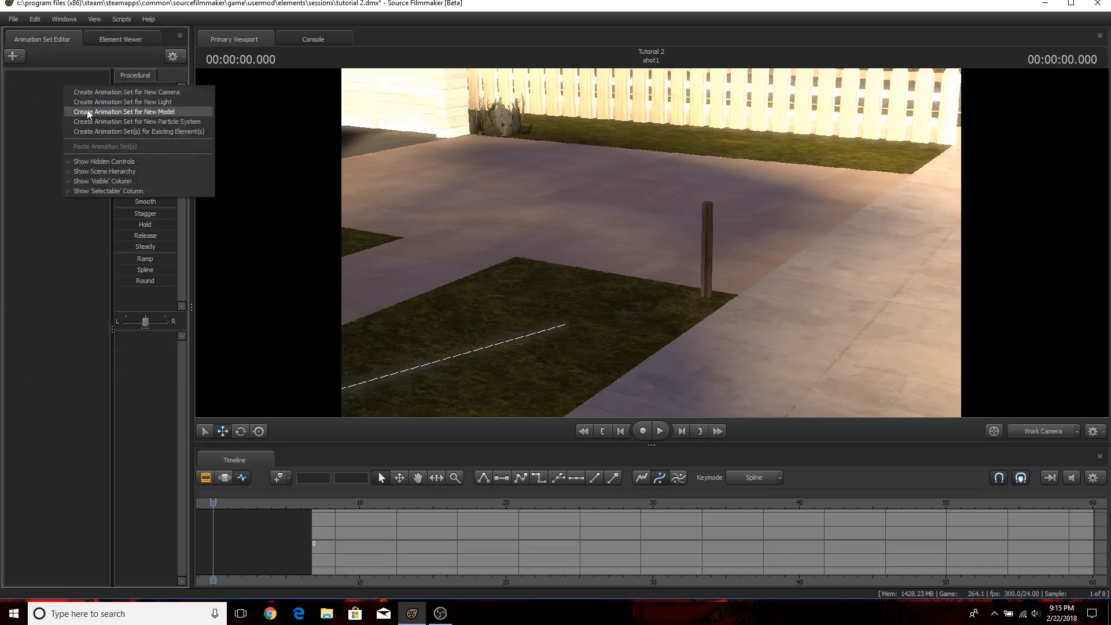
click(123, 111)
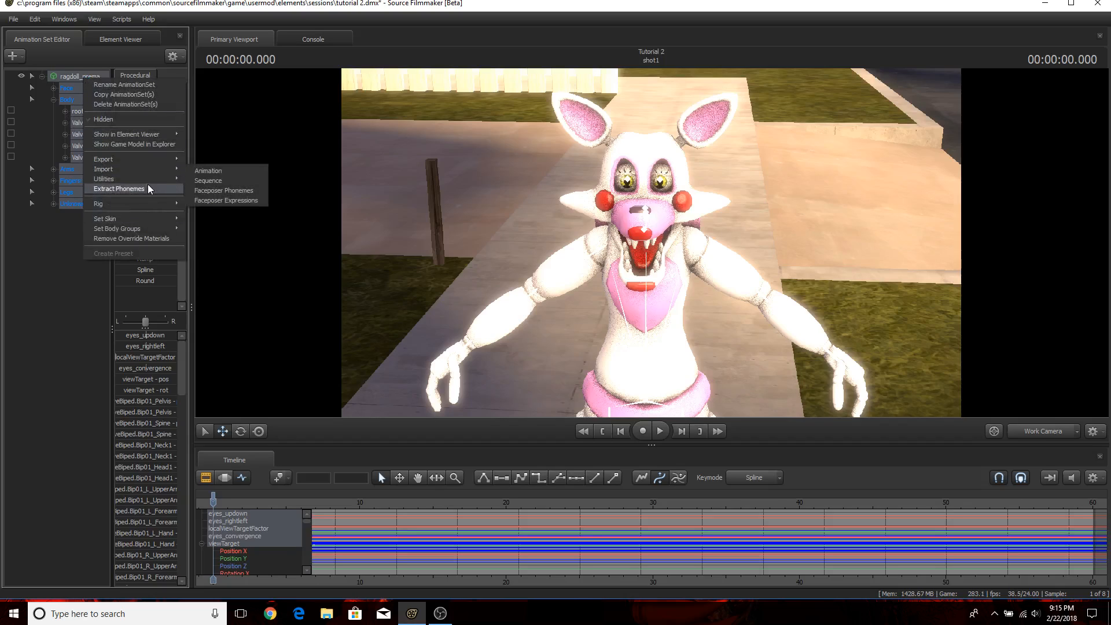
Add a color-type attribute named $color to the mangle_bodyclean material, turning the body black.
click(126, 135)
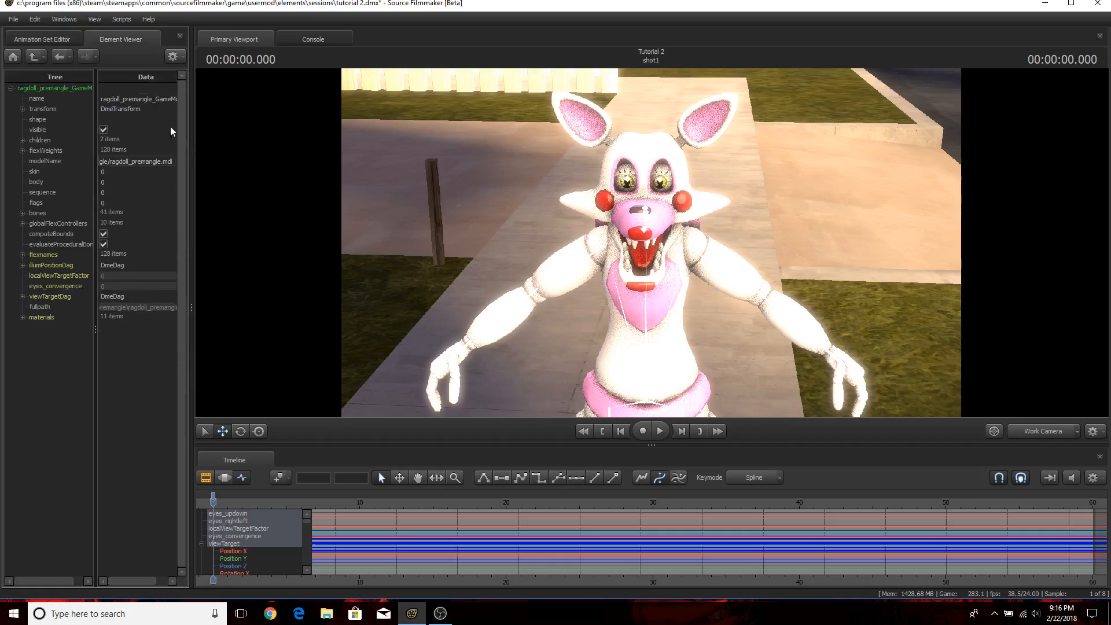
click(23, 317)
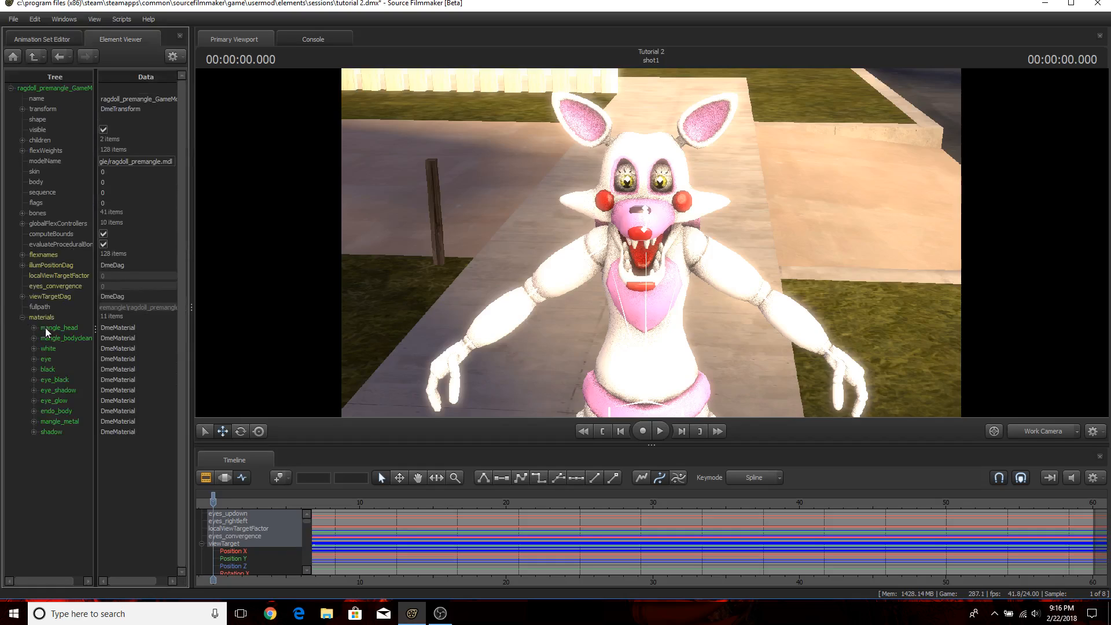
click(33, 338)
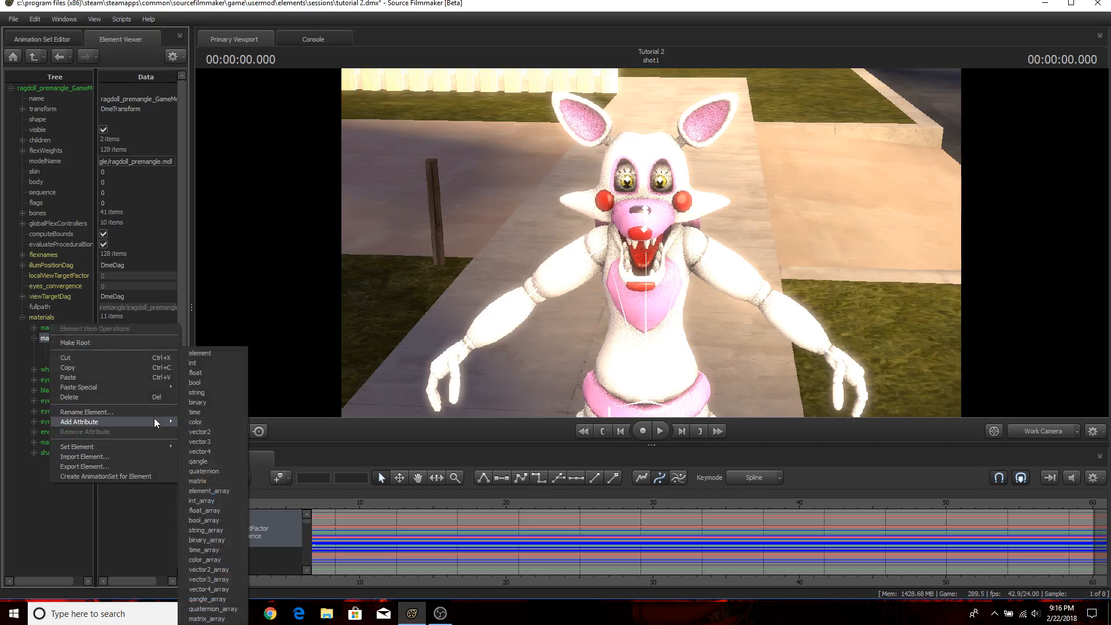
click(198, 421)
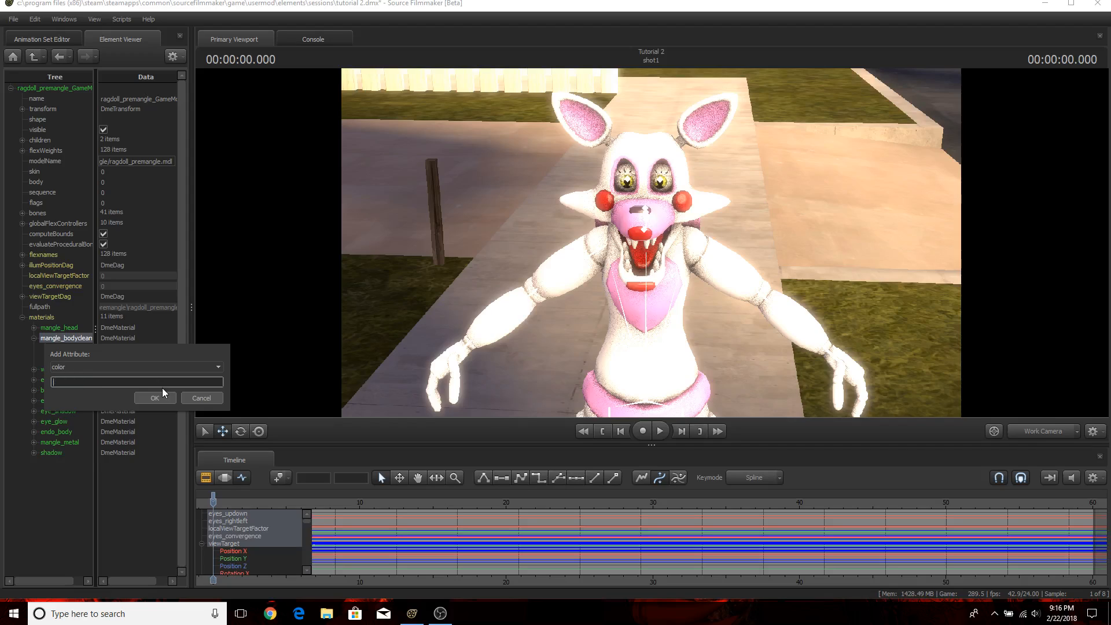
text($color)
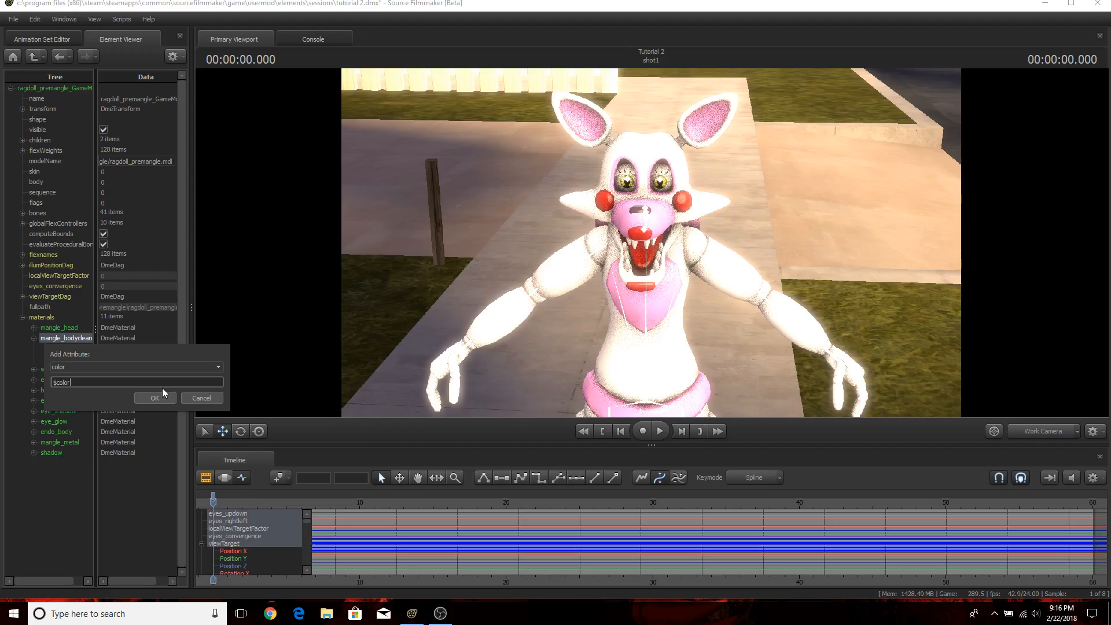
click(154, 397)
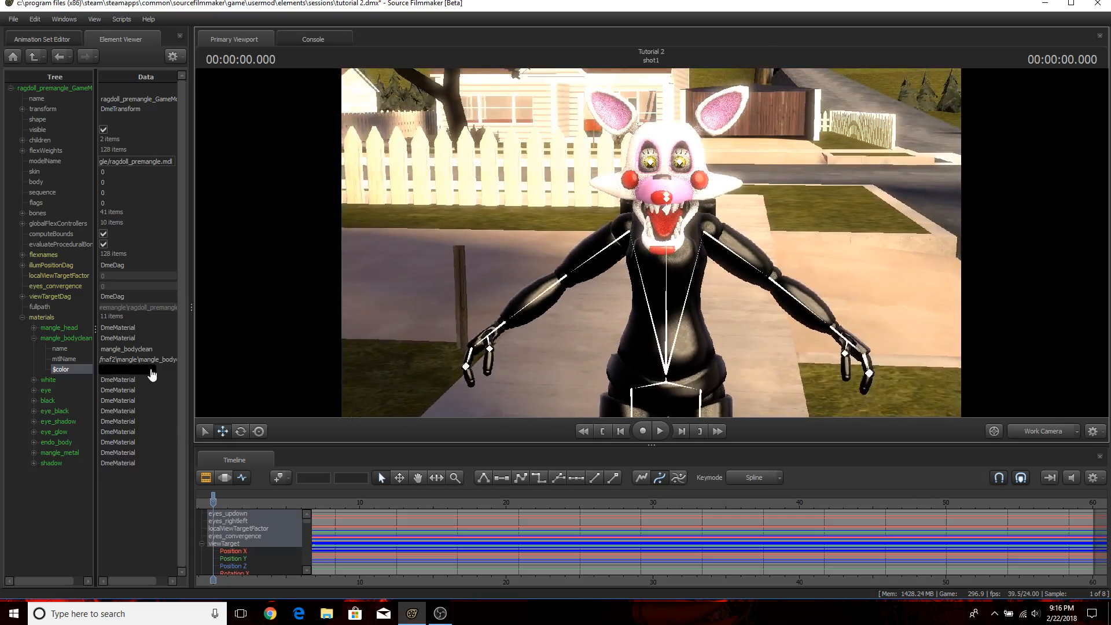
mouse_move(150, 374)
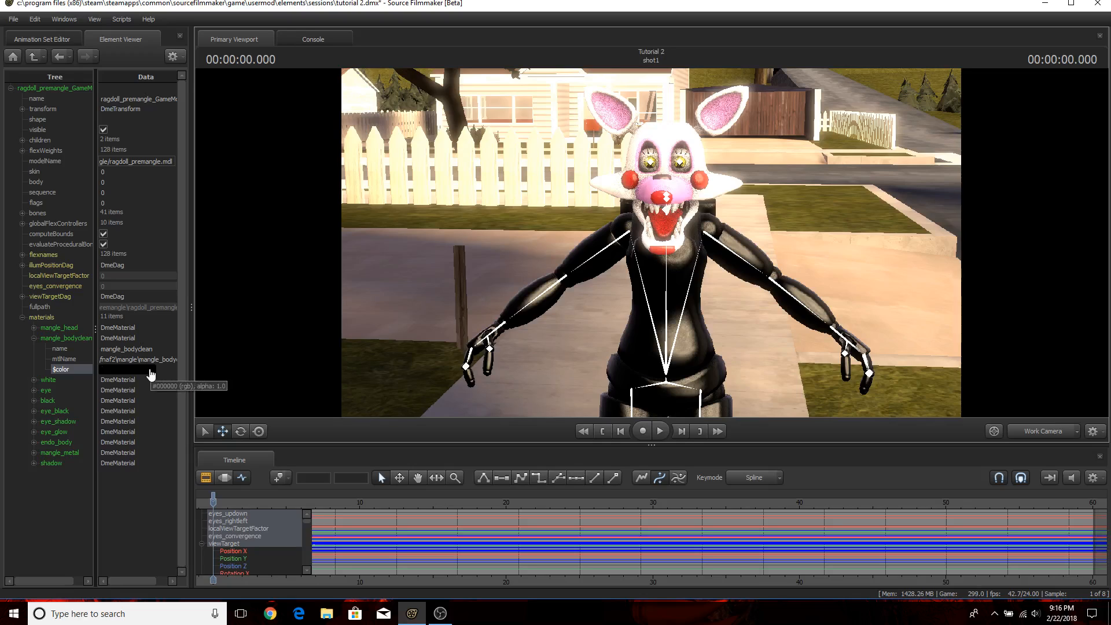
Try bright blue, then teal, then a near-black teal on mangle_bodyclean's $color.
click(71, 369)
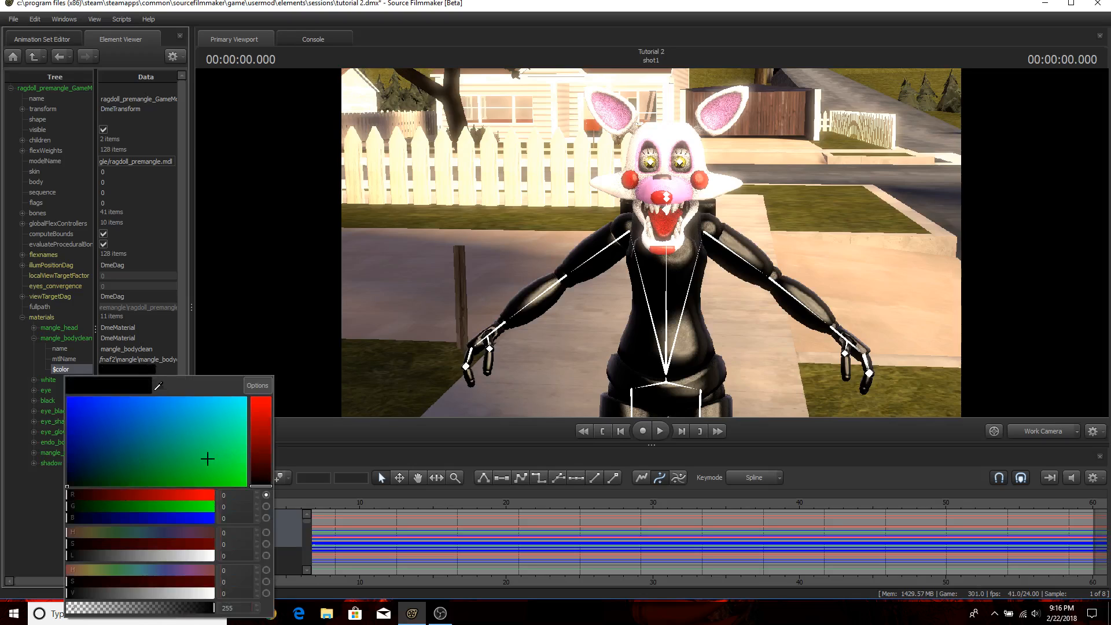
click(76, 410)
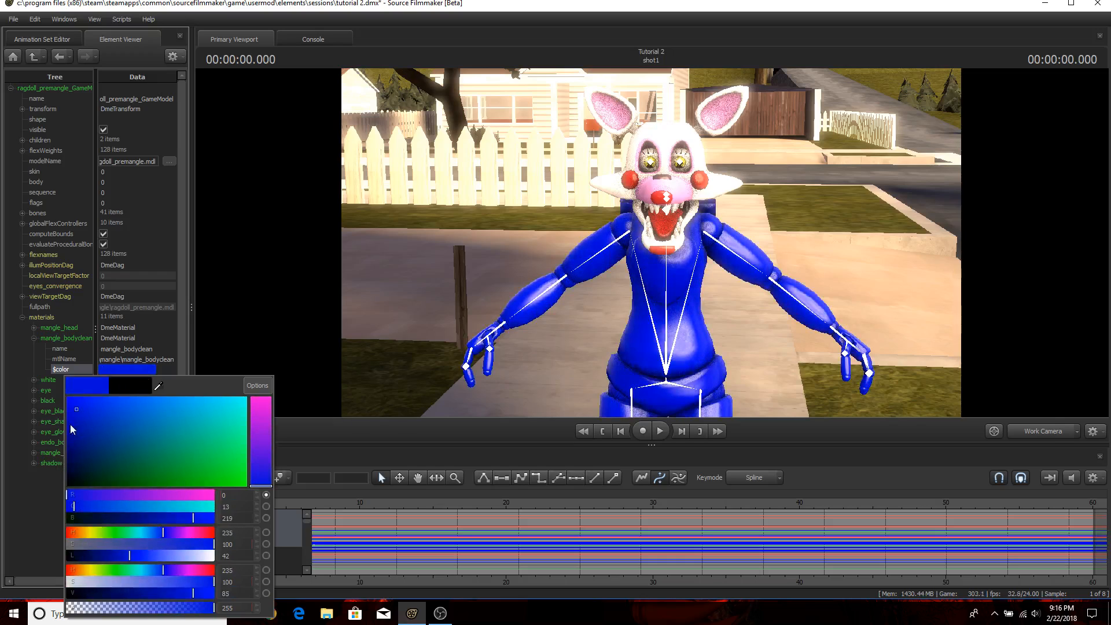
click(207, 431)
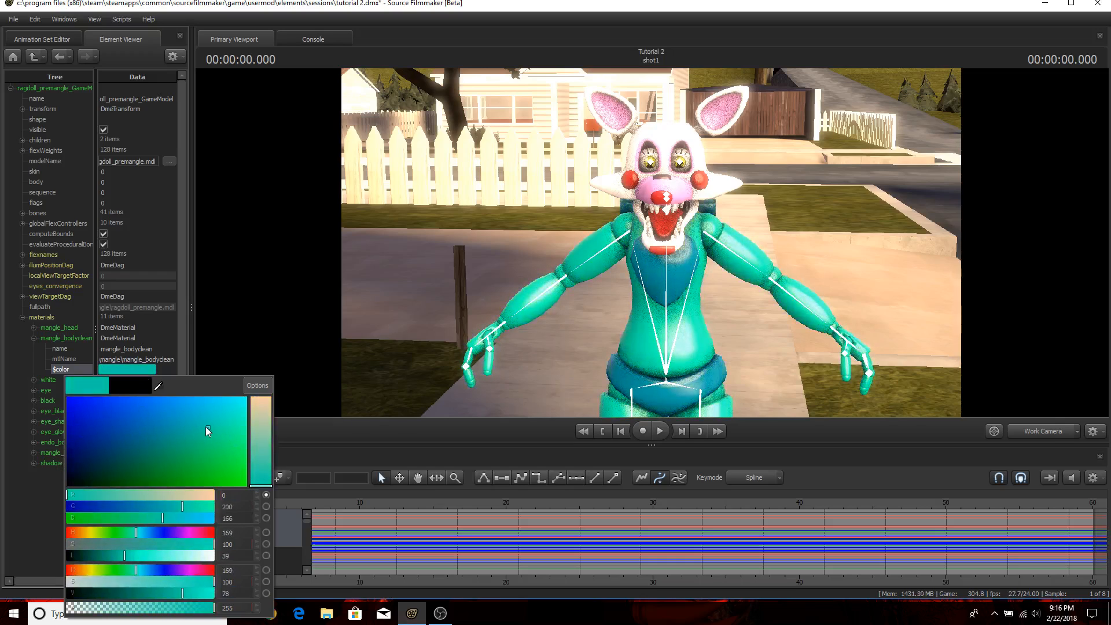
click(93, 474)
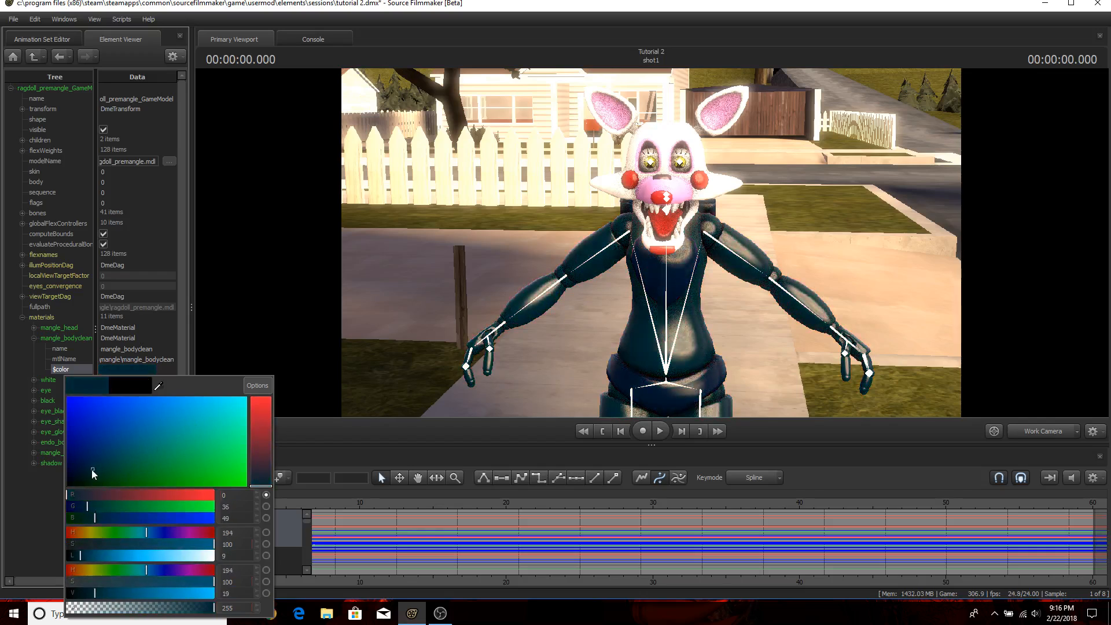